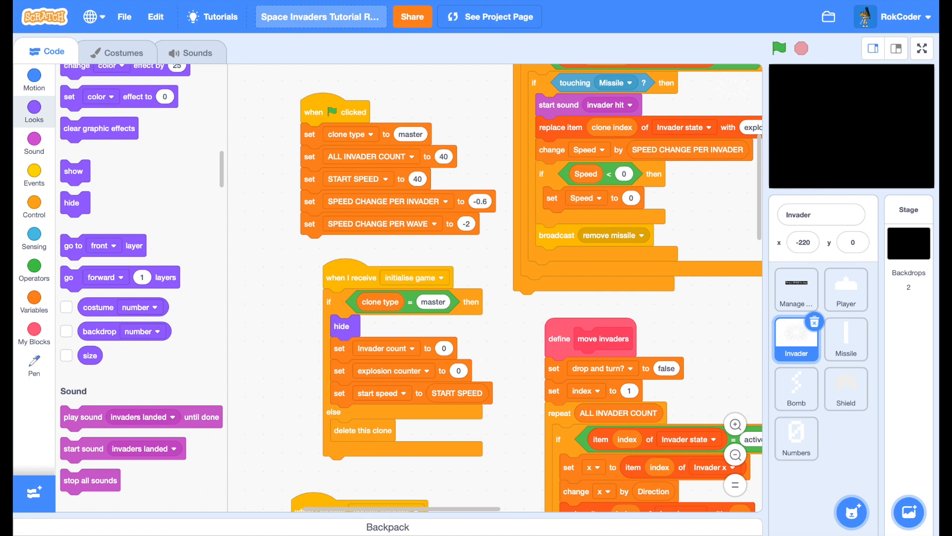
pyautogui.moveTo(740, 349)
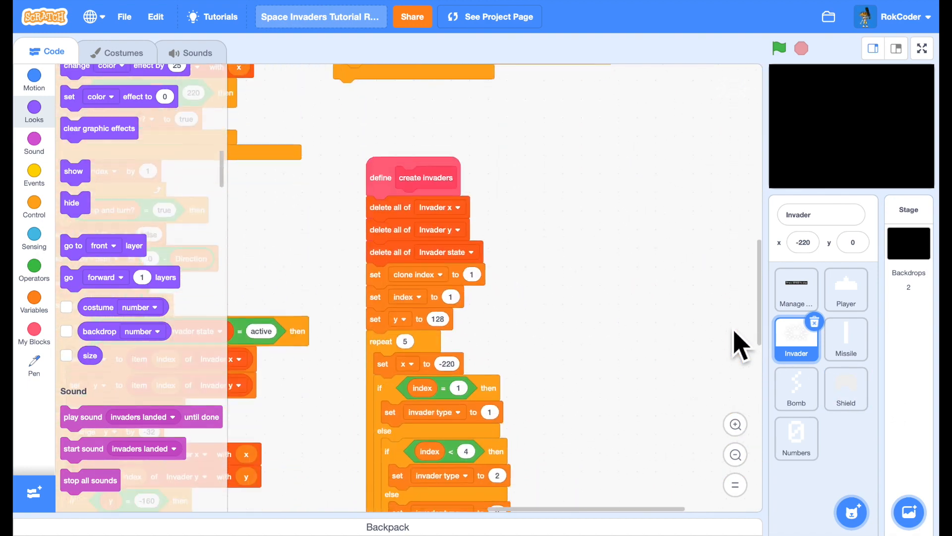
# Step: Start a Space Invaders round from the title screen with the Space key
pyautogui.scroll(-3)
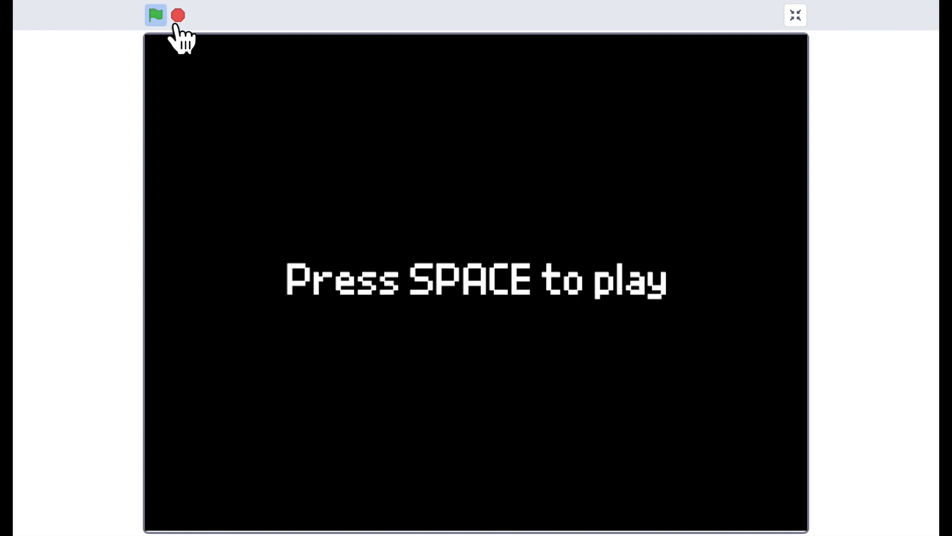
pyautogui.press('space')
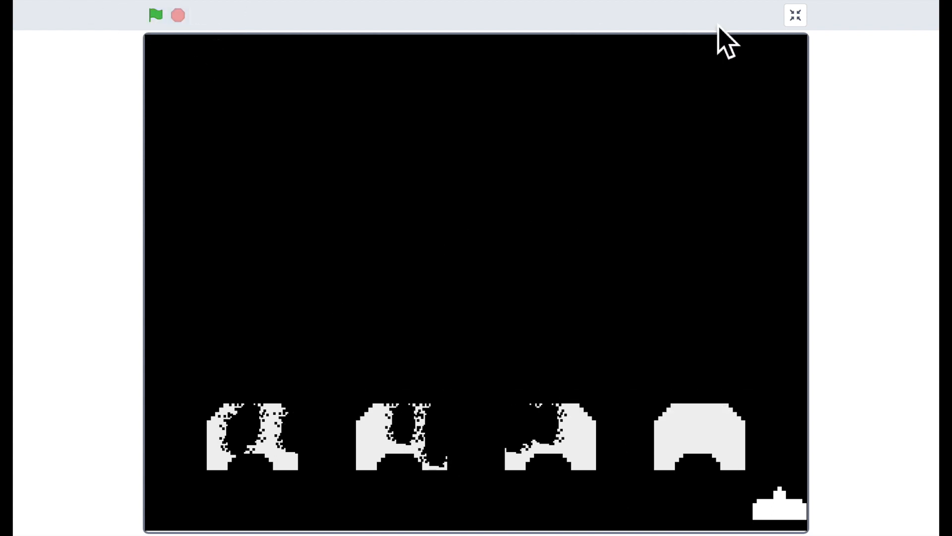
# Step: Leave full screen and review the Invader sprite's costumes, including the blank one
pyautogui.click(794, 15)
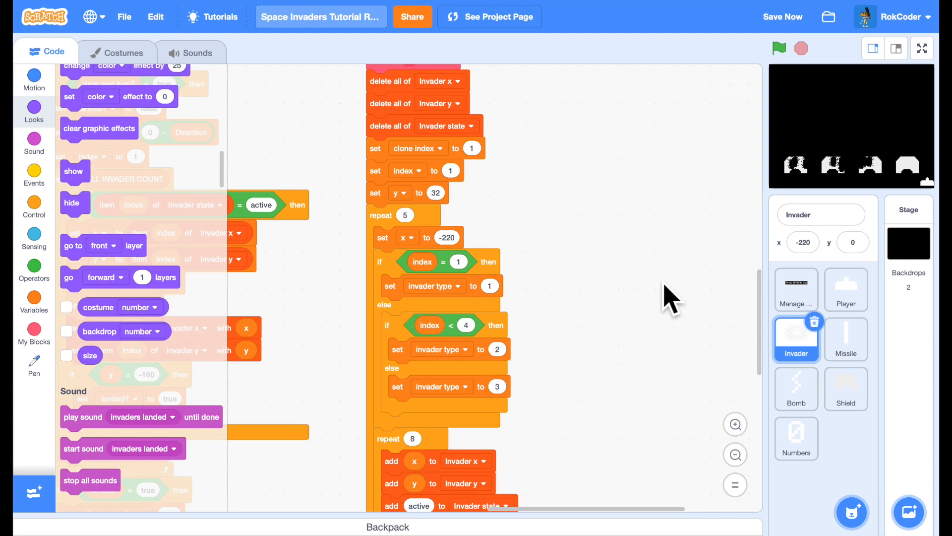
pyautogui.scroll(-3)
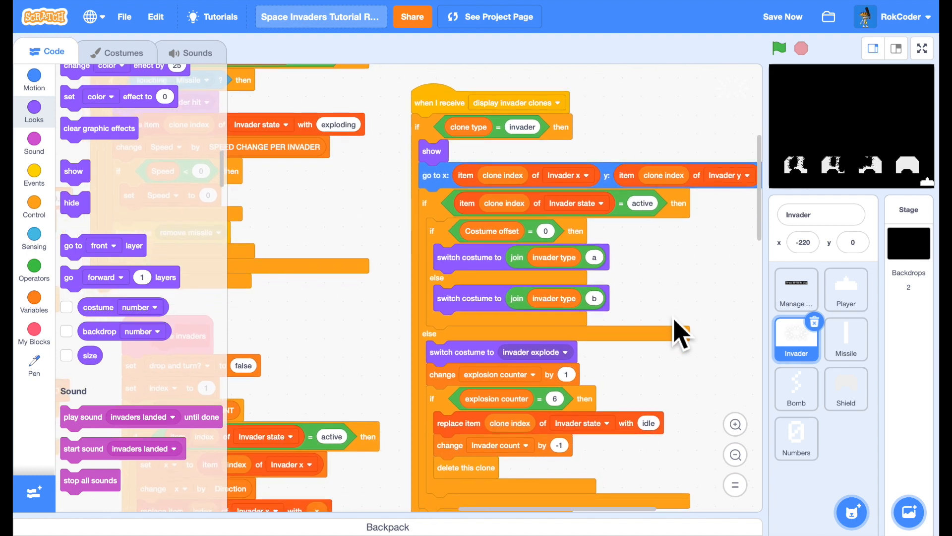
pyautogui.moveTo(177, 85)
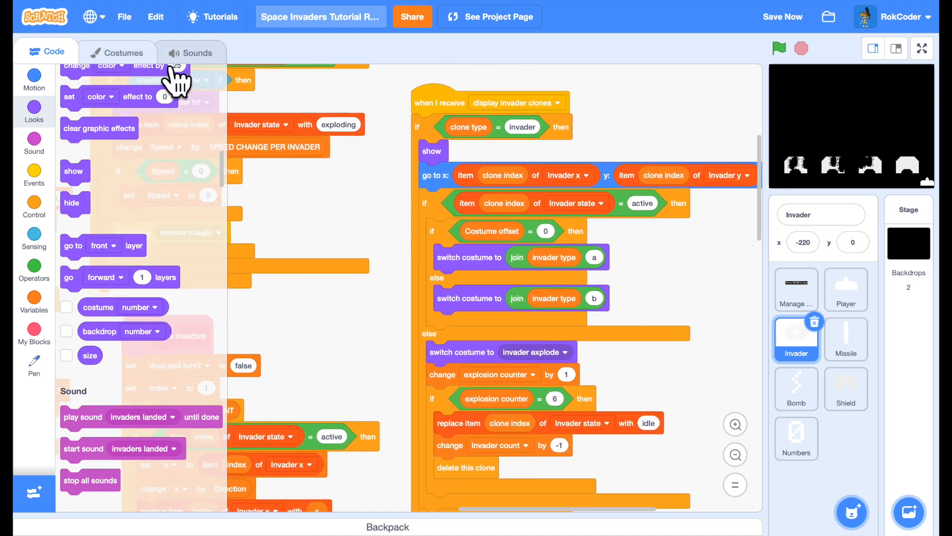
pyautogui.click(124, 51)
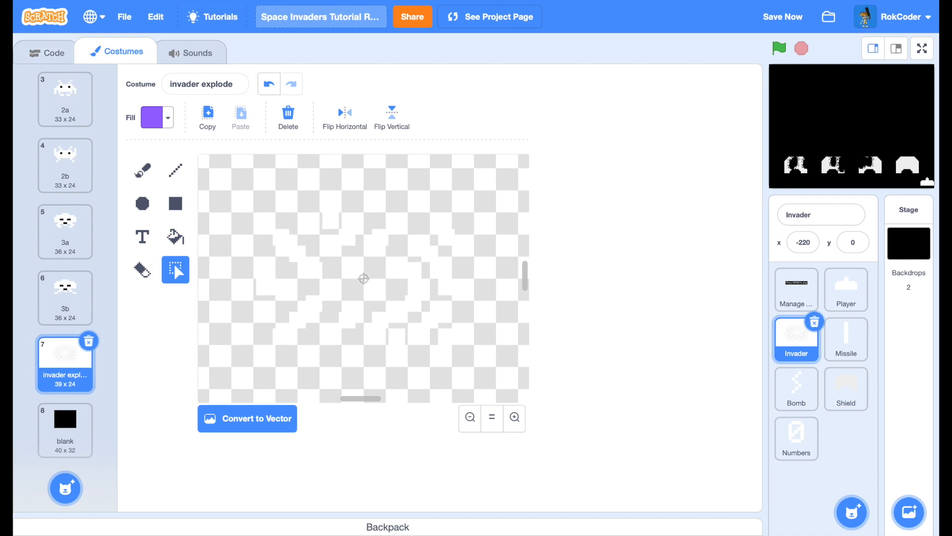
# Step: Return to the Invader's scripts and bring up the Pen blocks for stamping
pyautogui.click(47, 51)
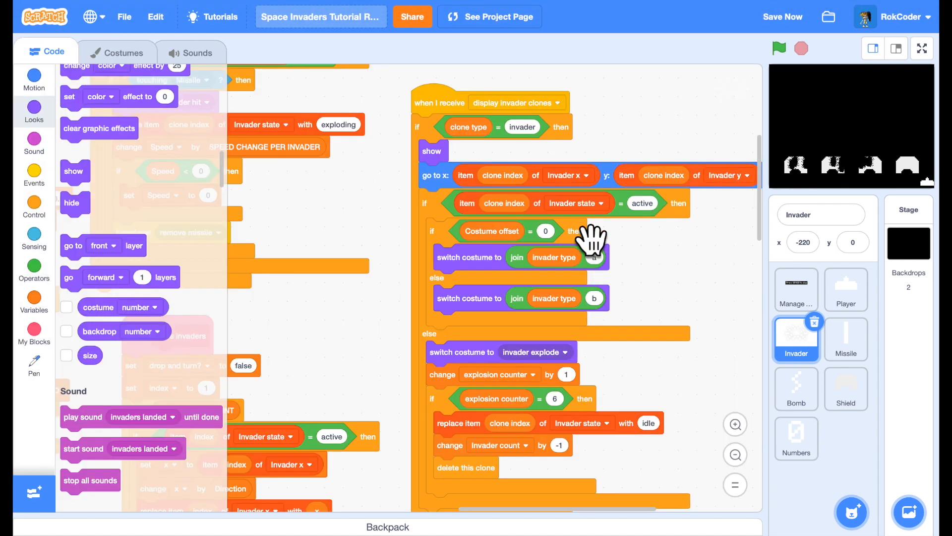
pyautogui.moveTo(668, 301)
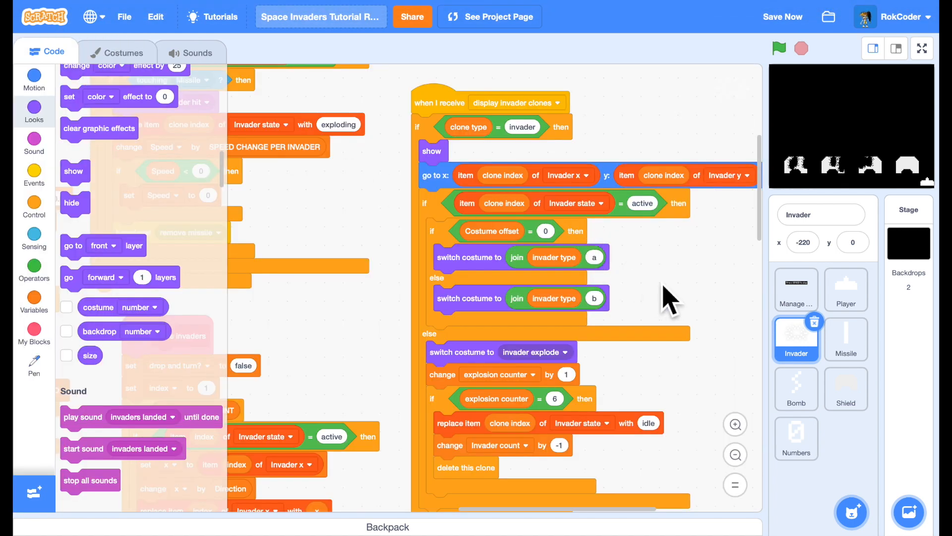
pyautogui.moveTo(510, 318)
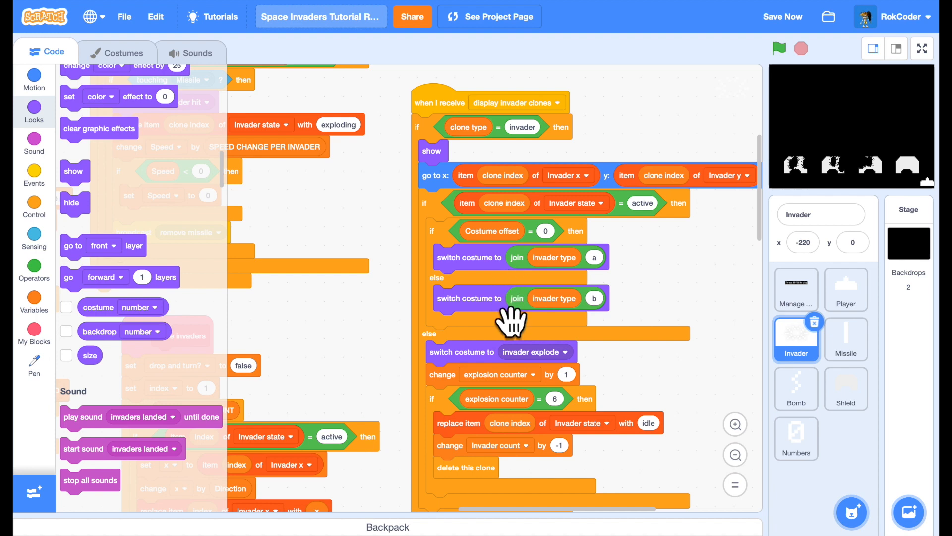
pyautogui.moveTo(116, 199)
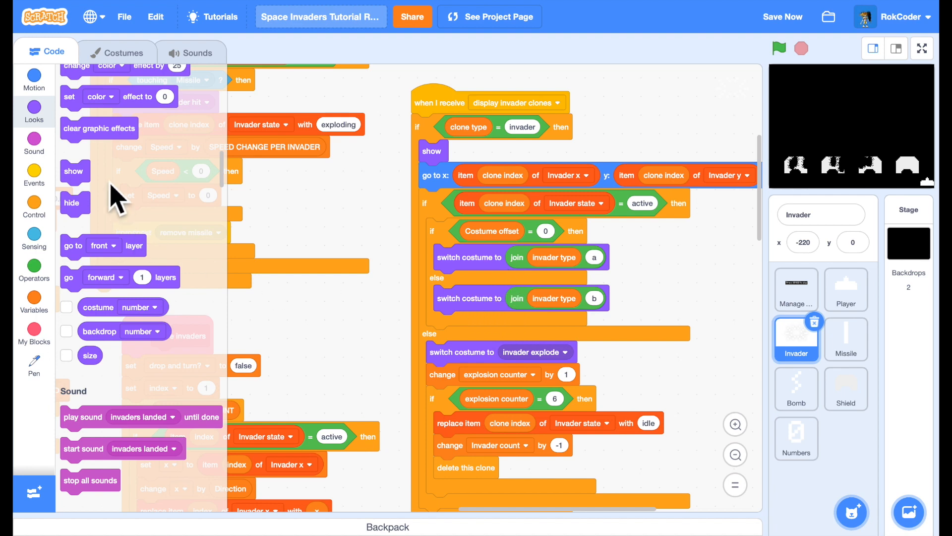
pyautogui.scroll(3)
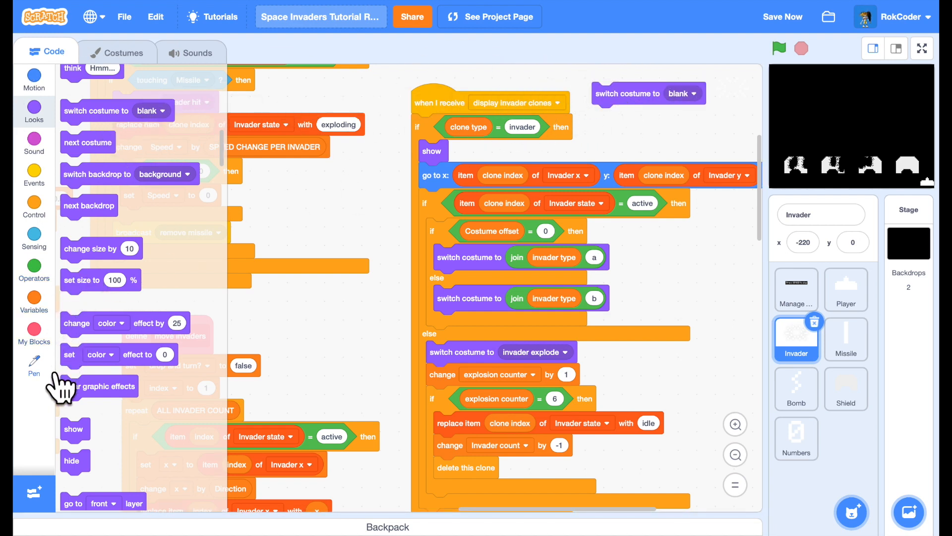
pyautogui.click(34, 364)
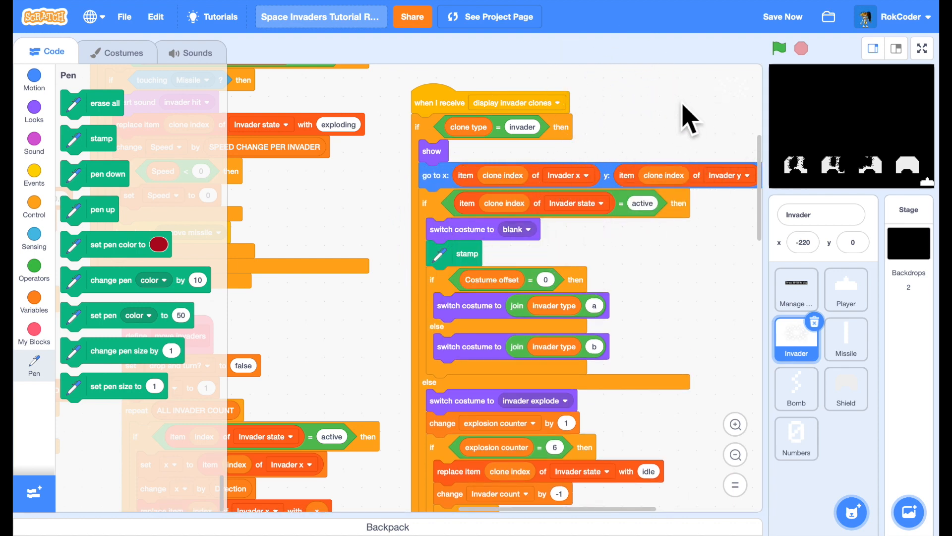
# Step: Test-run the game to see the stamped invader formation, then return to the editor
pyautogui.click(921, 48)
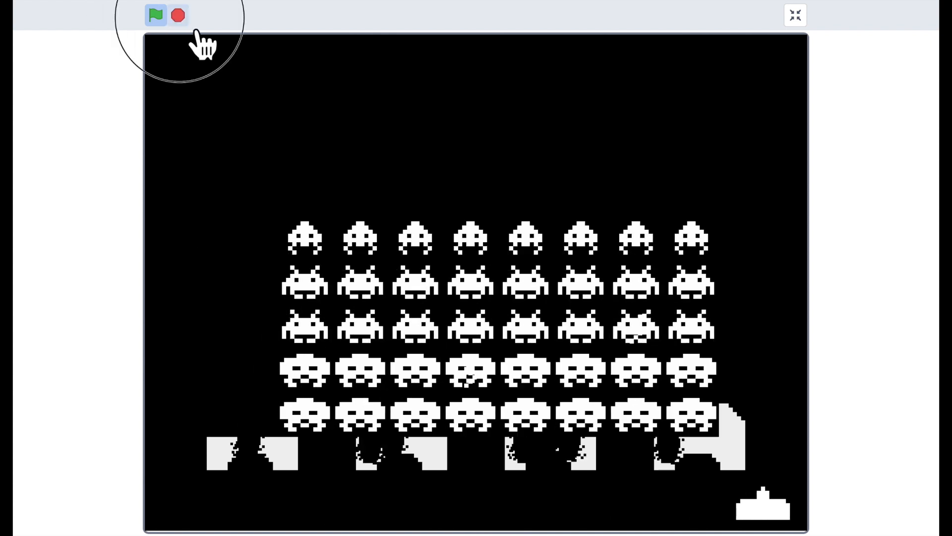
pyautogui.click(795, 15)
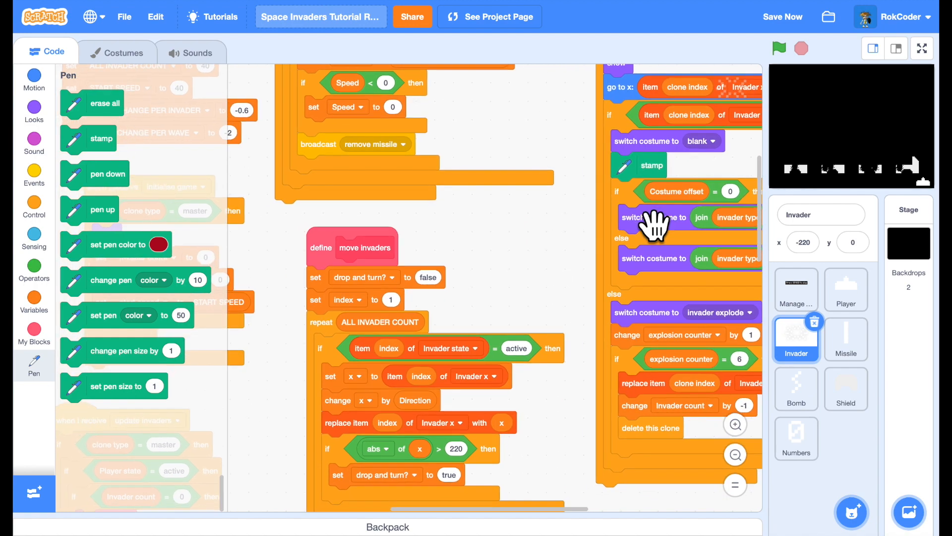
pyautogui.scroll(-3)
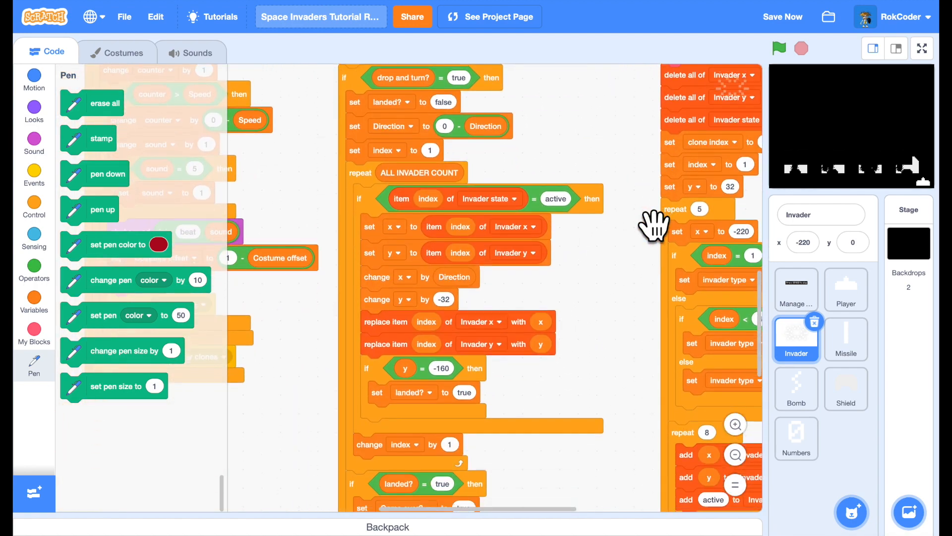
# Step: Review the Invader's movement script with the Events broadcast blocks shown
pyautogui.scroll(-3)
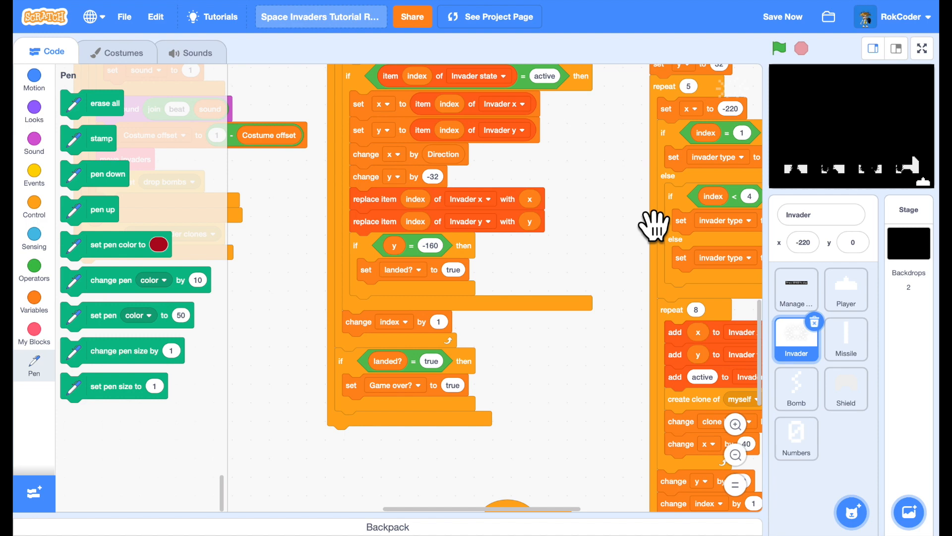
pyautogui.moveTo(83, 303)
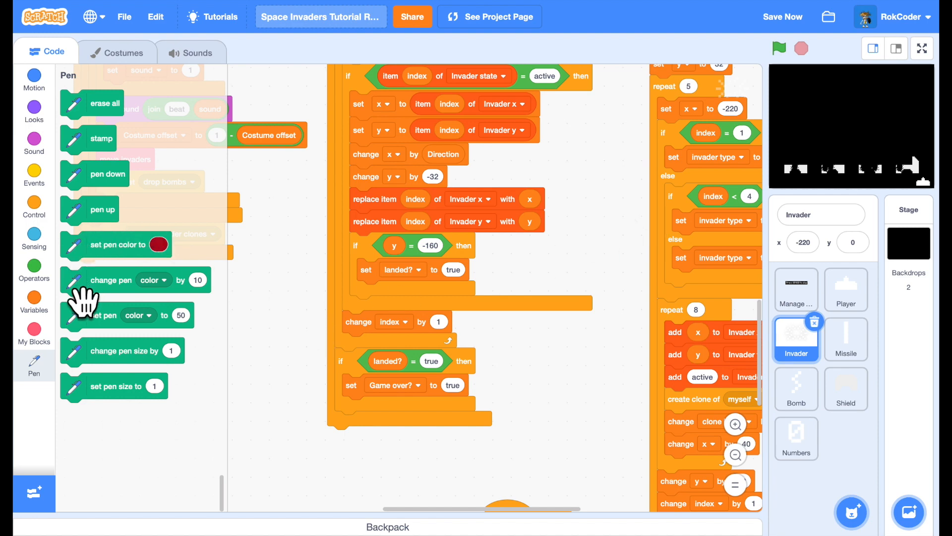
pyautogui.click(34, 174)
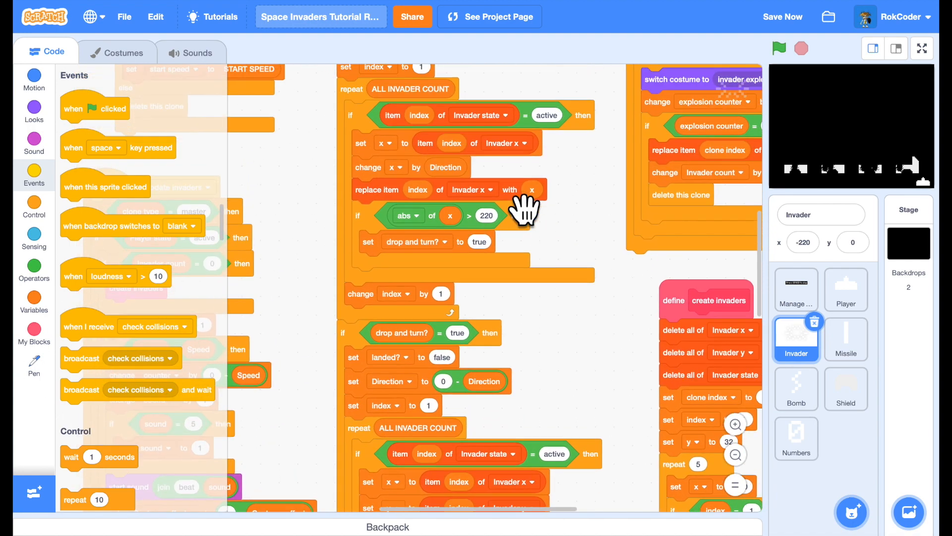
pyautogui.scroll(-3)
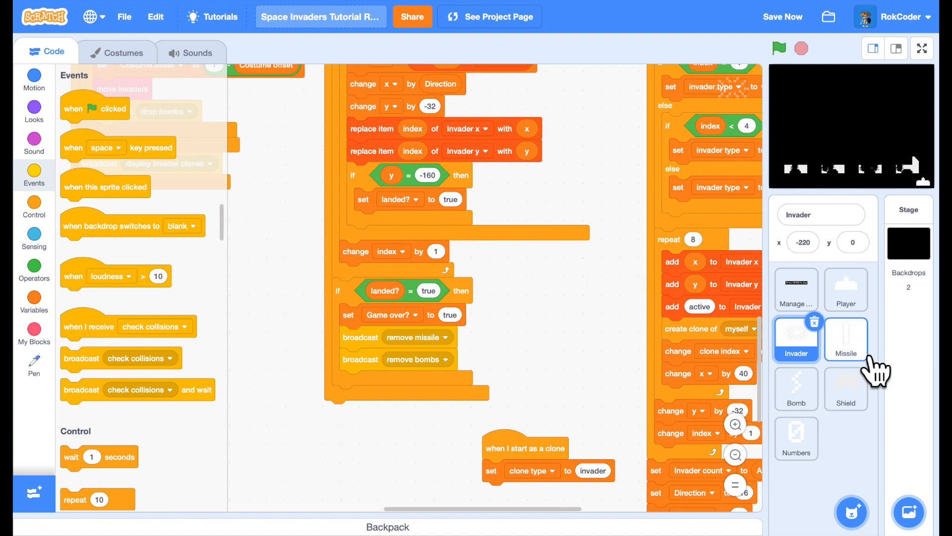
# Step: Create a new list named Score for all sprites
pyautogui.click(782, 17)
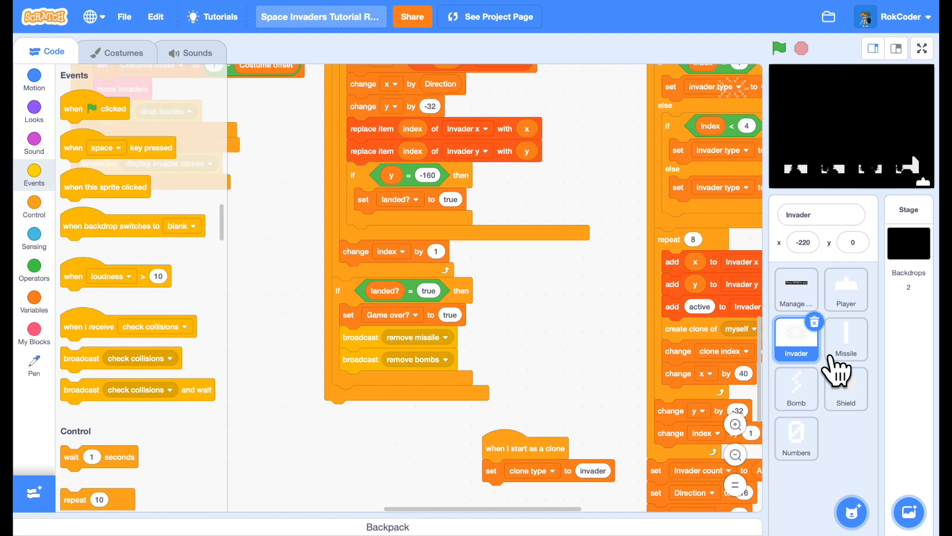
pyautogui.moveTo(683, 341)
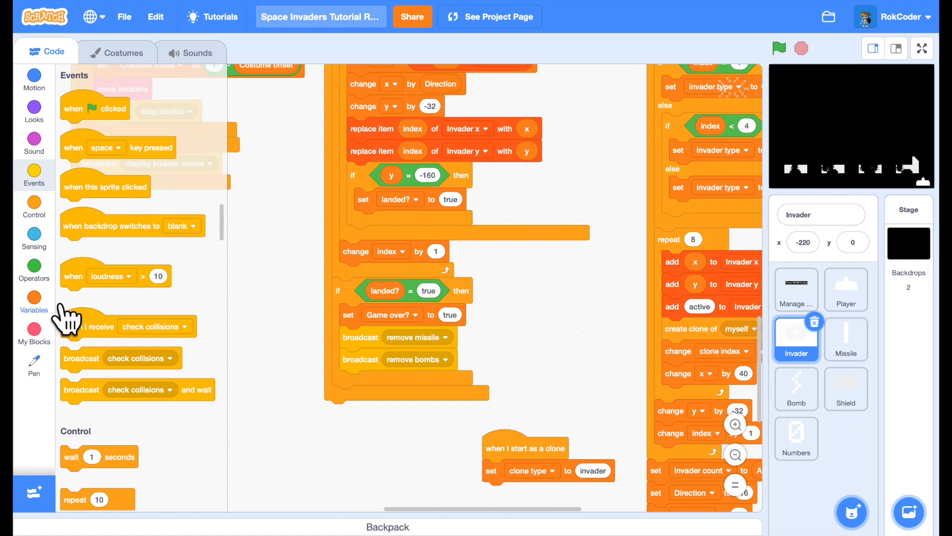
pyautogui.click(34, 302)
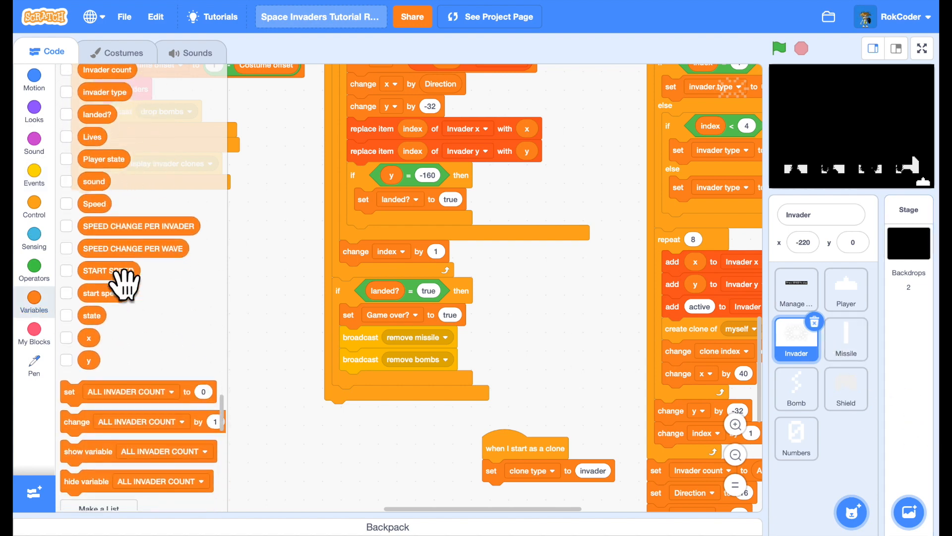
pyautogui.scroll(-3)
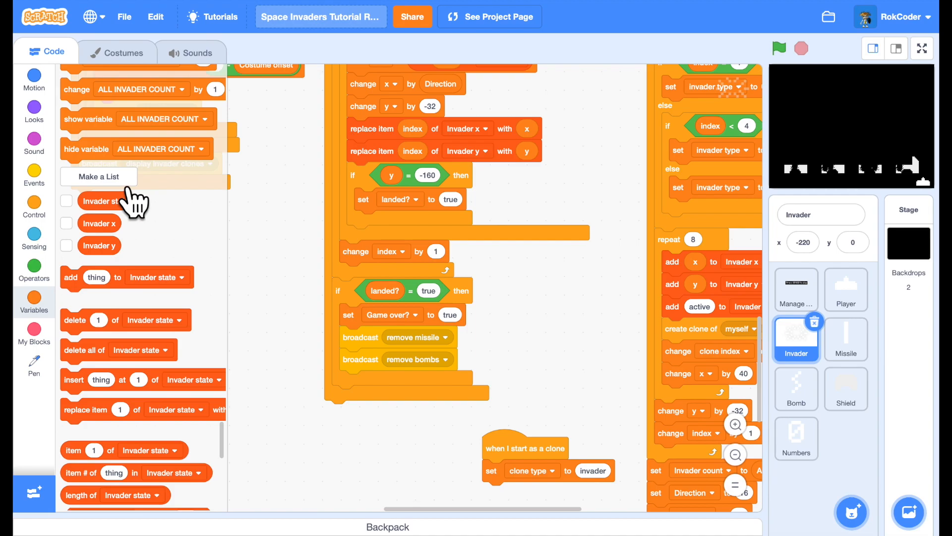
pyautogui.click(98, 177)
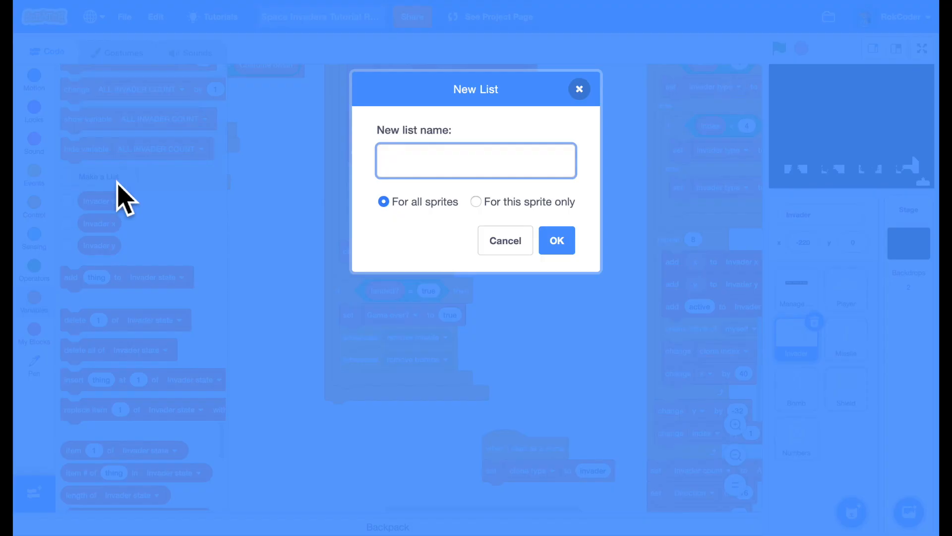
pyautogui.write('Score')
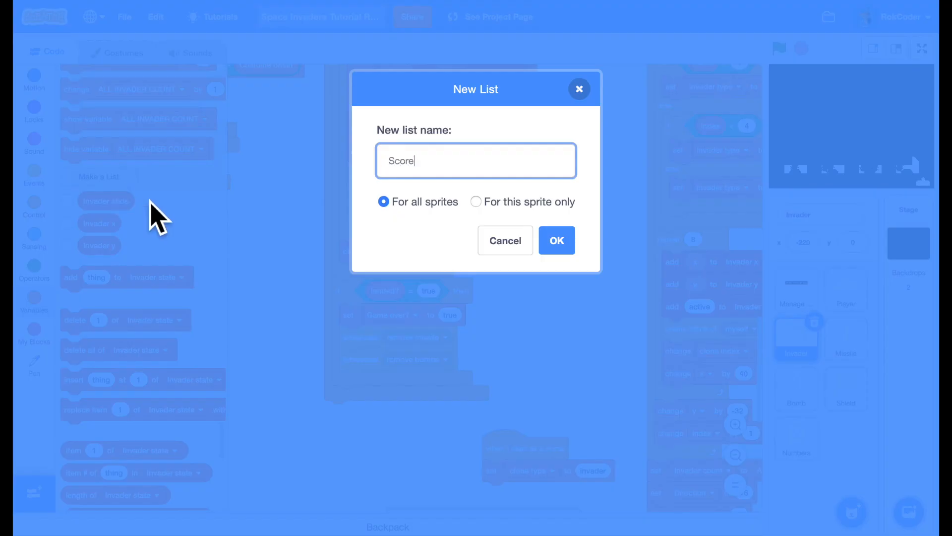
pyautogui.click(555, 240)
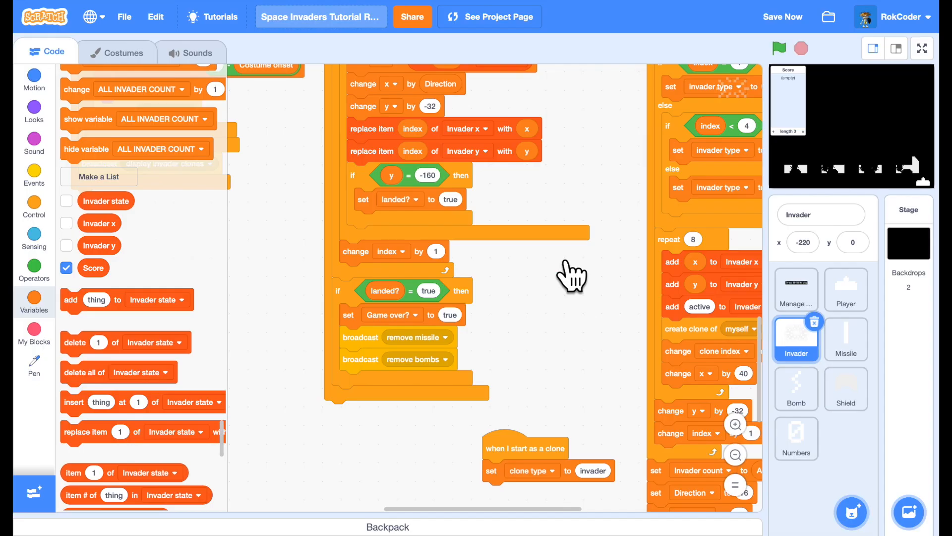
pyautogui.moveTo(489, 304)
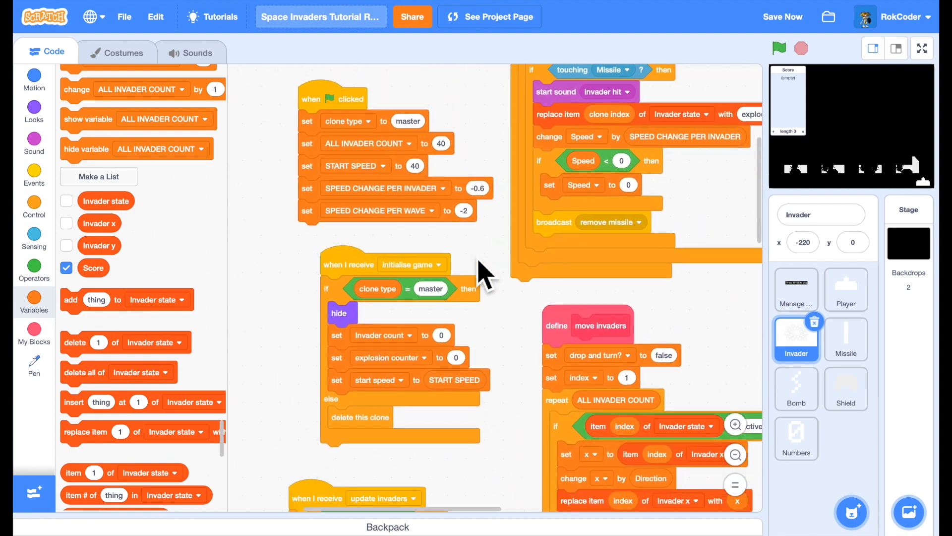
# Step: Make the initialise game script delete all of the Score list
pyautogui.scroll(-3)
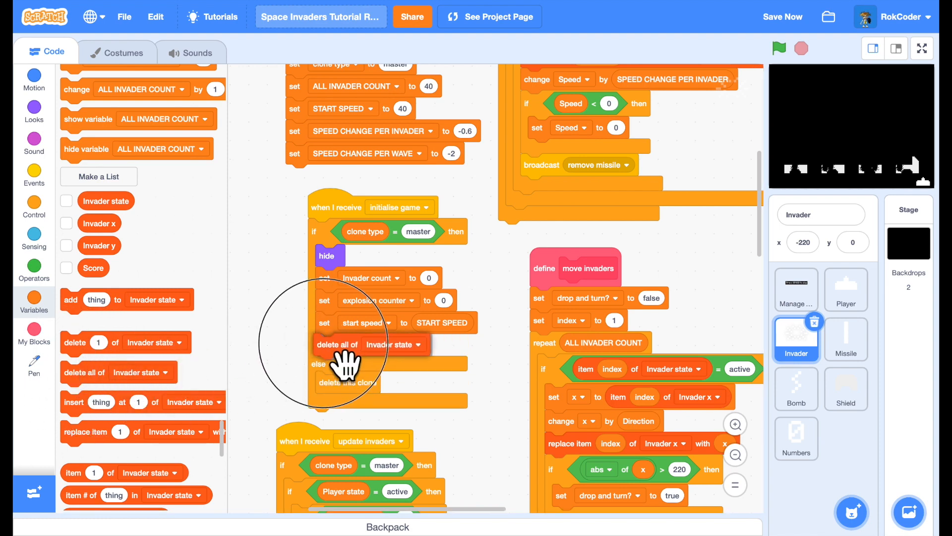
pyautogui.click(394, 344)
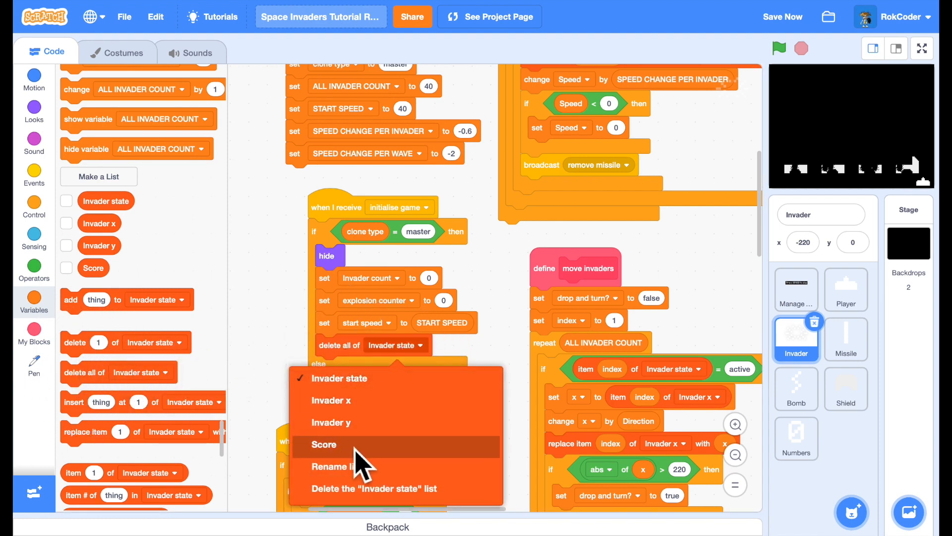
pyautogui.click(324, 445)
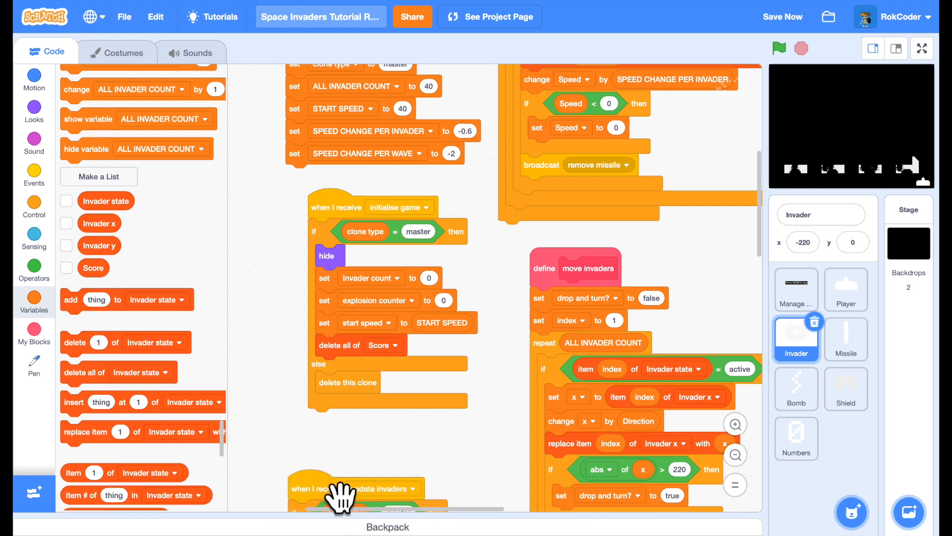
pyautogui.scroll(-3)
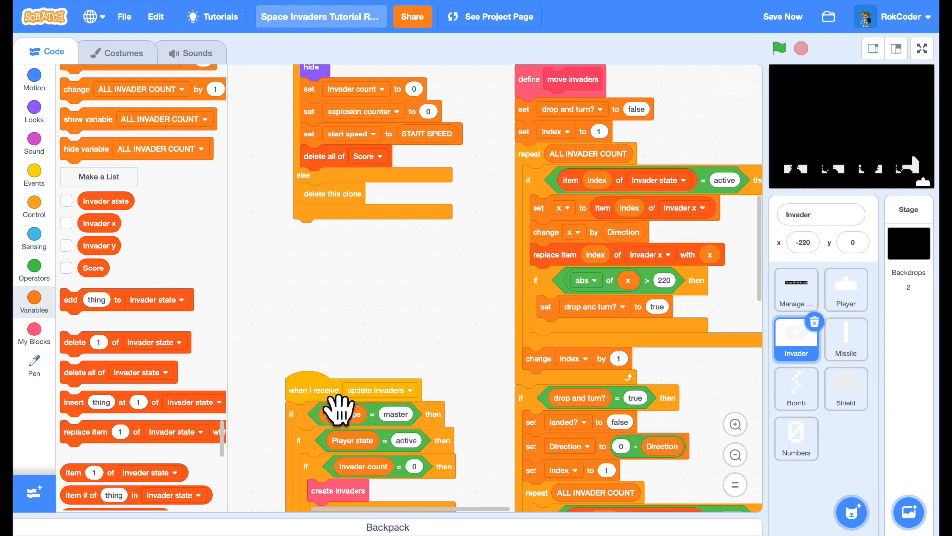
pyautogui.moveTo(103, 322)
pyautogui.write('15')
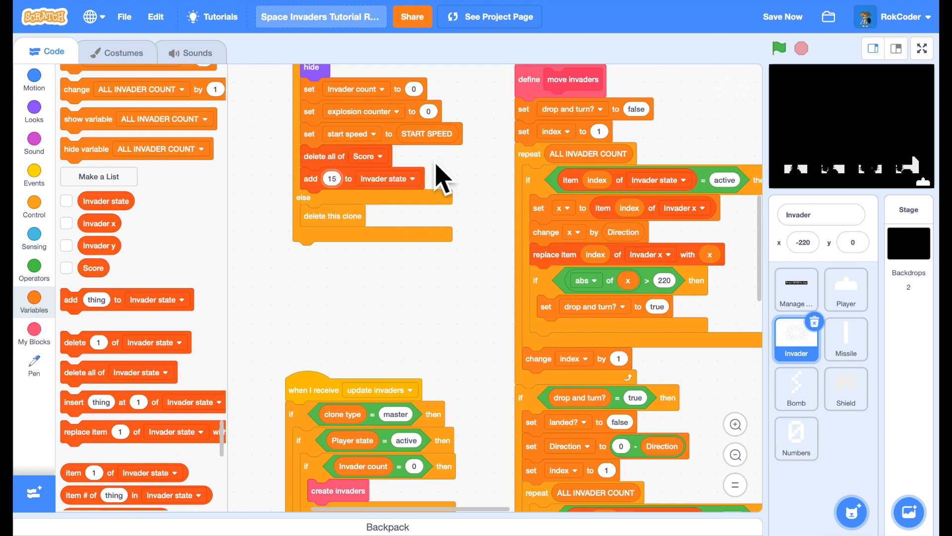
# Step: Point the three add blocks at Score so 15, 10 and 5 are added to it
pyautogui.click(411, 178)
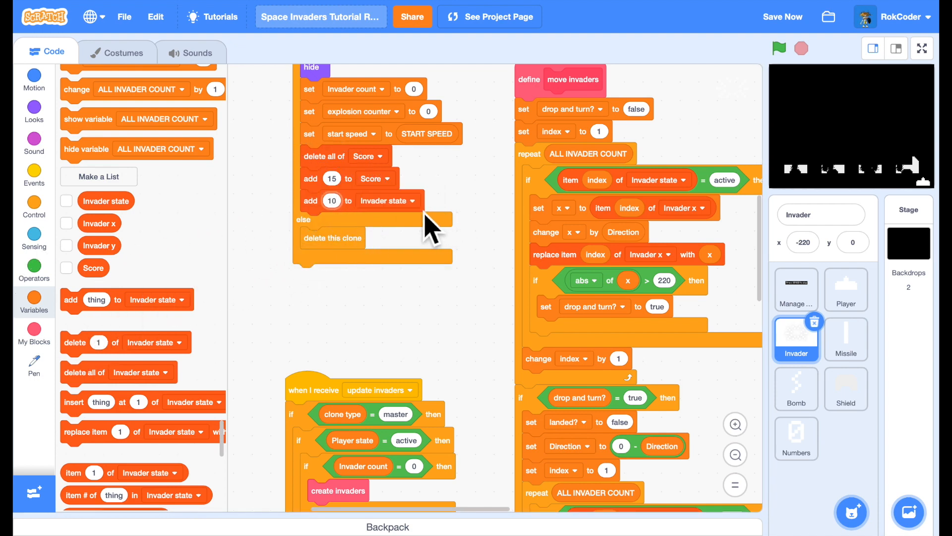
pyautogui.click(386, 201)
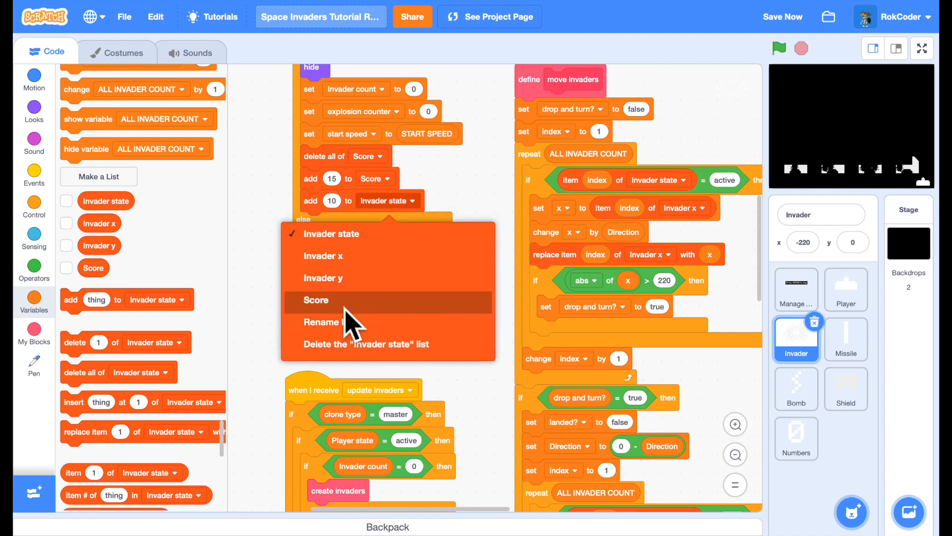
pyautogui.click(315, 299)
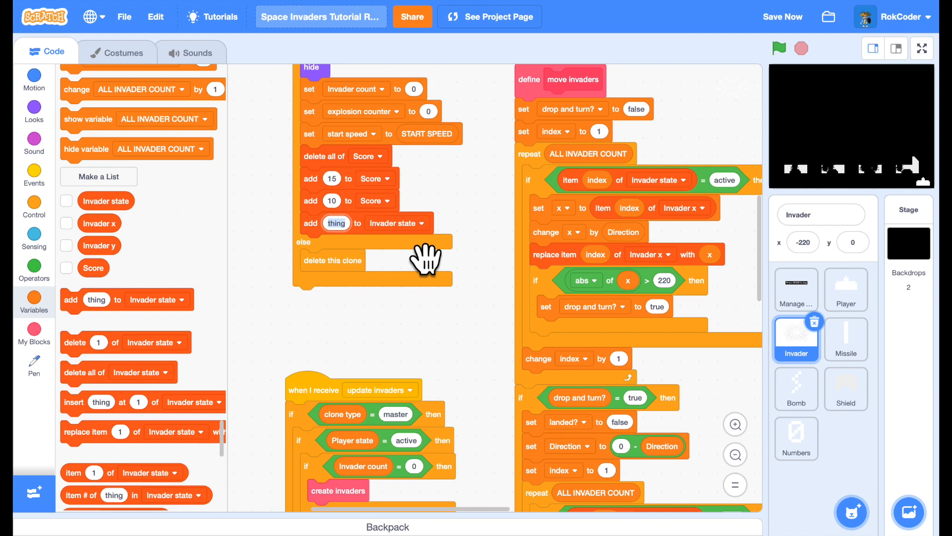
pyautogui.click(417, 223)
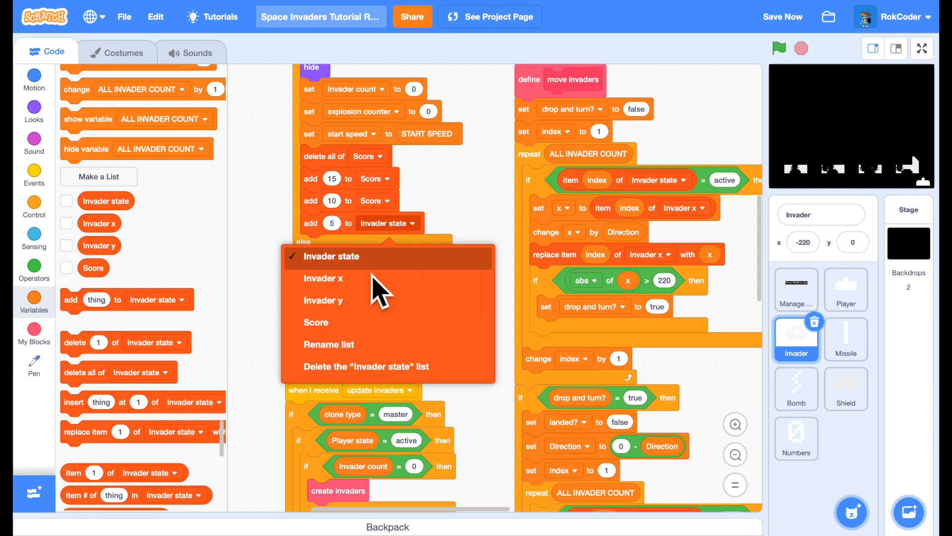
pyautogui.click(316, 322)
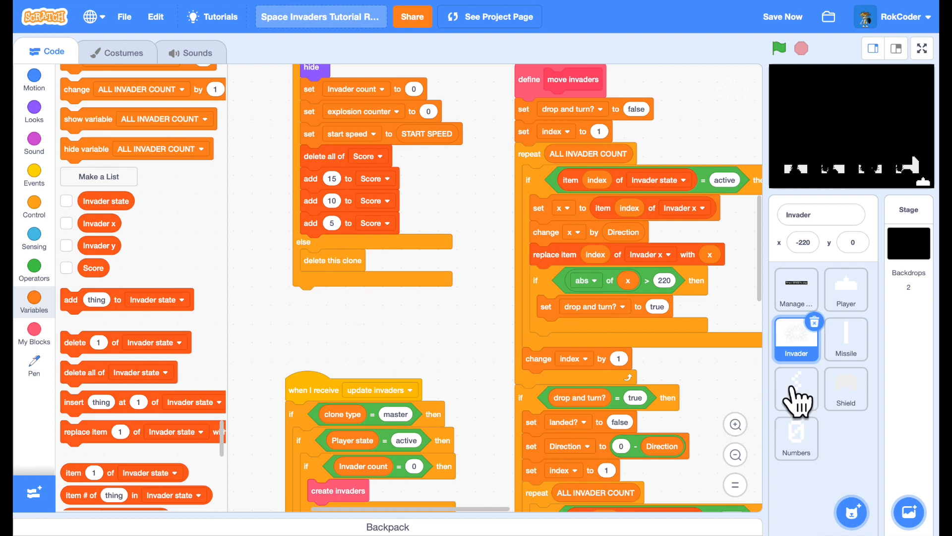
# Step: In the Manage game sprite, create a Score variable for all sprites
pyautogui.click(796, 289)
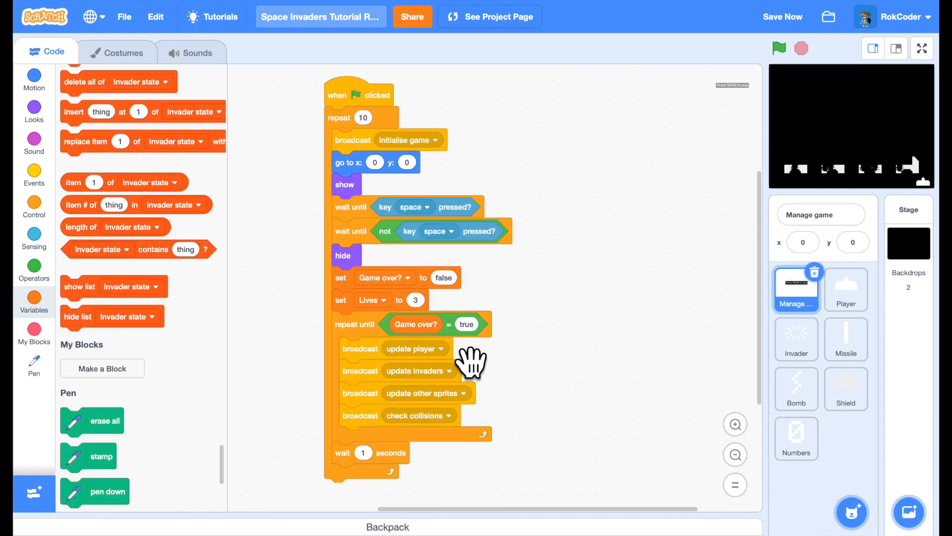
pyautogui.moveTo(128, 285)
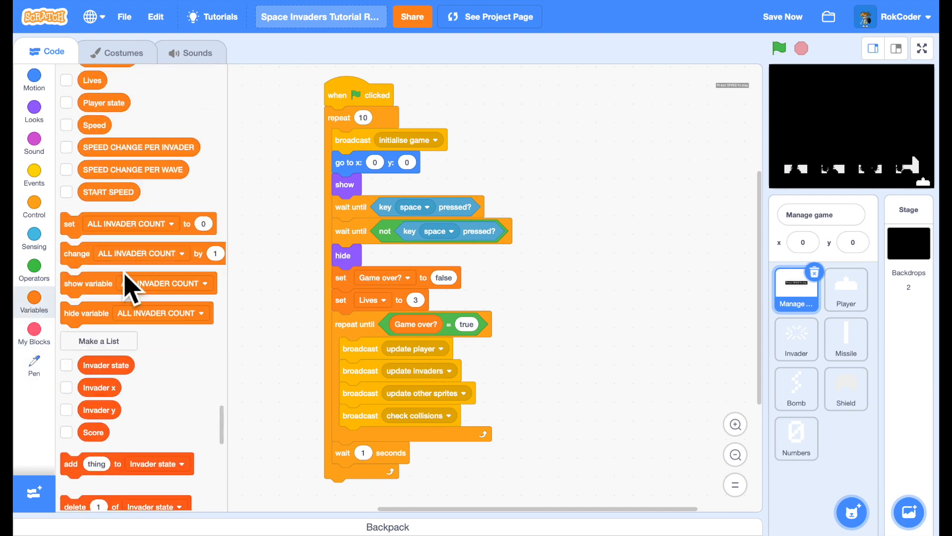
pyautogui.scroll(3)
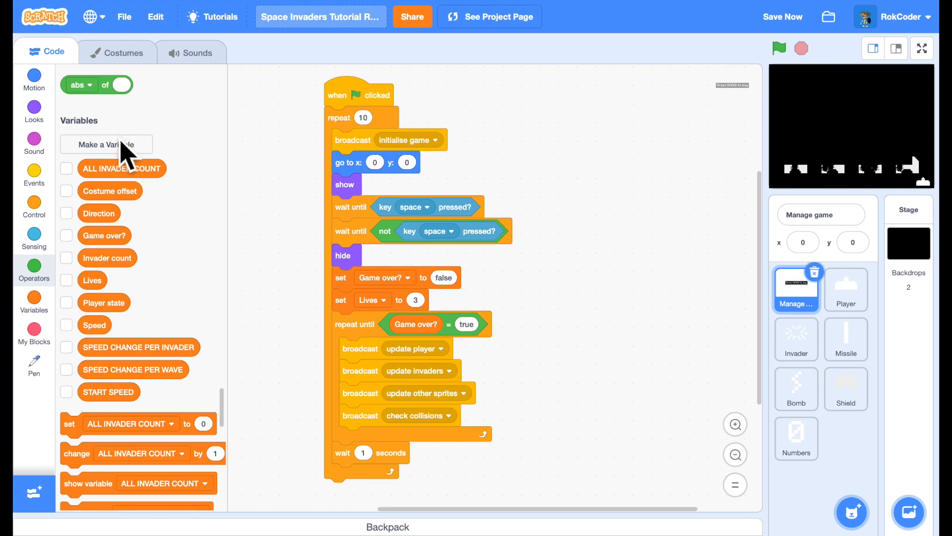
pyautogui.click(107, 145)
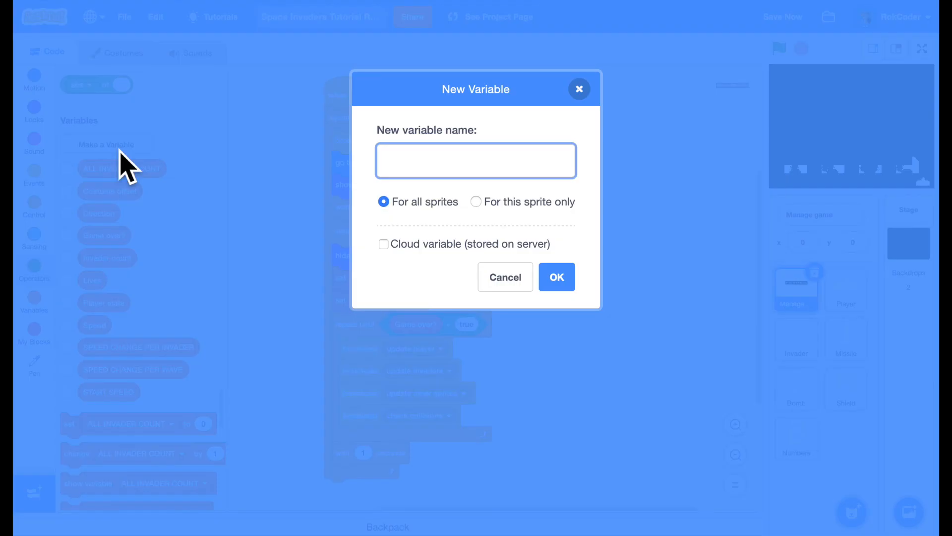
pyautogui.write('Score')
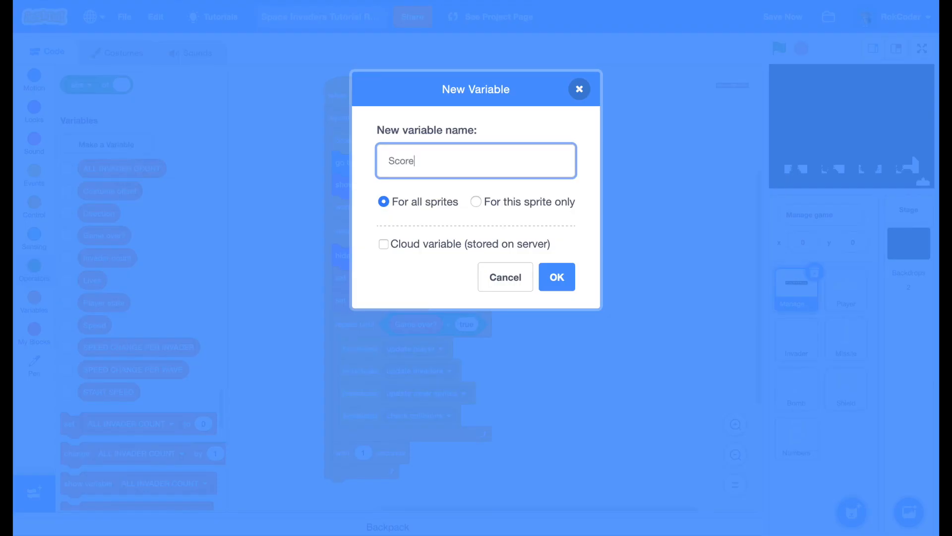
pyautogui.click(556, 277)
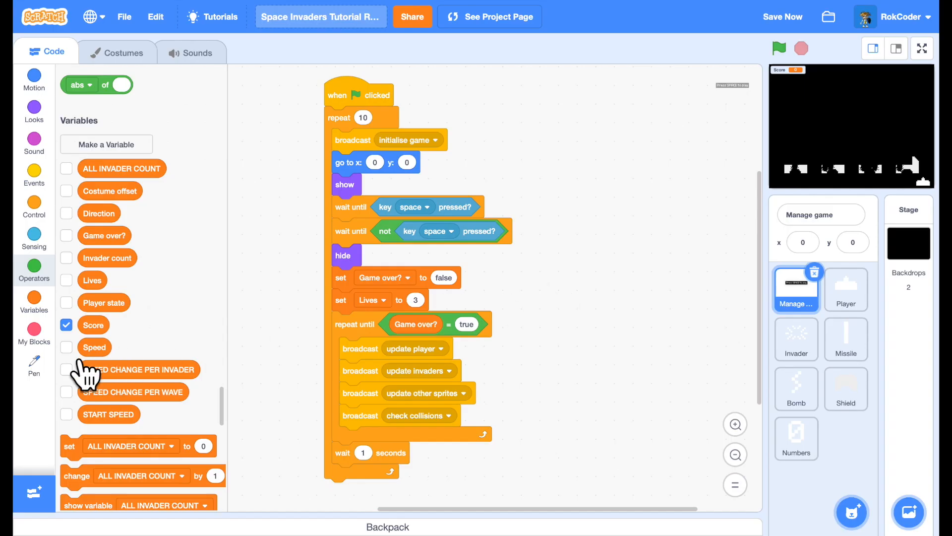
pyautogui.moveTo(252, 331)
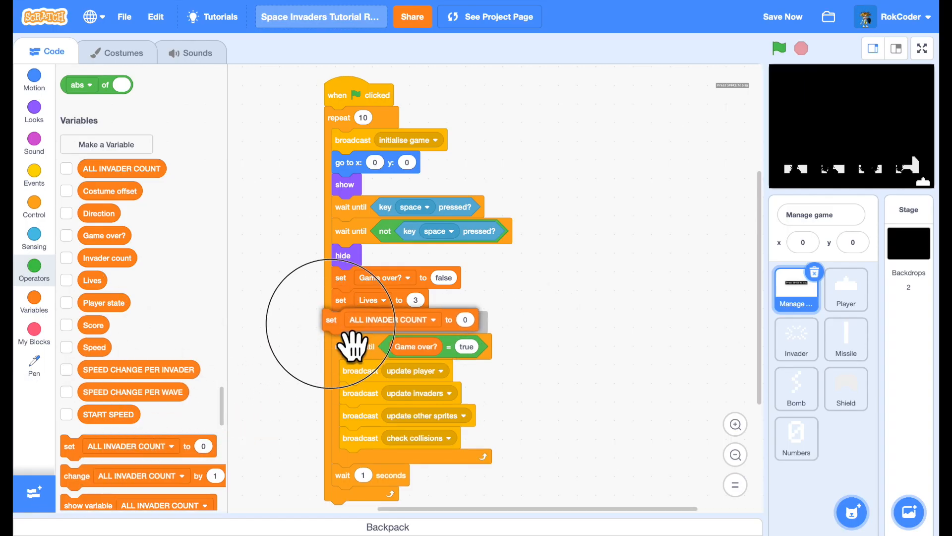
# Step: Place a set-variable block after 'set Lives to 3' to reset Score to 0
pyautogui.click(434, 319)
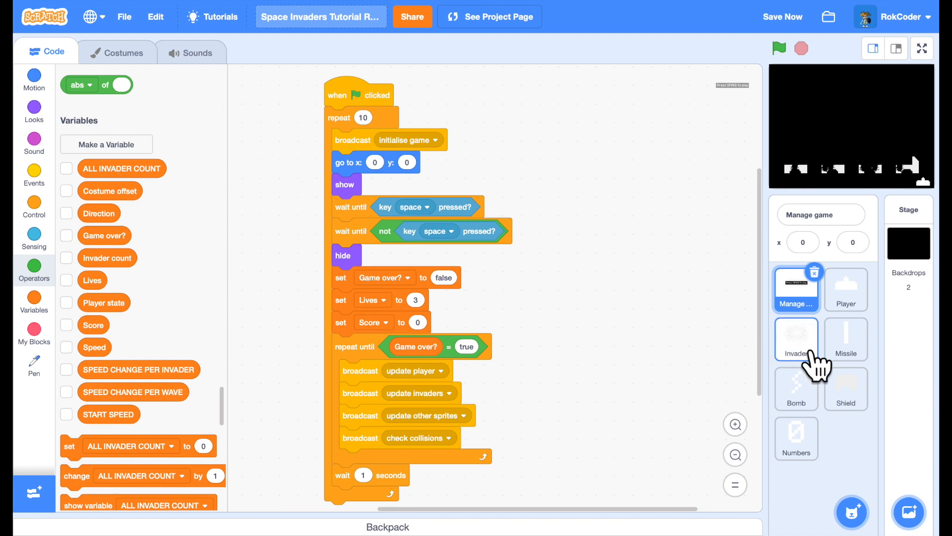
# Step: In the Invader sprite, make the change block target the Score variable
pyautogui.click(797, 340)
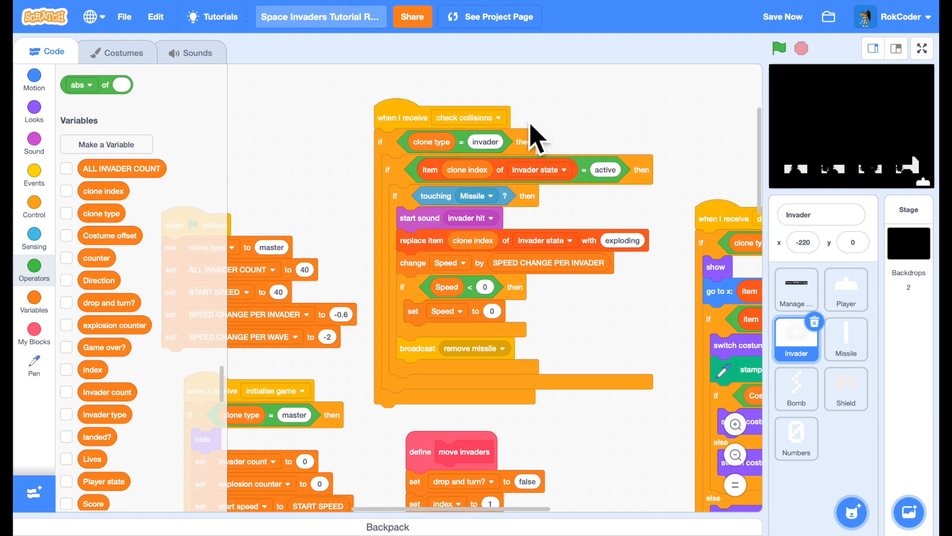
pyautogui.moveTo(589, 128)
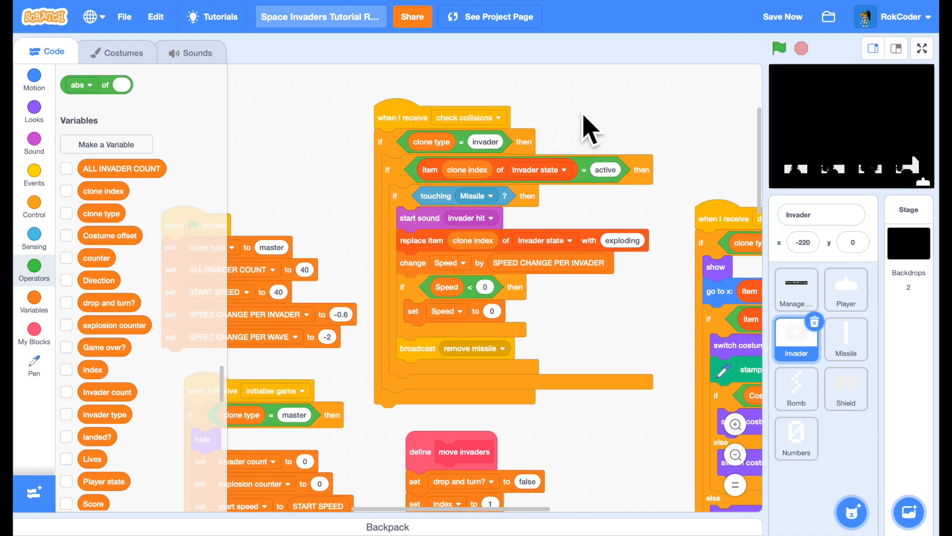
pyautogui.moveTo(519, 240)
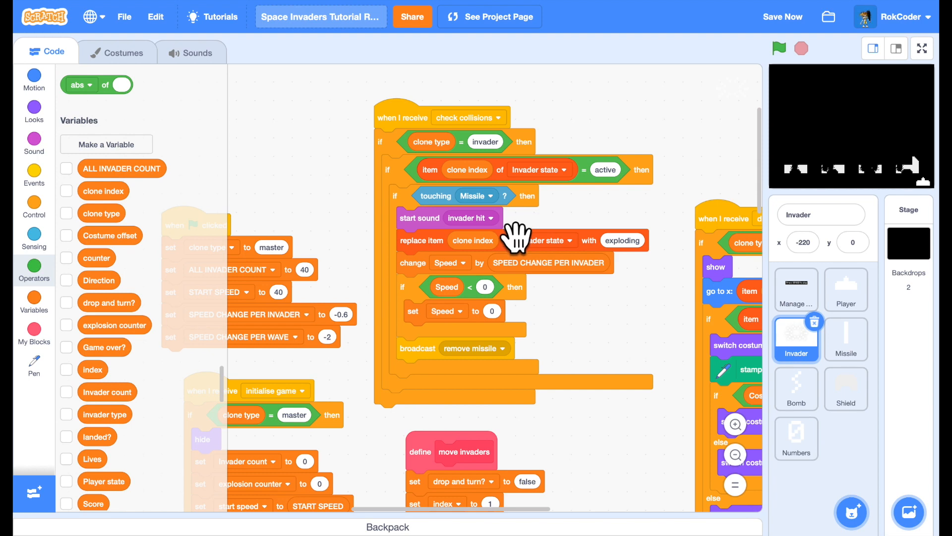
pyautogui.moveTo(547, 270)
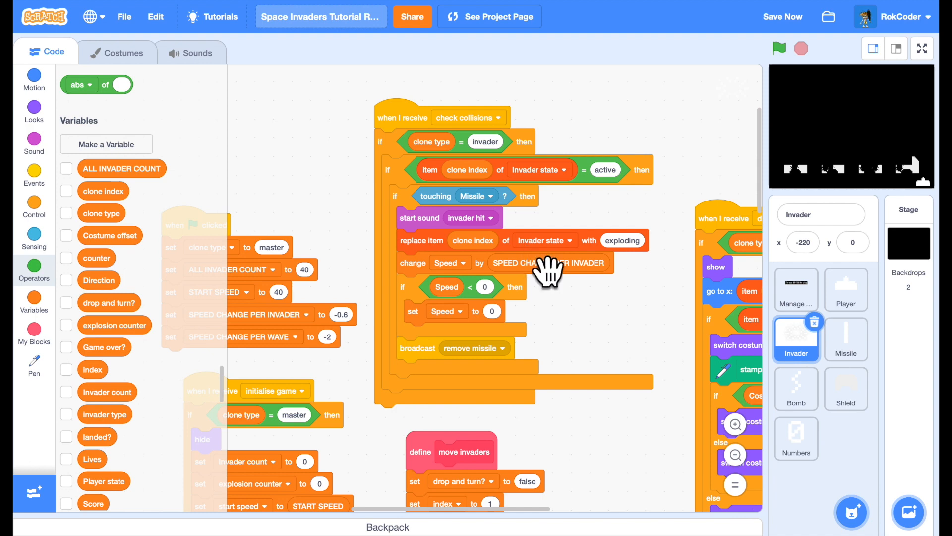
pyautogui.moveTo(157, 349)
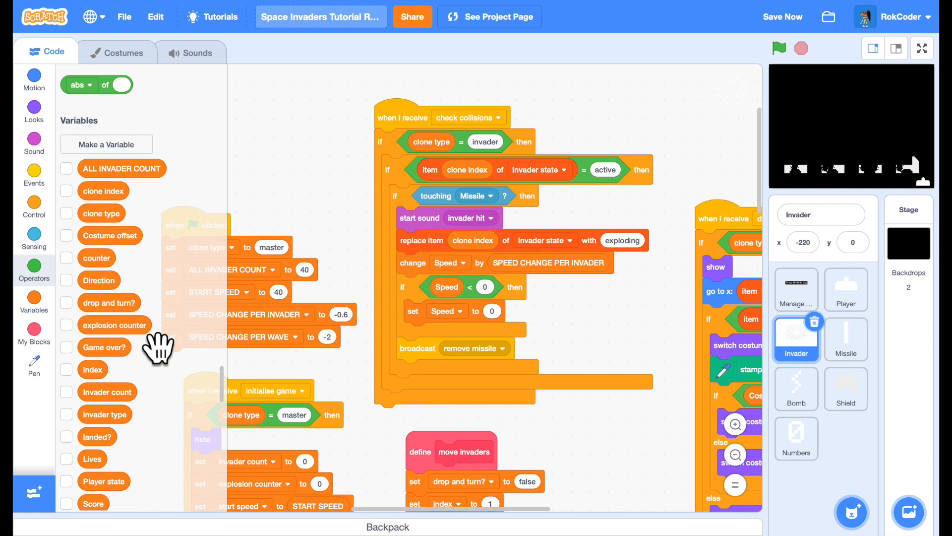
pyautogui.scroll(-3)
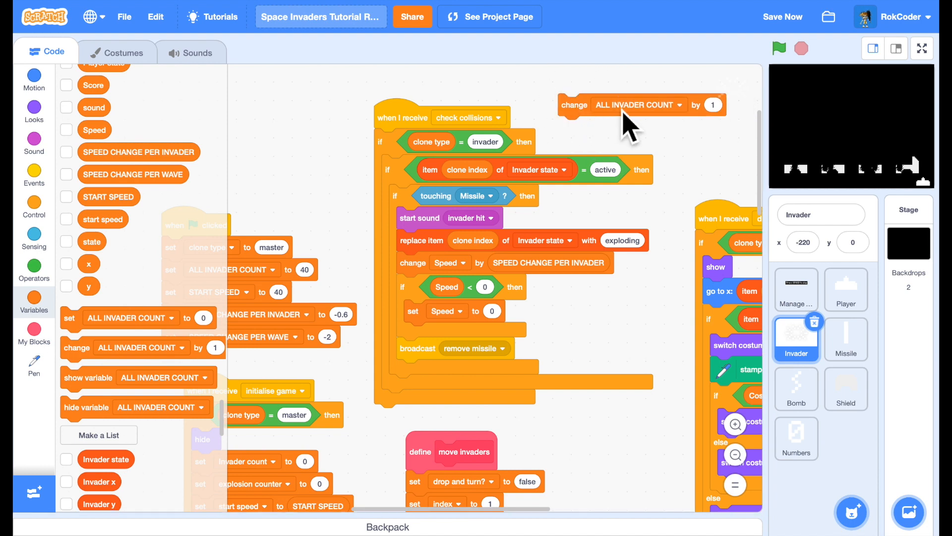
pyautogui.click(679, 104)
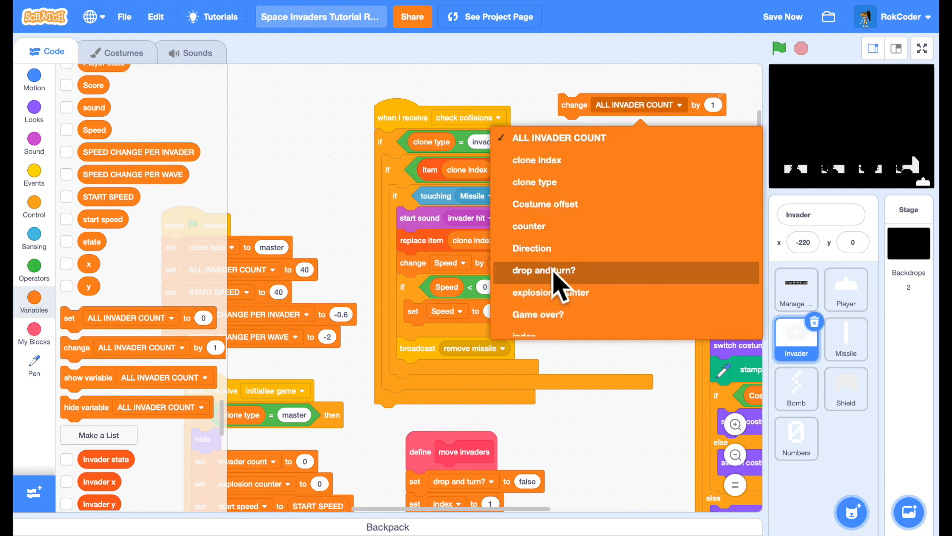
pyautogui.scroll(-3)
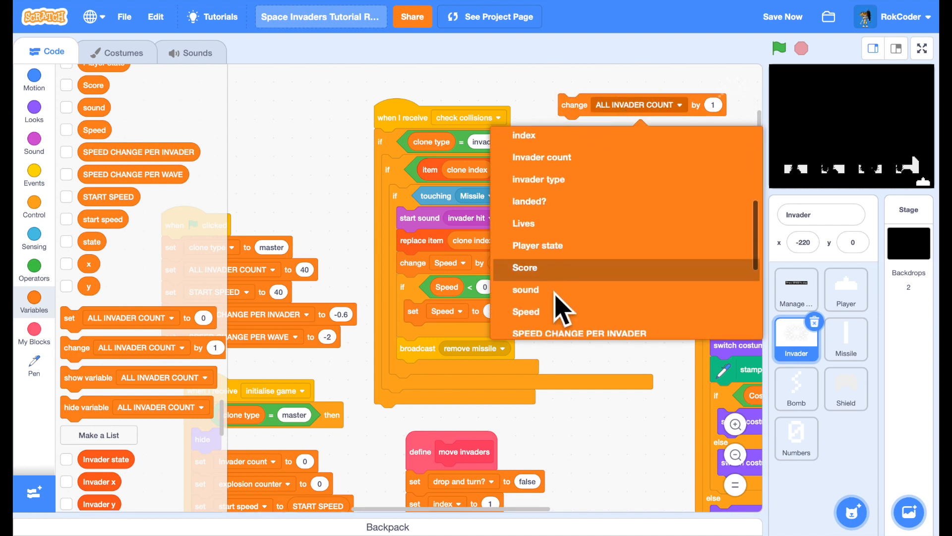
pyautogui.click(523, 267)
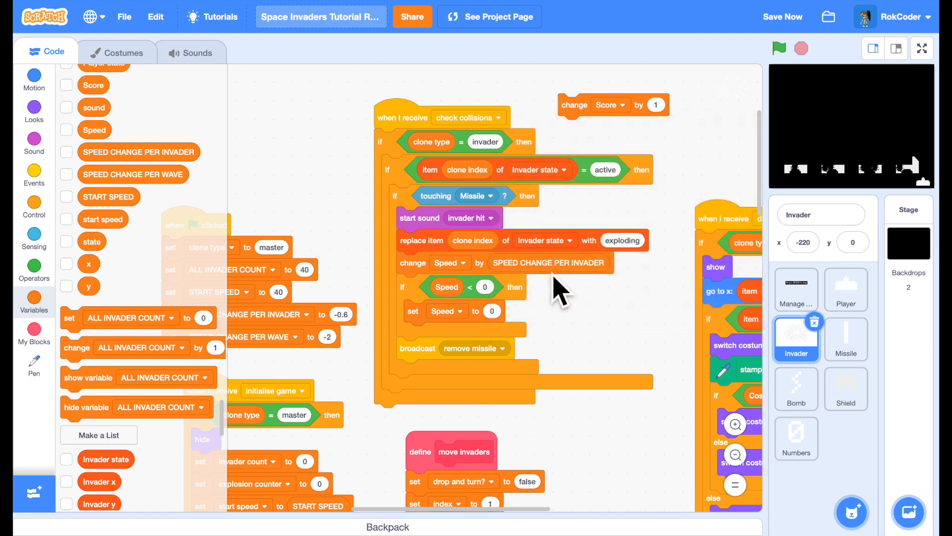
pyautogui.scroll(-3)
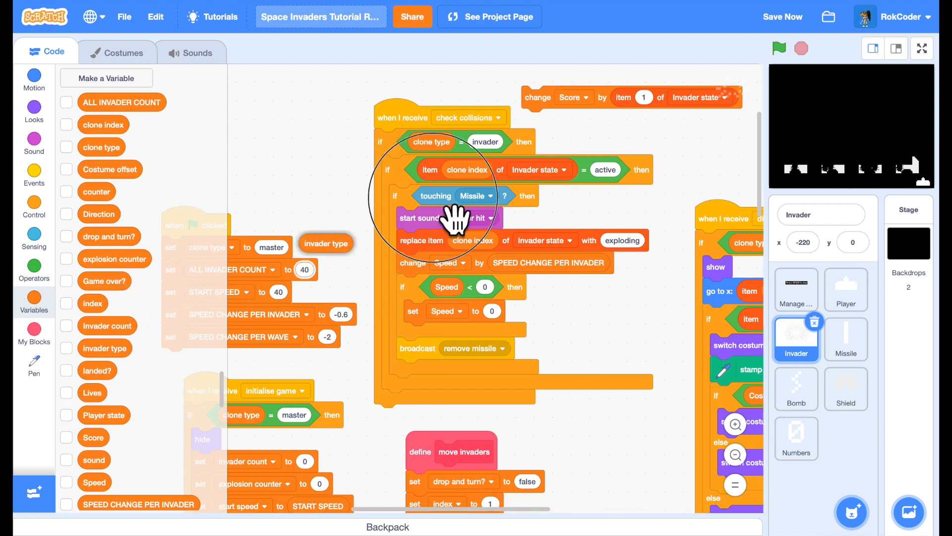
# Step: Insert 'change Score by item (invader type) of Score' into the missile-hit branch
pyautogui.click(732, 99)
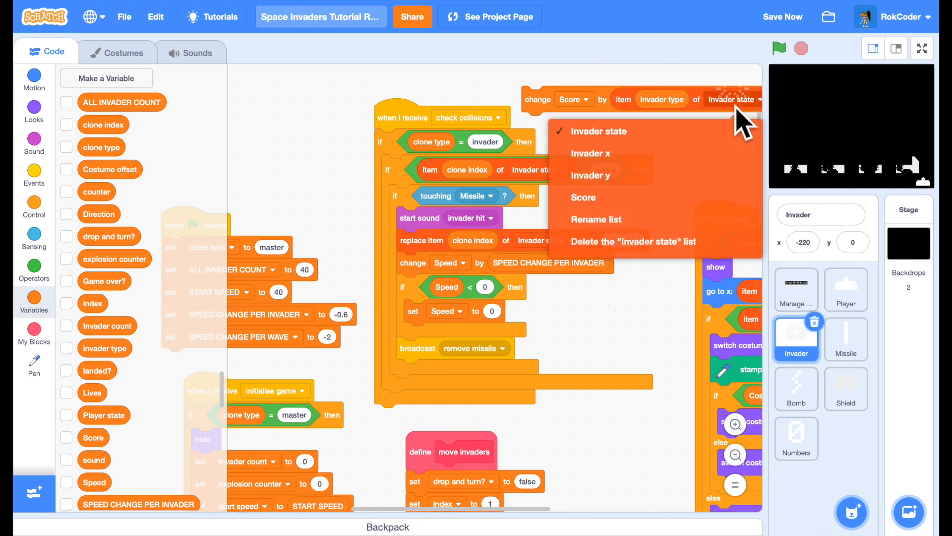
pyautogui.click(583, 196)
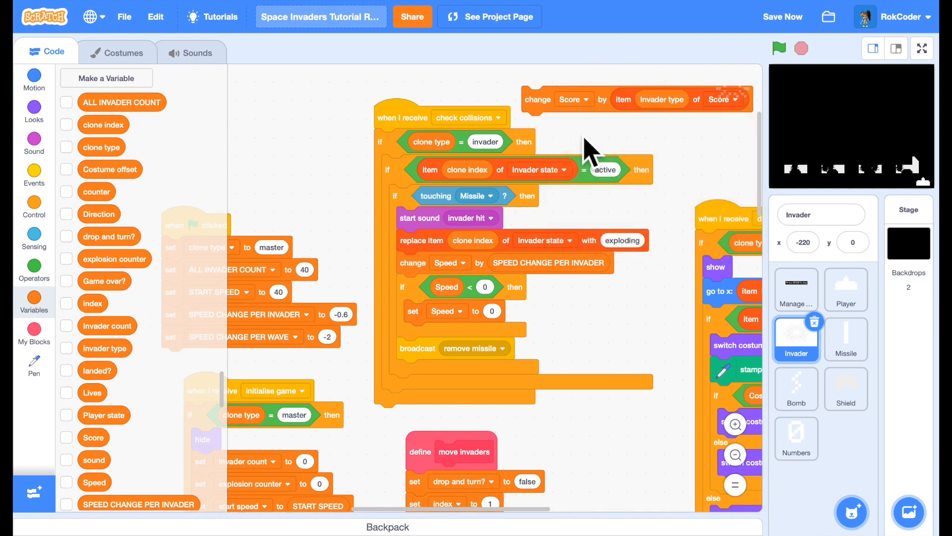
pyautogui.moveTo(568, 121)
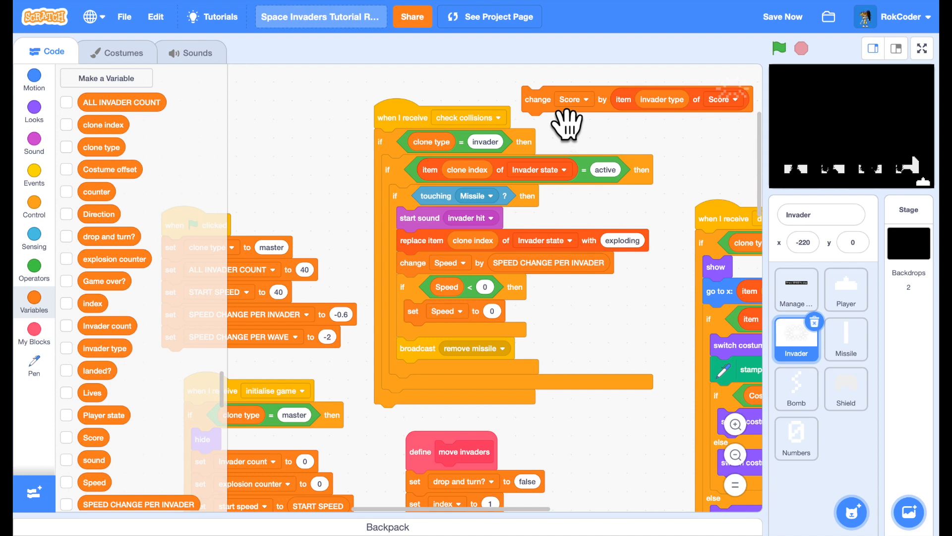
pyautogui.click(782, 17)
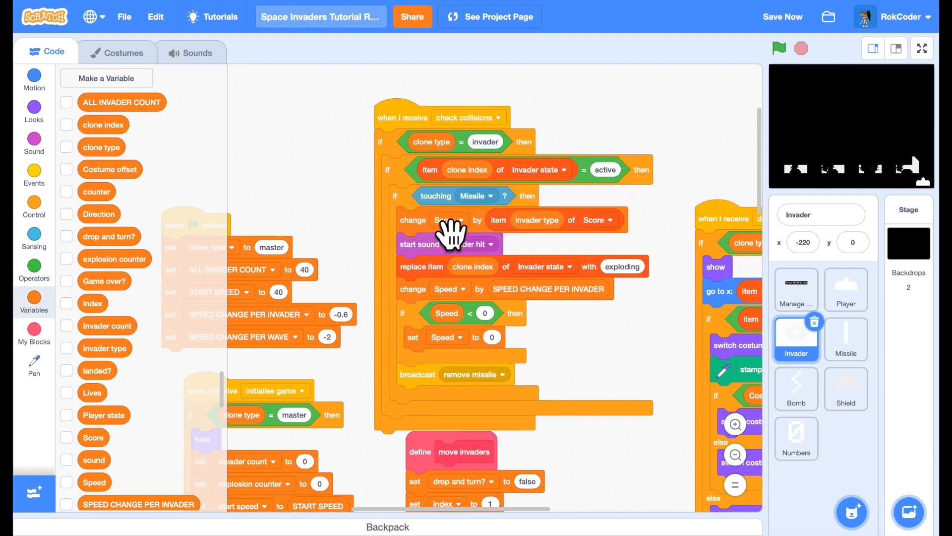
pyautogui.moveTo(555, 200)
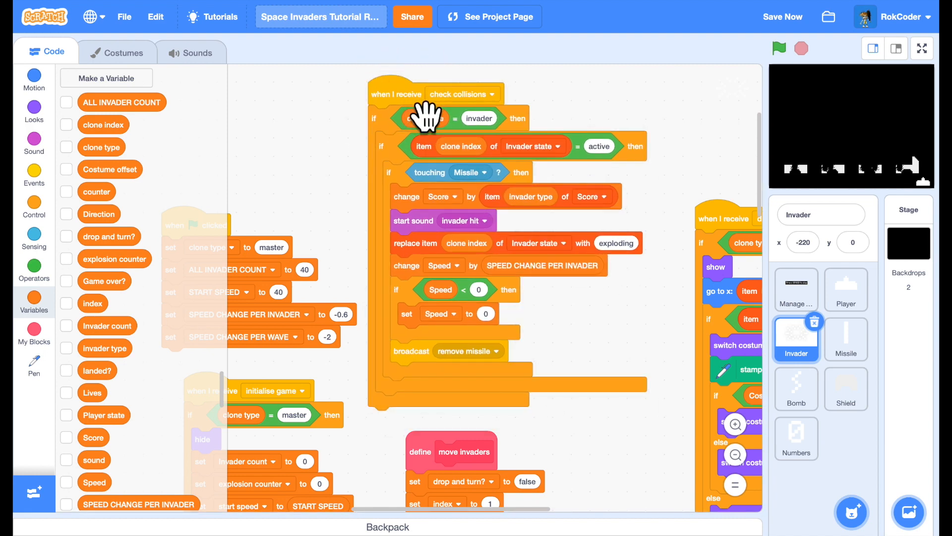
pyautogui.moveTo(937, 269)
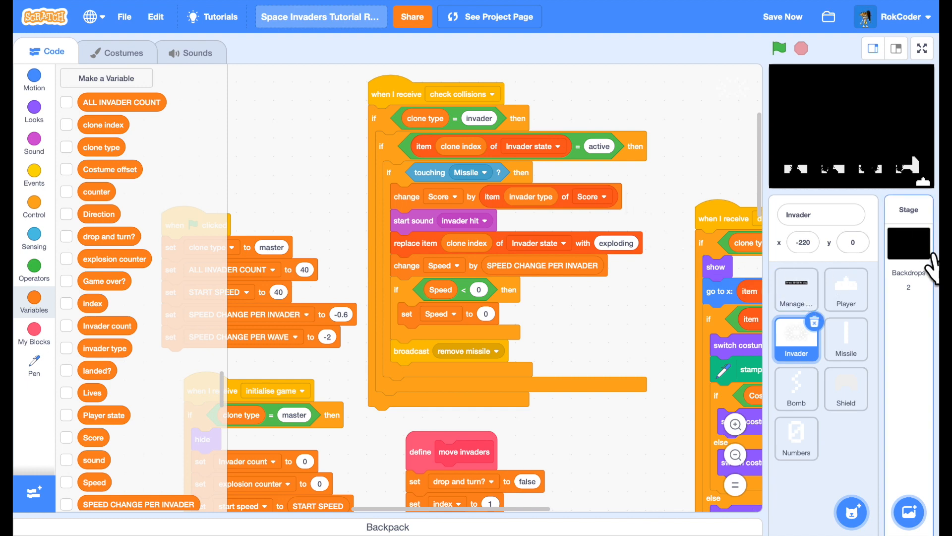
# Step: Delete the Stage's blank backdrop, keeping the SCORE, LIVES, HI background
pyautogui.click(907, 243)
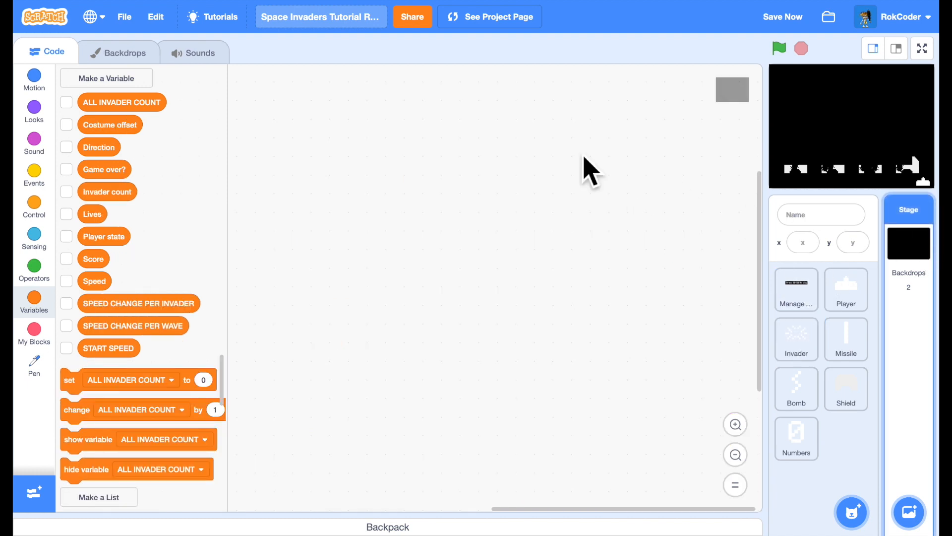
pyautogui.click(125, 51)
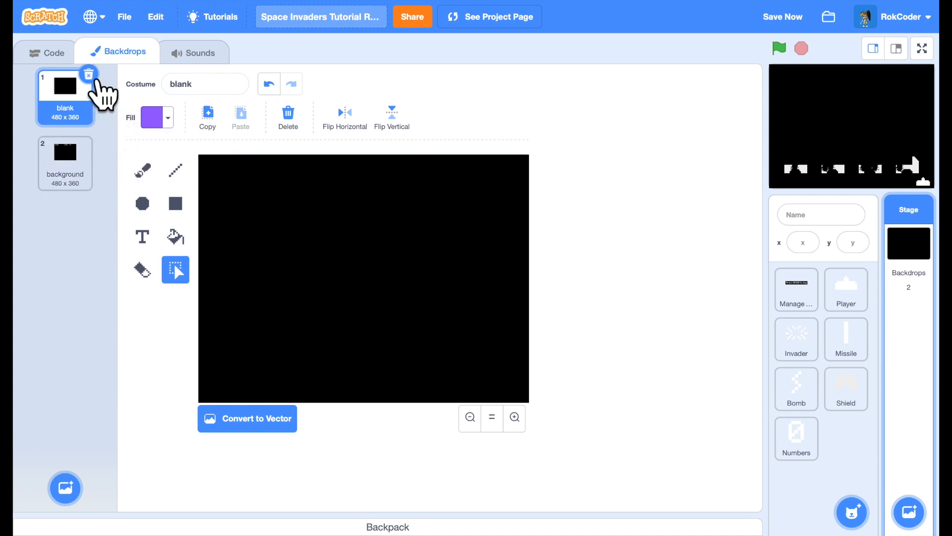
pyautogui.click(88, 73)
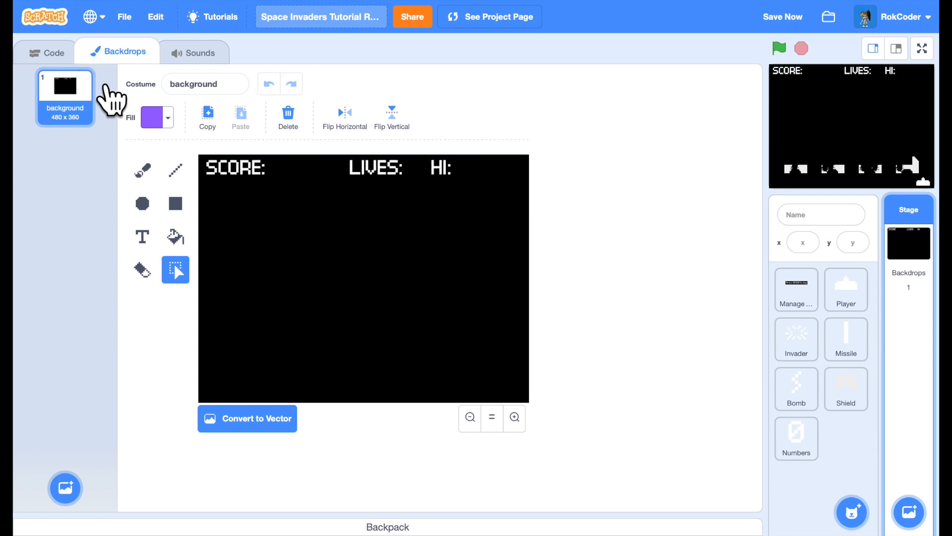
pyautogui.moveTo(267, 267)
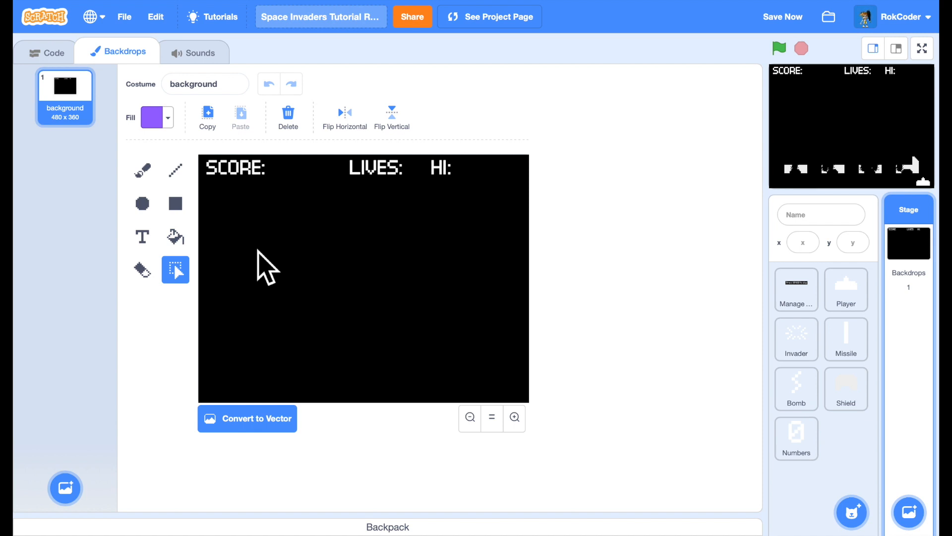
pyautogui.moveTo(296, 285)
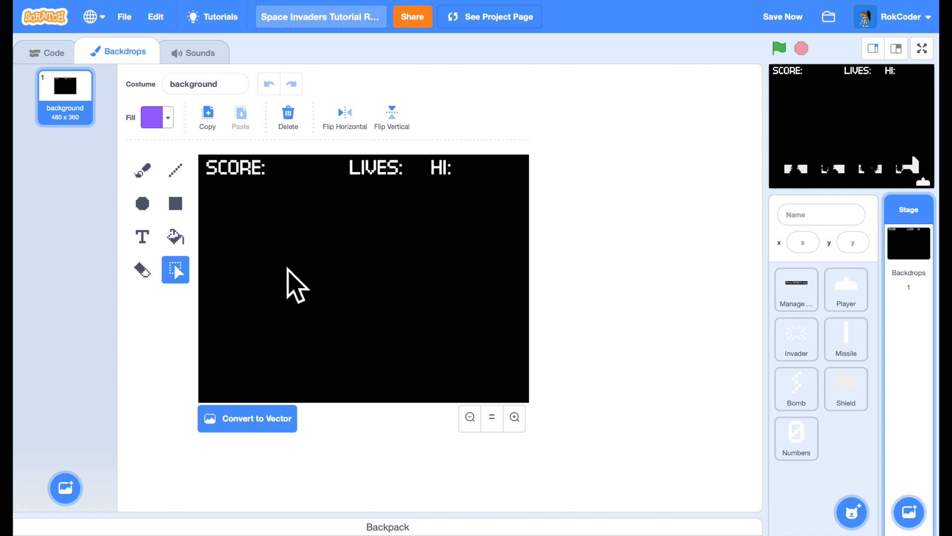
# Step: Play-test the game full screen, stop it, and select the Invader sprite
pyautogui.click(779, 48)
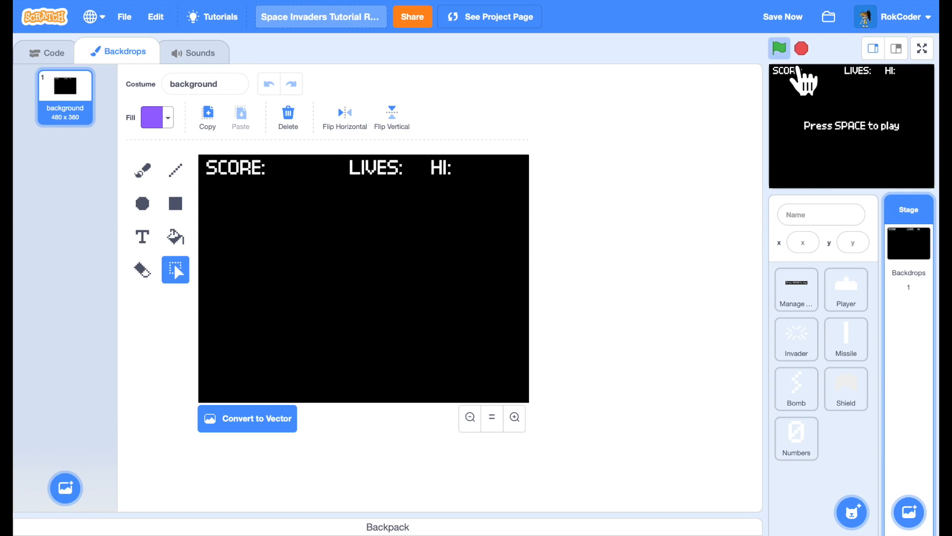
pyautogui.click(921, 49)
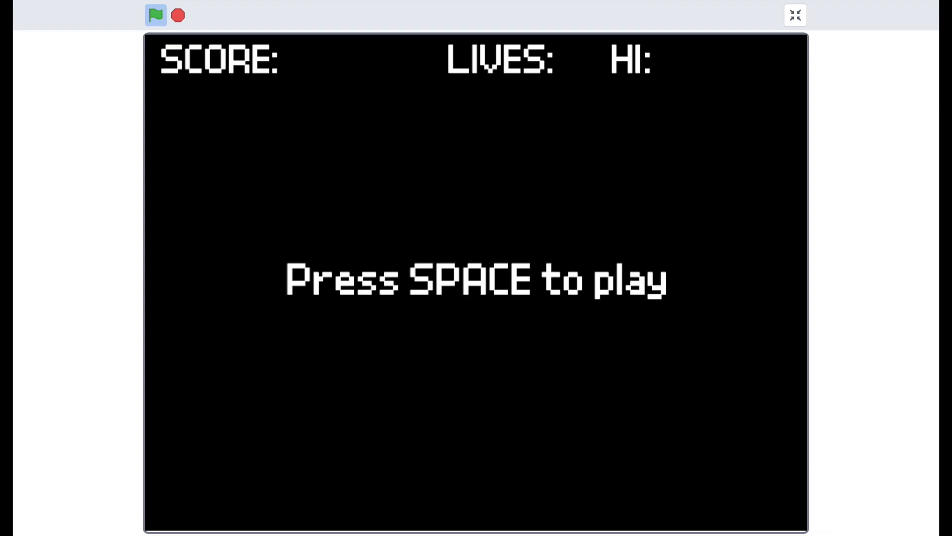
pyautogui.press('space')
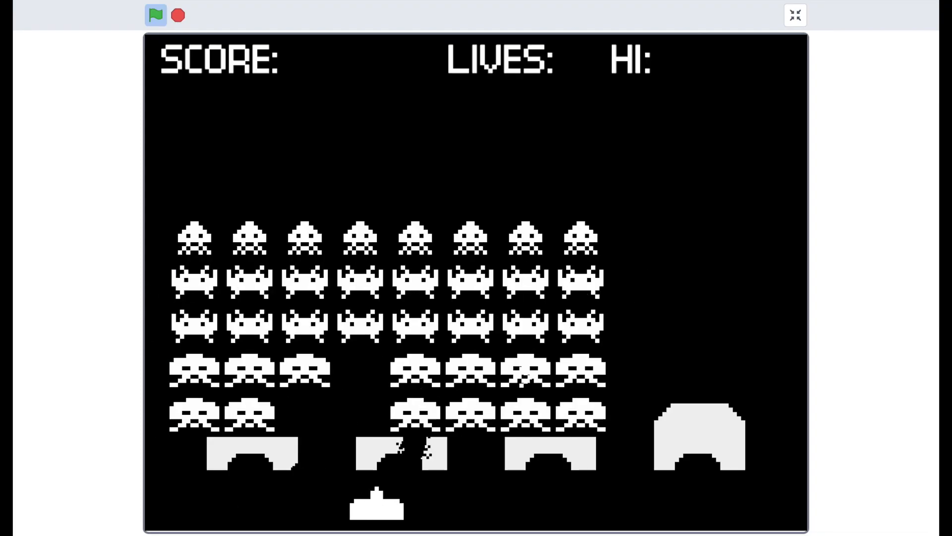
pyautogui.click(794, 14)
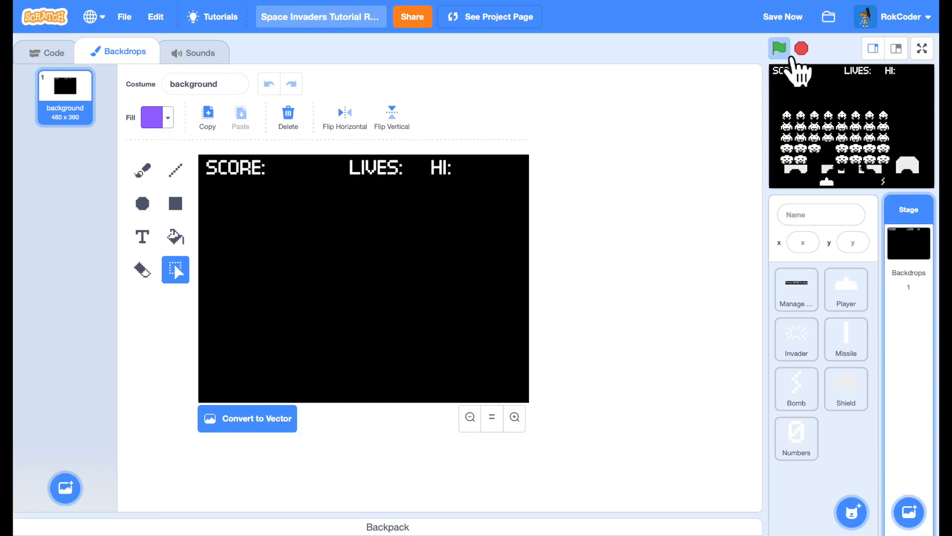
pyautogui.click(779, 48)
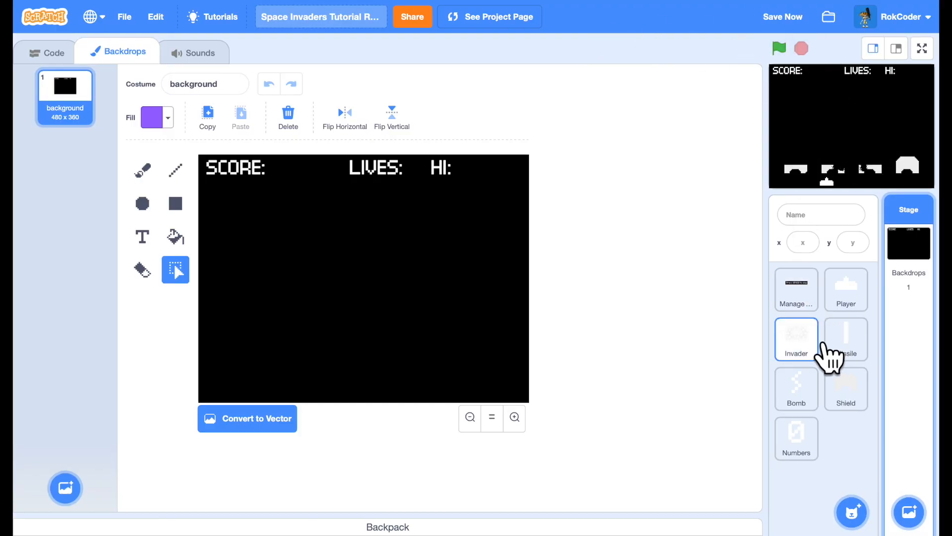
pyautogui.click(796, 339)
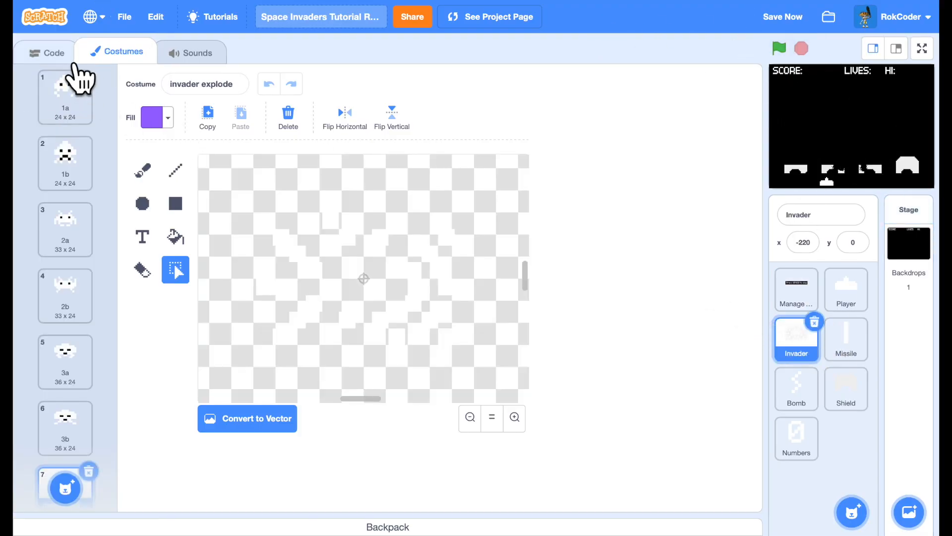
# Step: Switch to the Invader sprite's Code tab to show its scripts
pyautogui.click(53, 52)
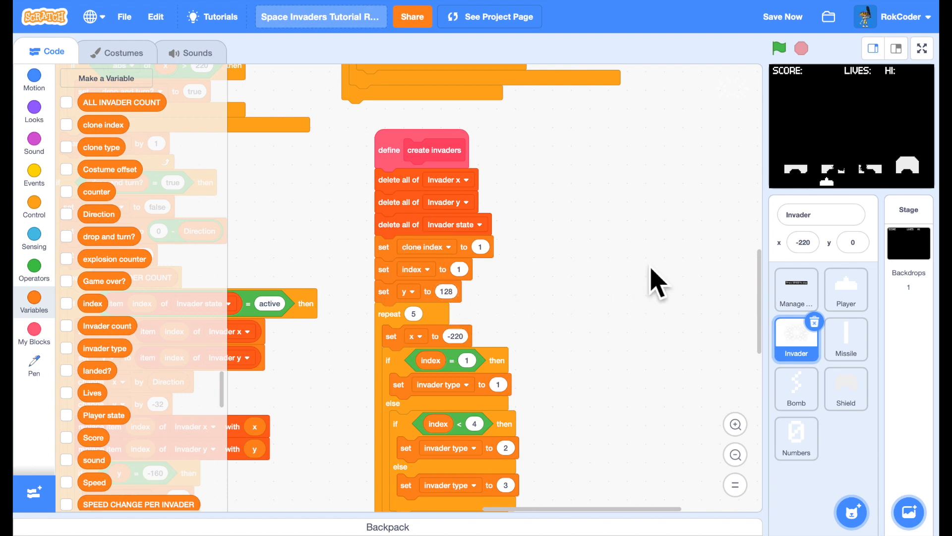
pyautogui.moveTo(115, 452)
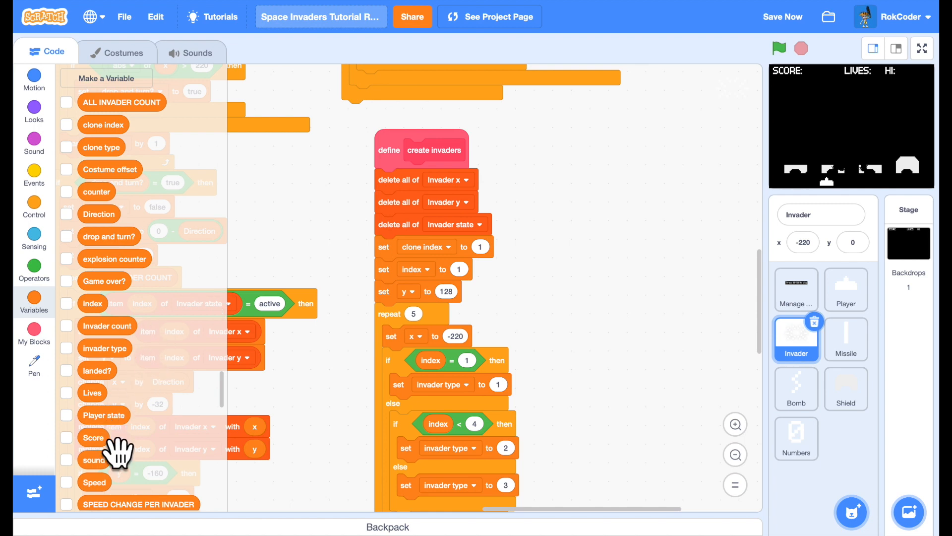
# Step: Show the Score variable on stage as a large readout beside the SCORE label
pyautogui.click(67, 436)
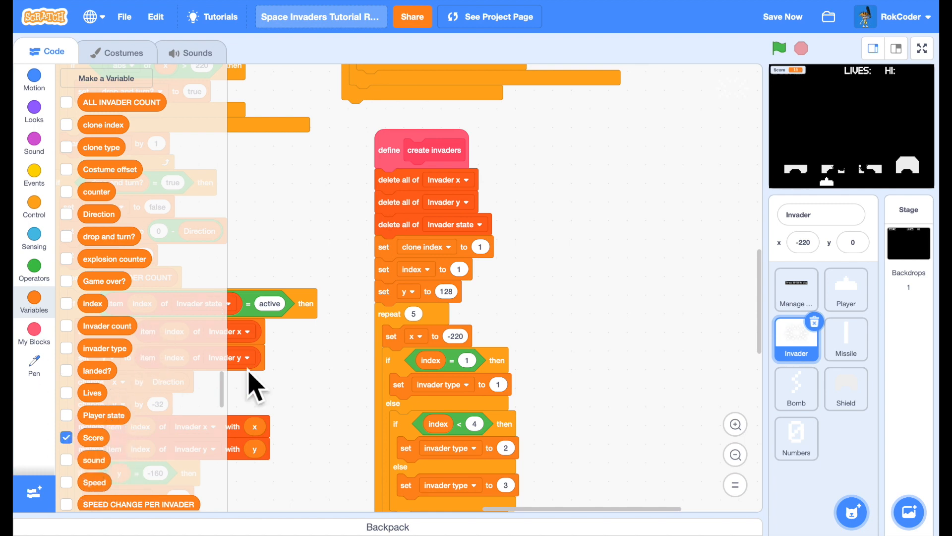
pyautogui.moveTo(923, 85)
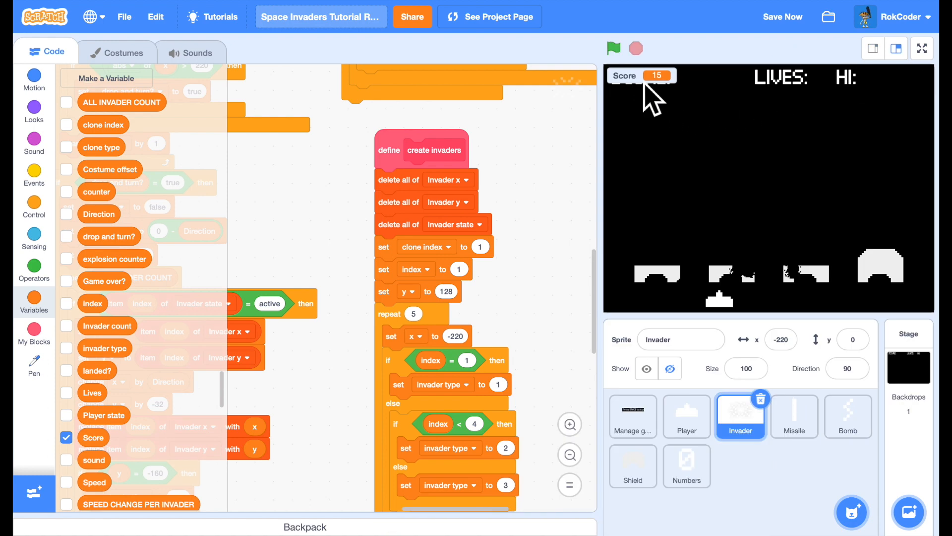
pyautogui.rightClick(641, 75)
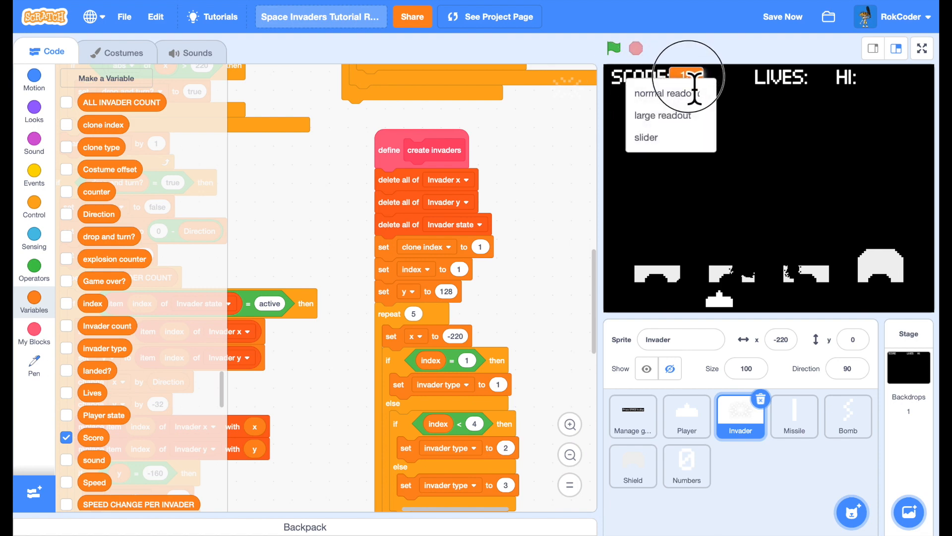
pyautogui.click(662, 93)
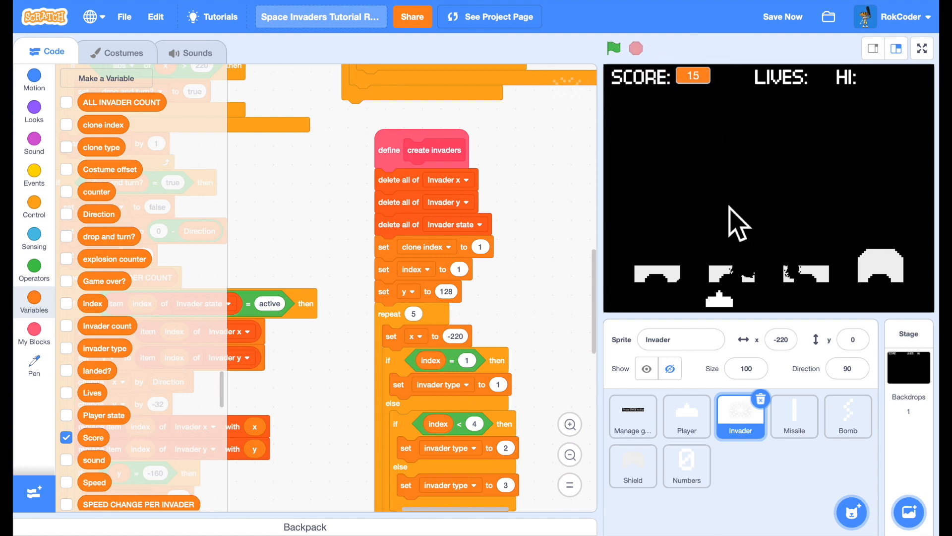
# Step: Show the Lives variable on stage as a large readout beside the LIVES label
pyautogui.click(66, 392)
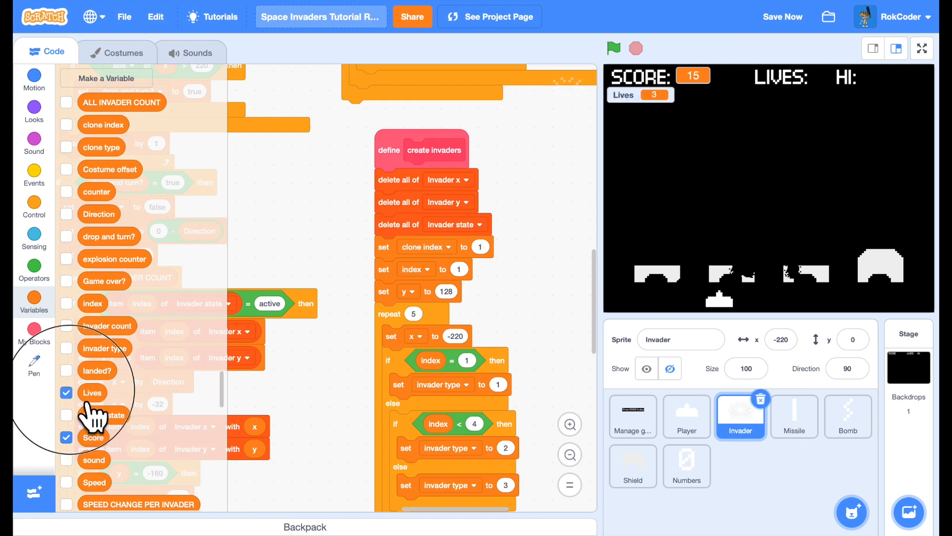
pyautogui.rightClick(622, 95)
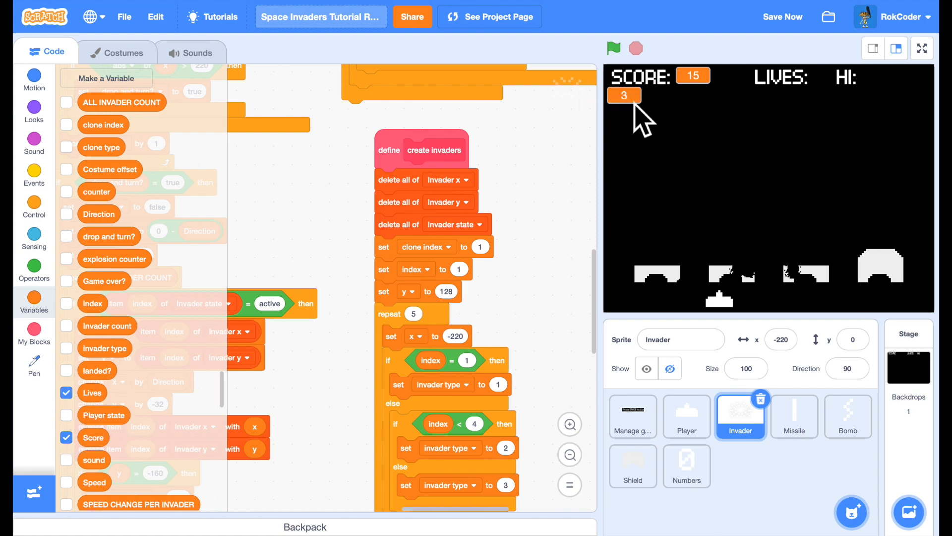
pyautogui.rightClick(622, 95)
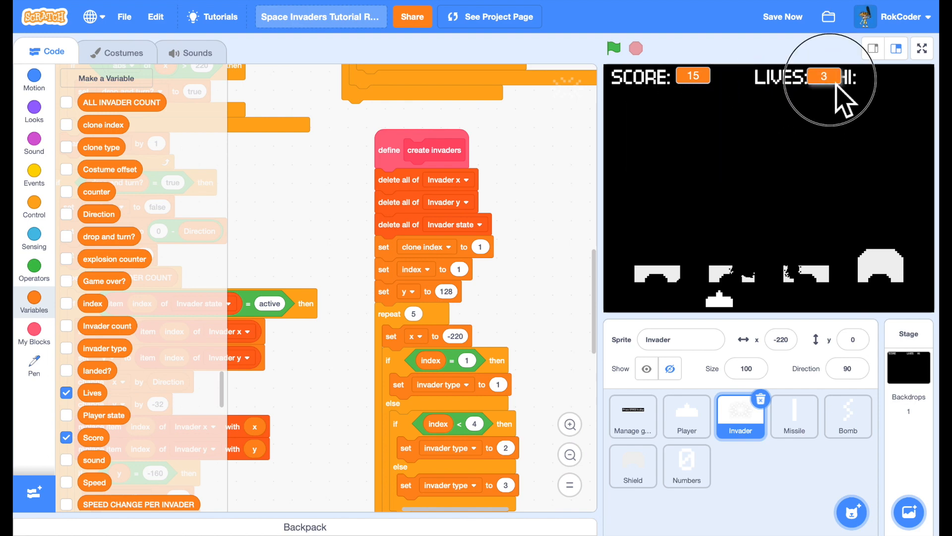
pyautogui.moveTo(772, 200)
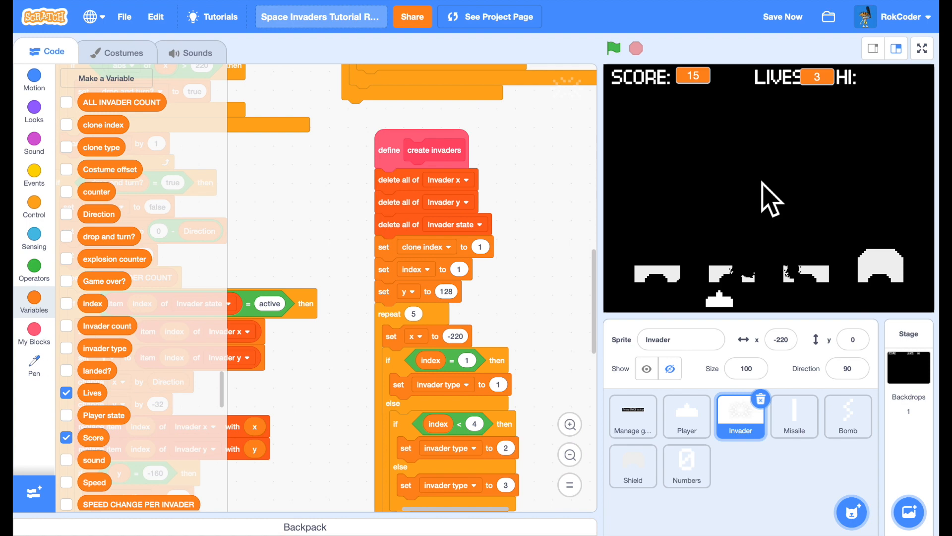
# Step: Play-test until Score reads 75 and Lives 2, stop, and shrink the stage again
pyautogui.click(613, 47)
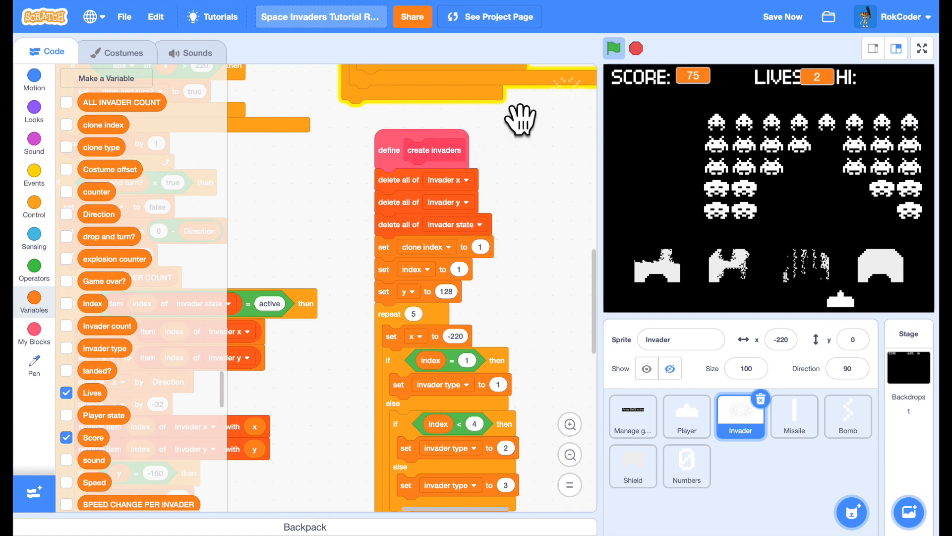
pyautogui.click(613, 48)
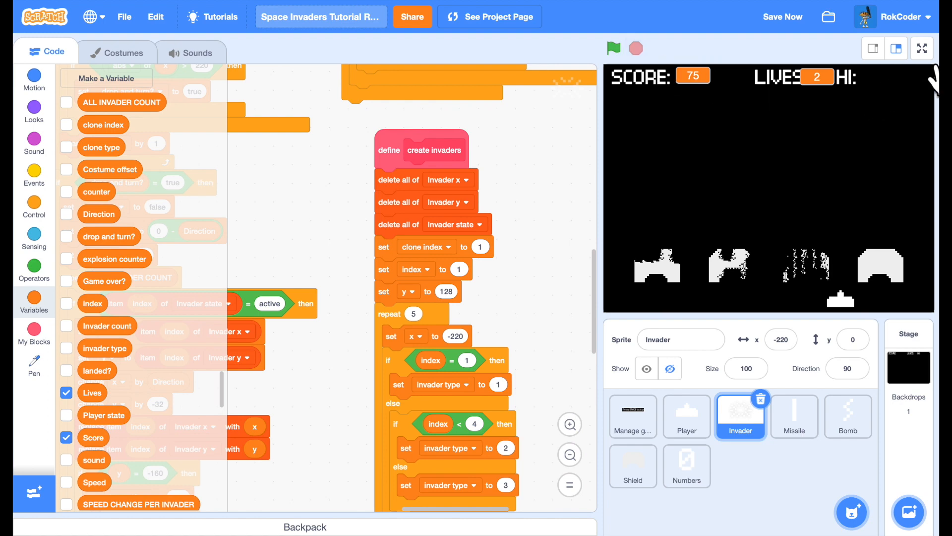
pyautogui.click(897, 49)
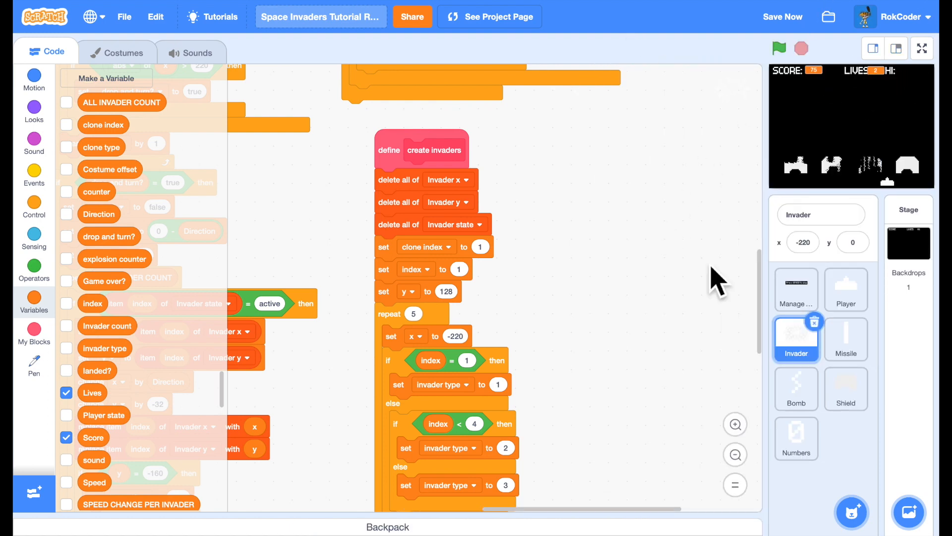
# Step: Create a new variable named Hiscore for all sprites
pyautogui.click(796, 288)
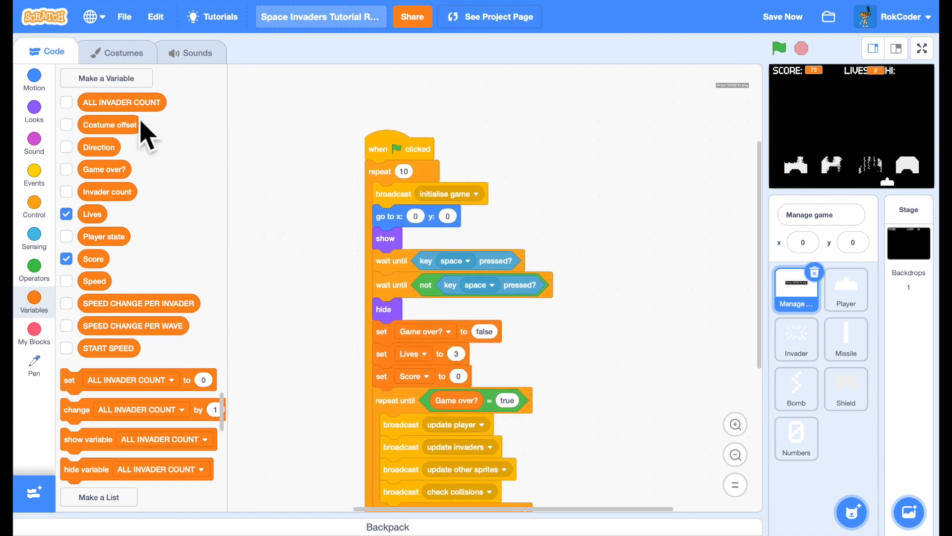
pyautogui.click(106, 77)
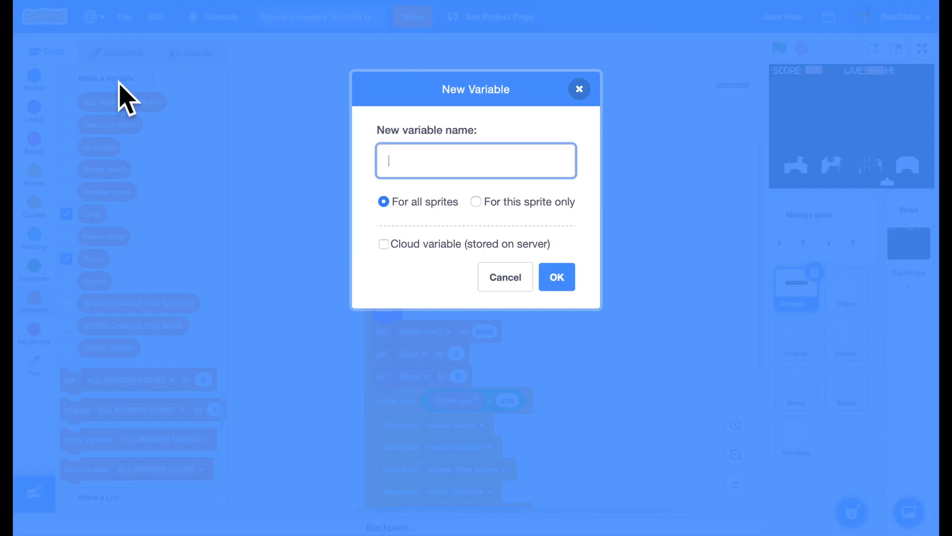
pyautogui.write('H')
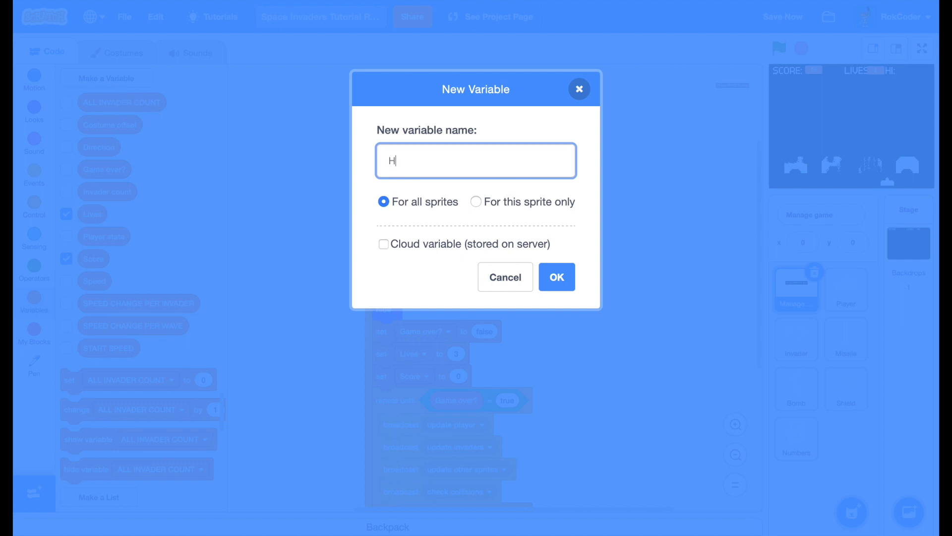
pyautogui.write('iscore')
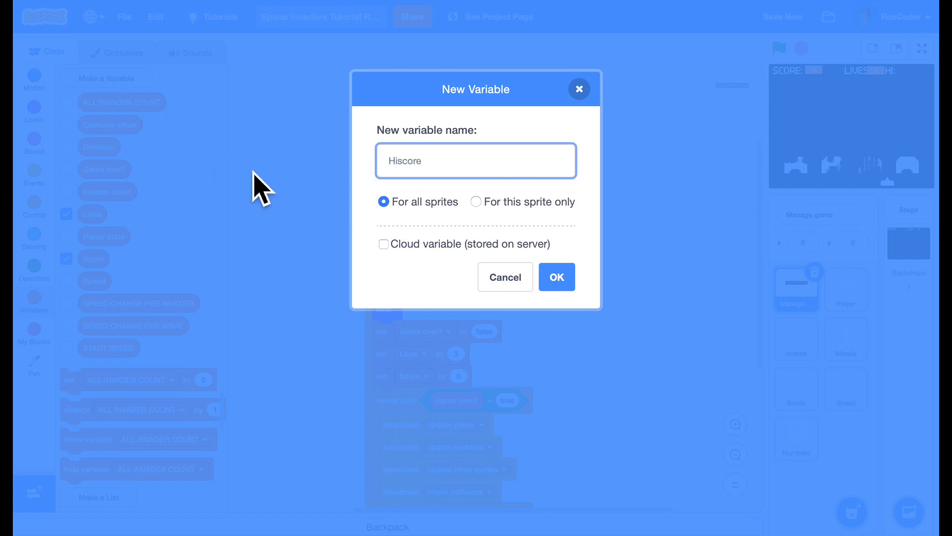
pyautogui.click(556, 277)
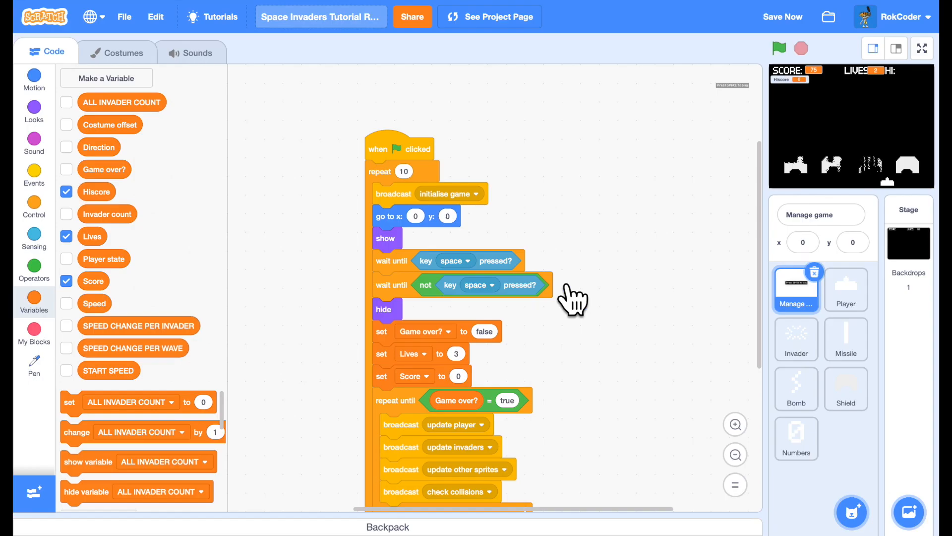
pyautogui.moveTo(170, 309)
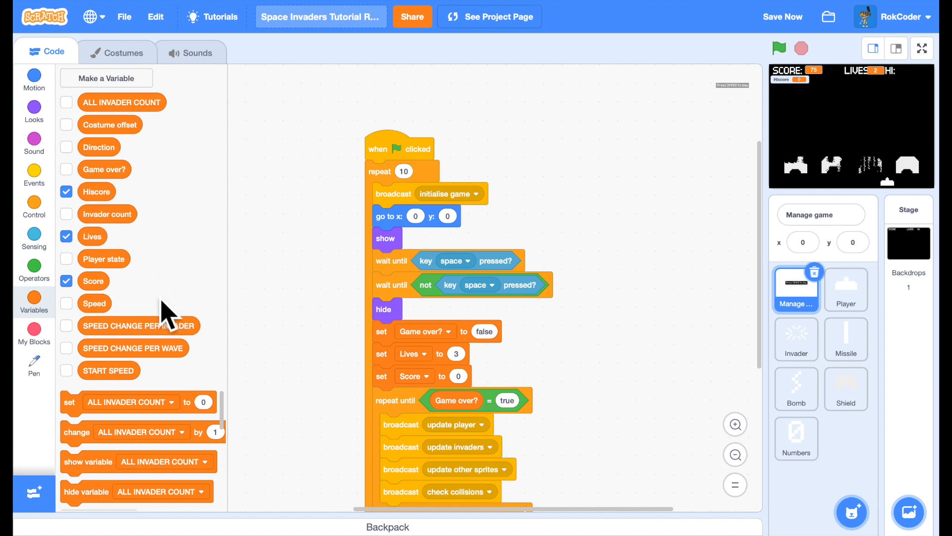
pyautogui.moveTo(172, 322)
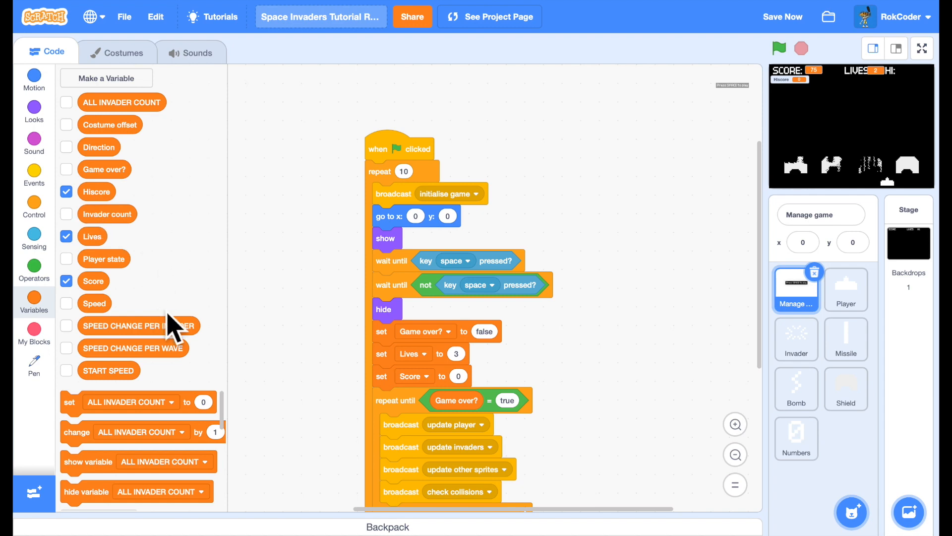
# Step: Save the Space Invaders project with the new Hiscore variable
pyautogui.click(782, 17)
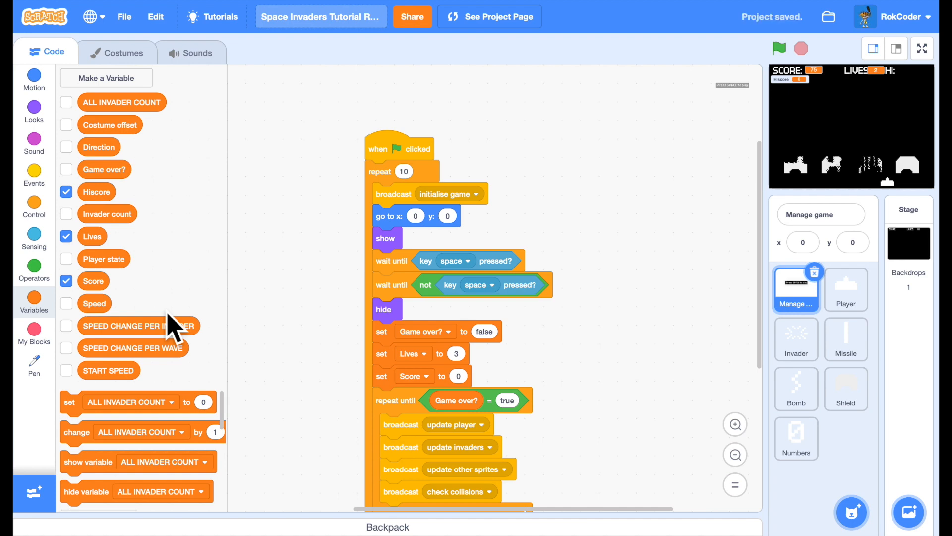
pyautogui.moveTo(106, 266)
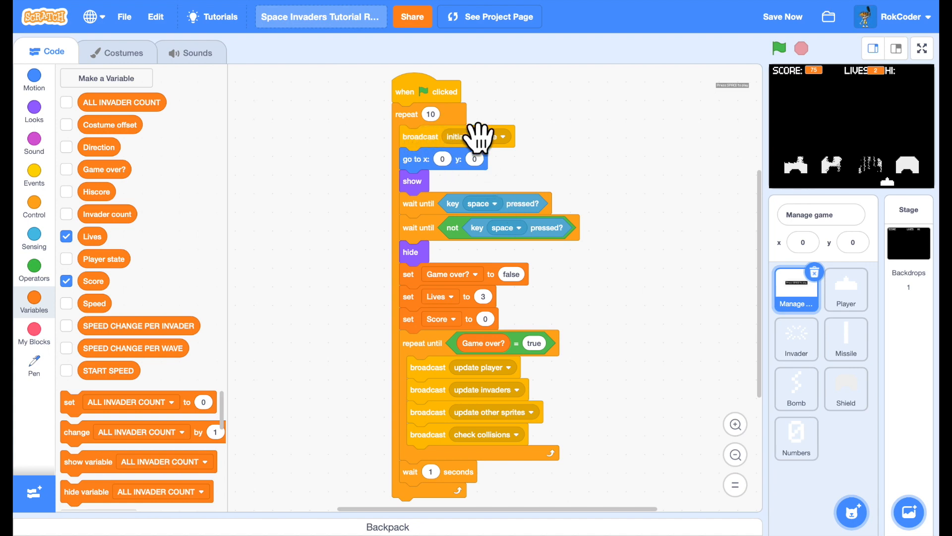
pyautogui.moveTo(104, 239)
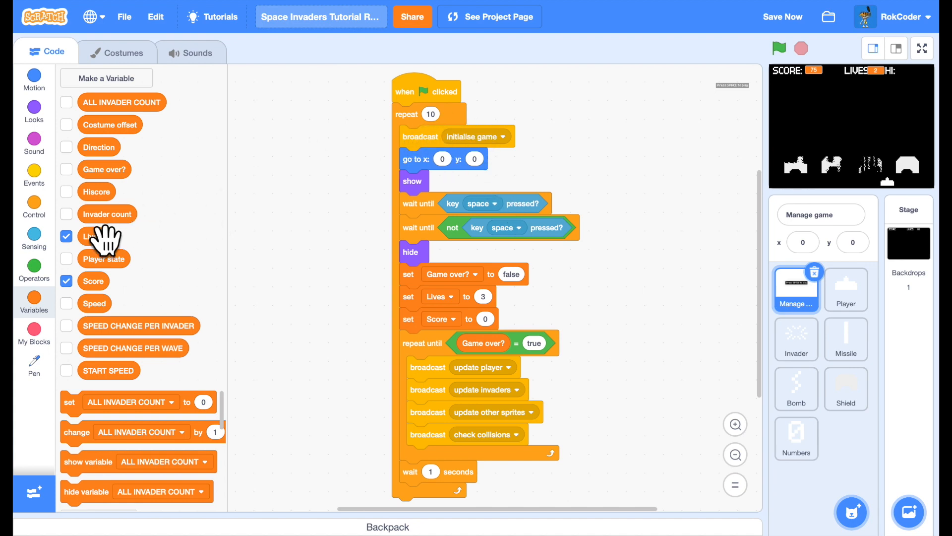
# Step: Make the game script loop forever and reset Hiscore and Score to 0 at start
pyautogui.click(34, 206)
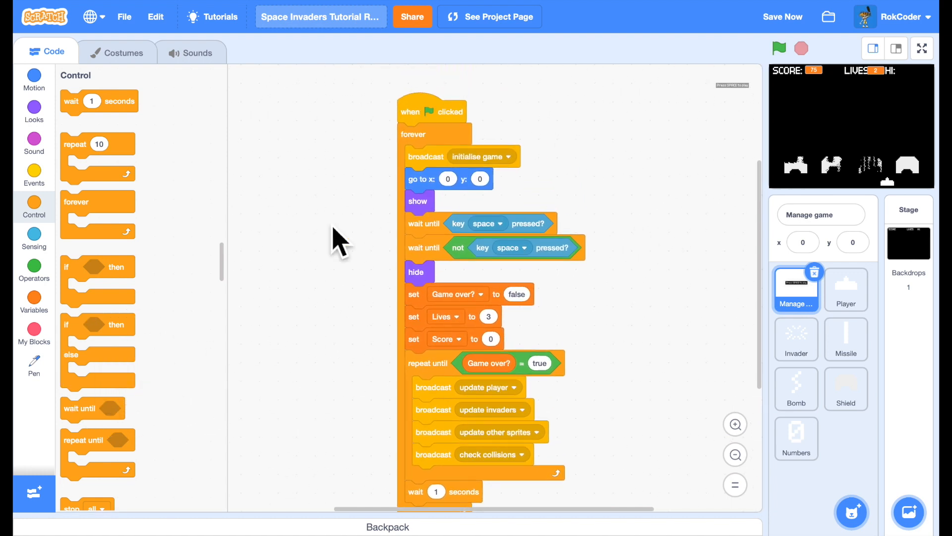
pyautogui.click(34, 302)
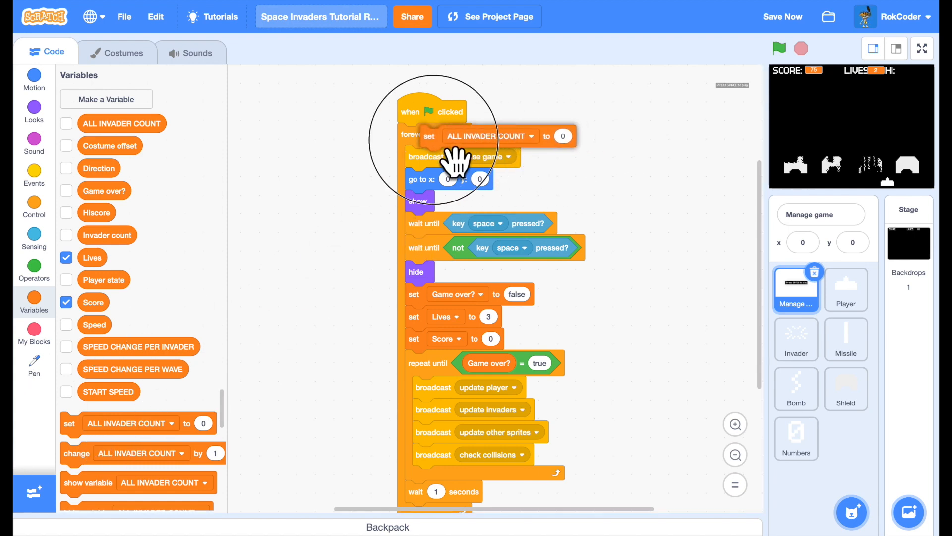
pyautogui.click(530, 136)
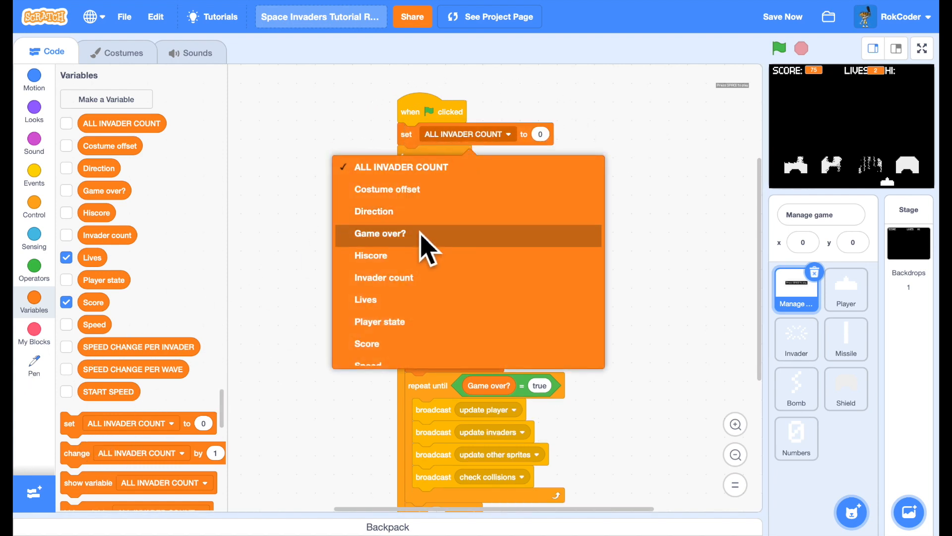
pyautogui.click(370, 255)
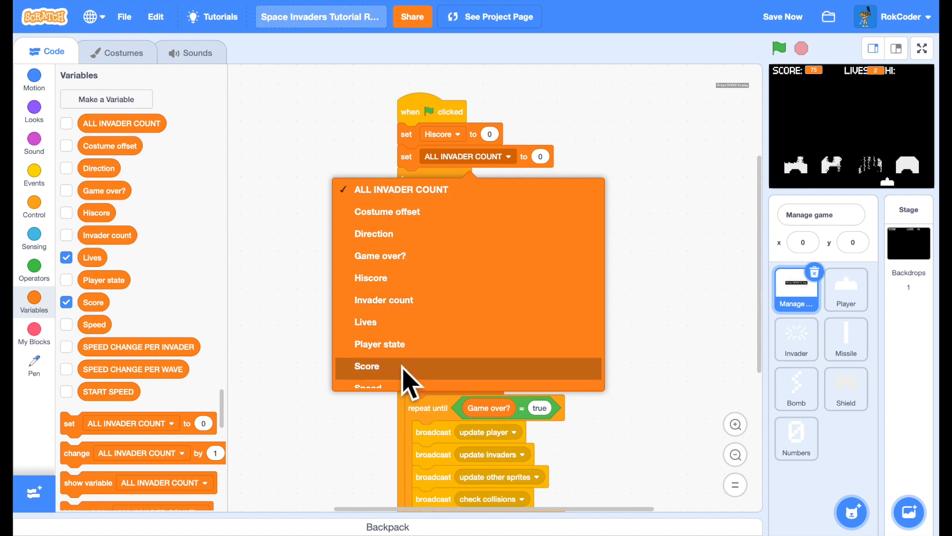
pyautogui.click(367, 366)
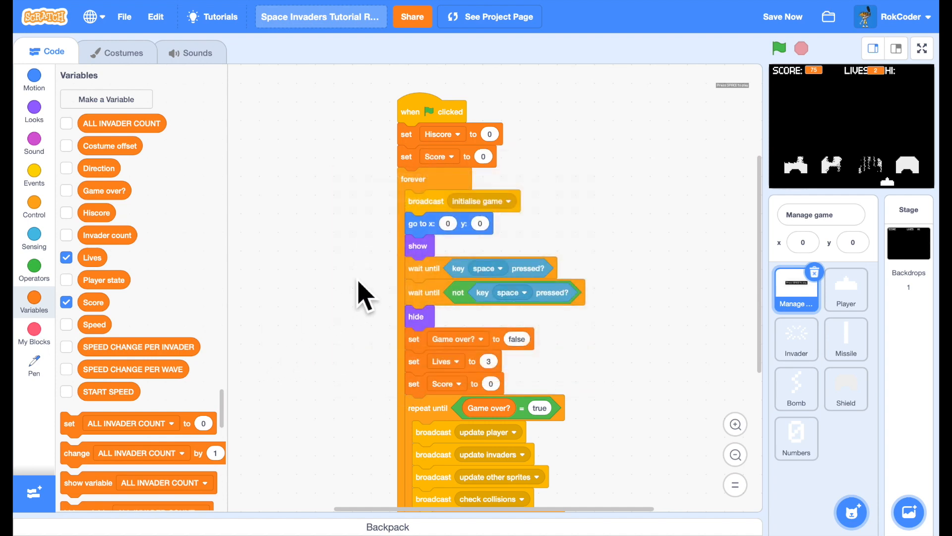
# Step: Show the Hiscore readout on the stage
pyautogui.scroll(-3)
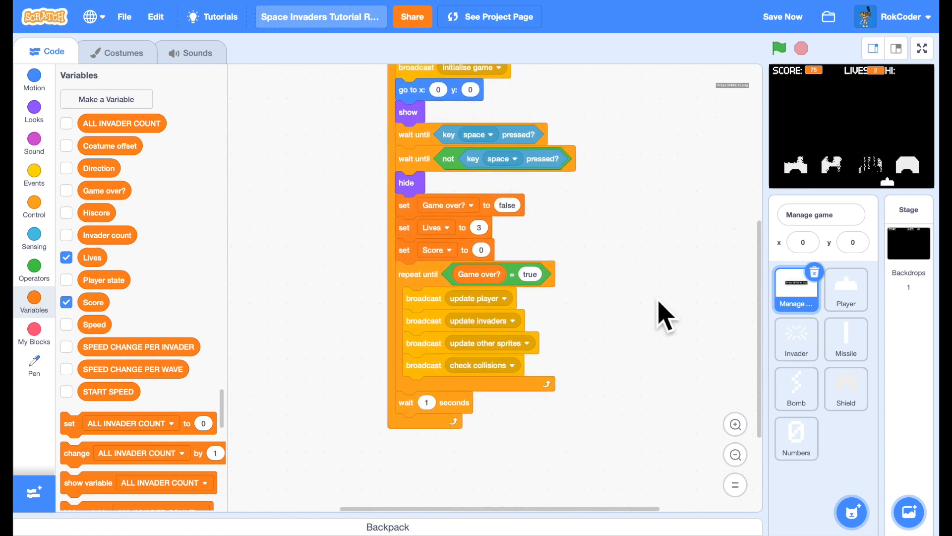
pyautogui.moveTo(189, 267)
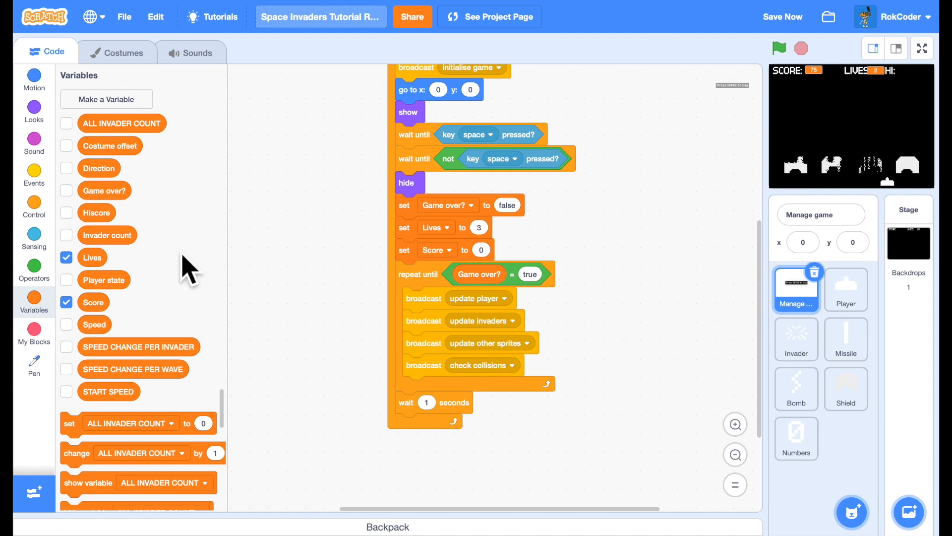
pyautogui.click(66, 212)
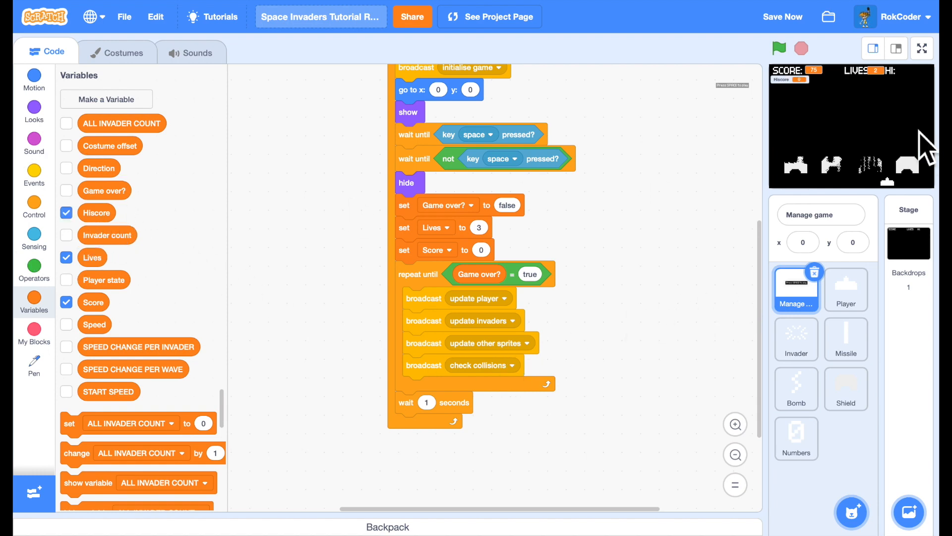
# Step: Enlarge the stage, place the Hiscore readout beside the HI label, and shrink it back
pyautogui.click(871, 49)
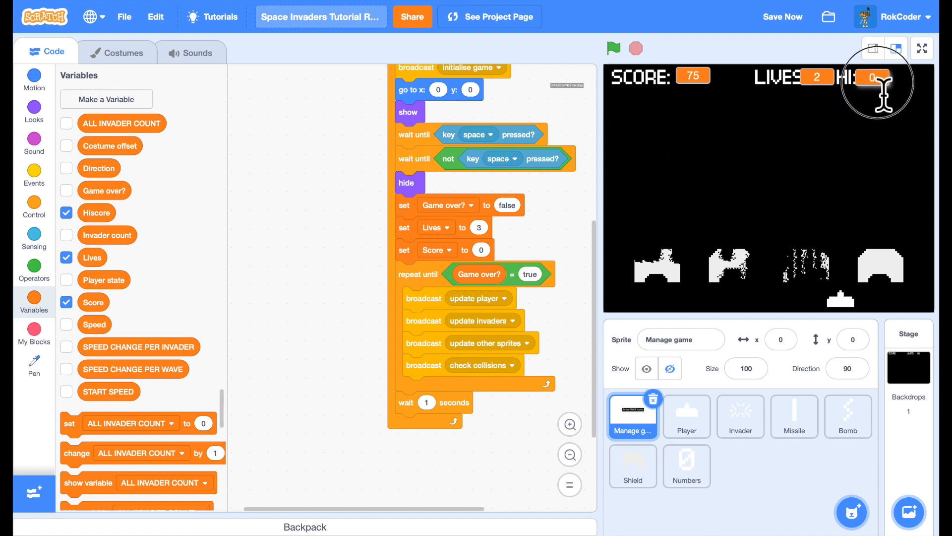
pyautogui.moveTo(667, 429)
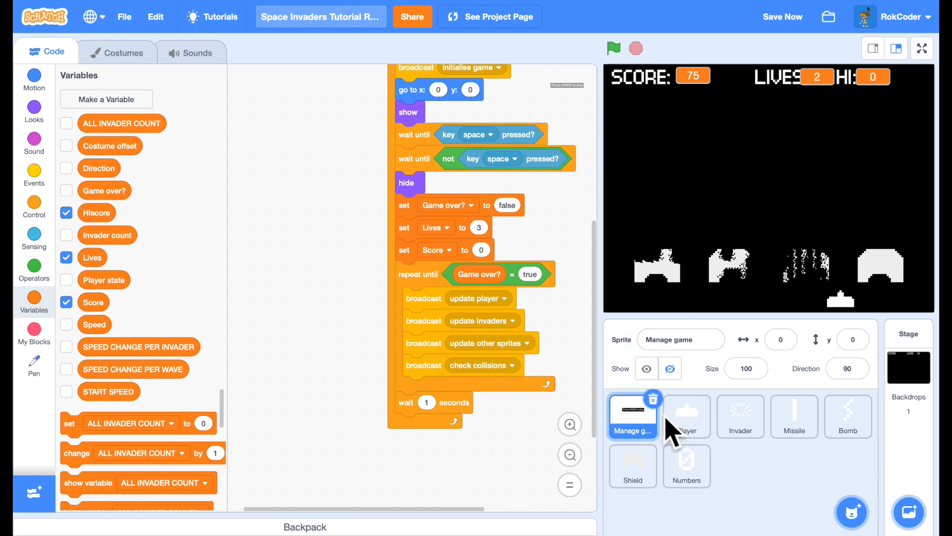
pyautogui.click(896, 48)
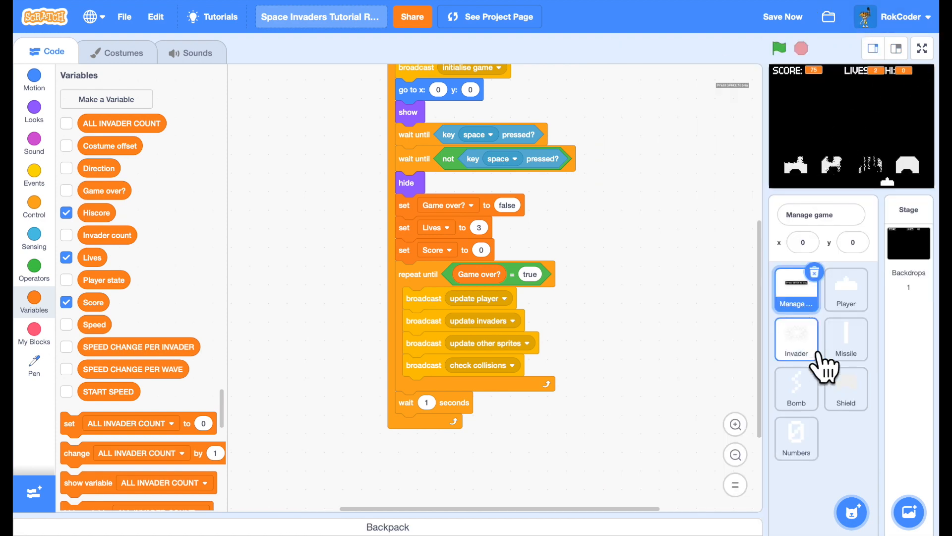
# Step: In the Invader sprite, build an if block testing Score > Hiscore
pyautogui.click(796, 339)
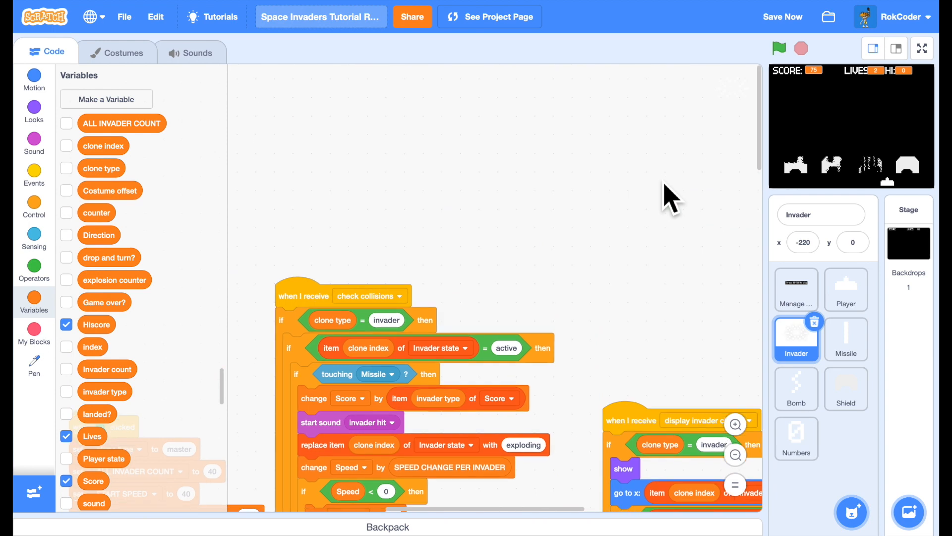
pyautogui.scroll(-3)
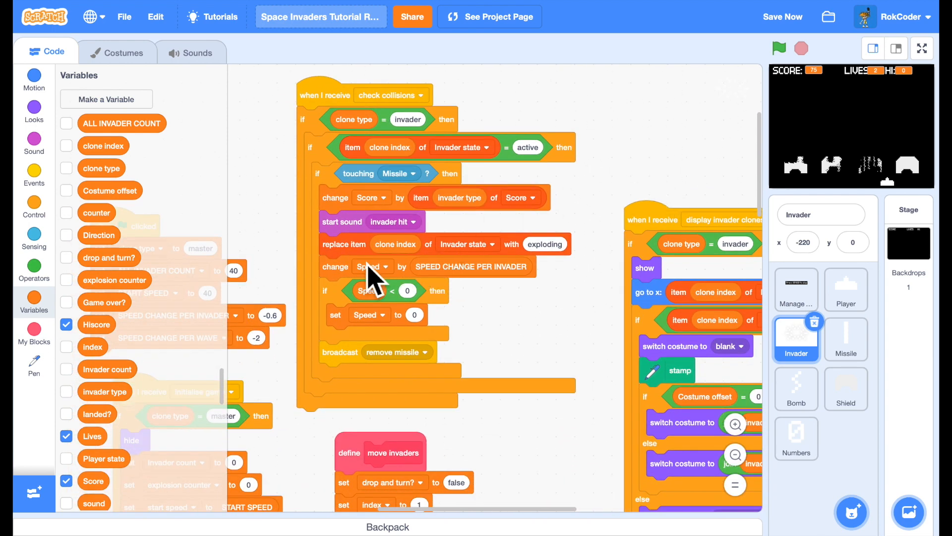
pyautogui.click(34, 237)
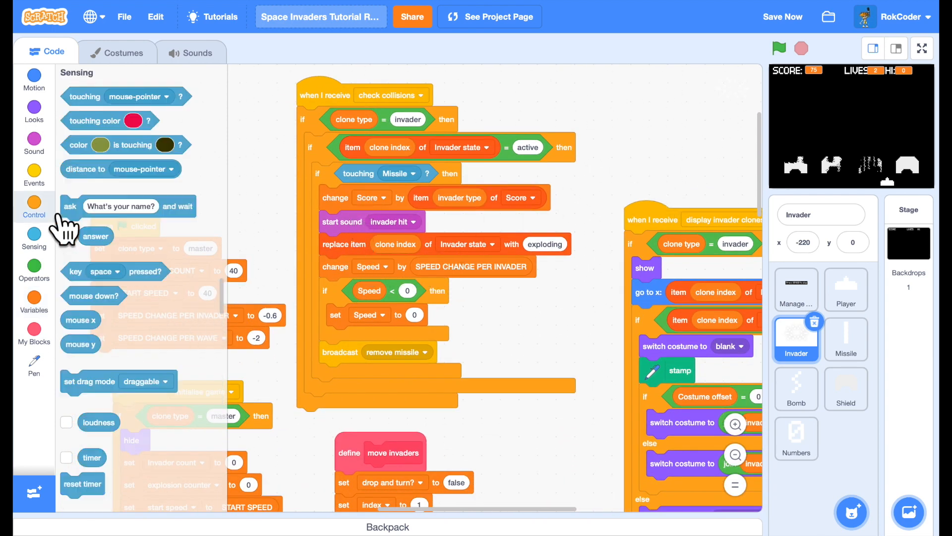
pyautogui.click(34, 206)
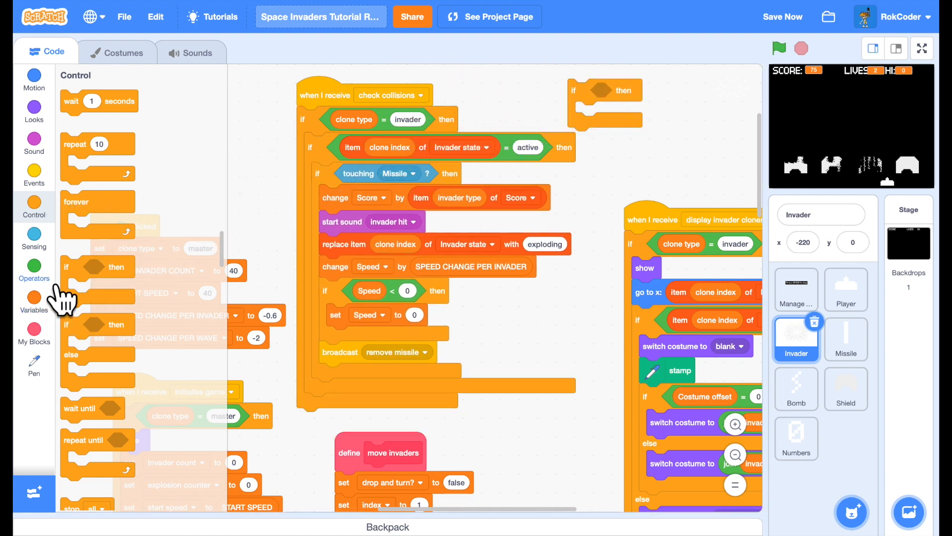
pyautogui.click(33, 270)
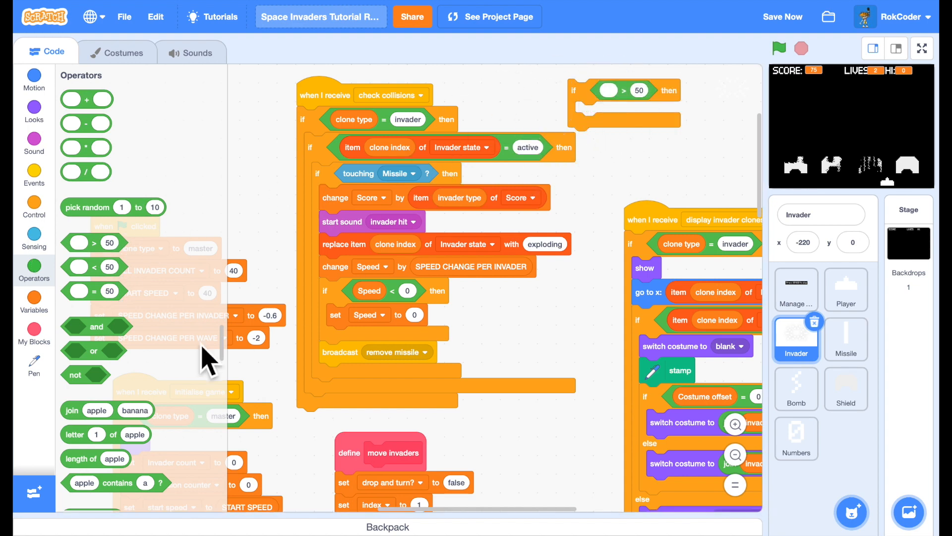
pyautogui.click(34, 298)
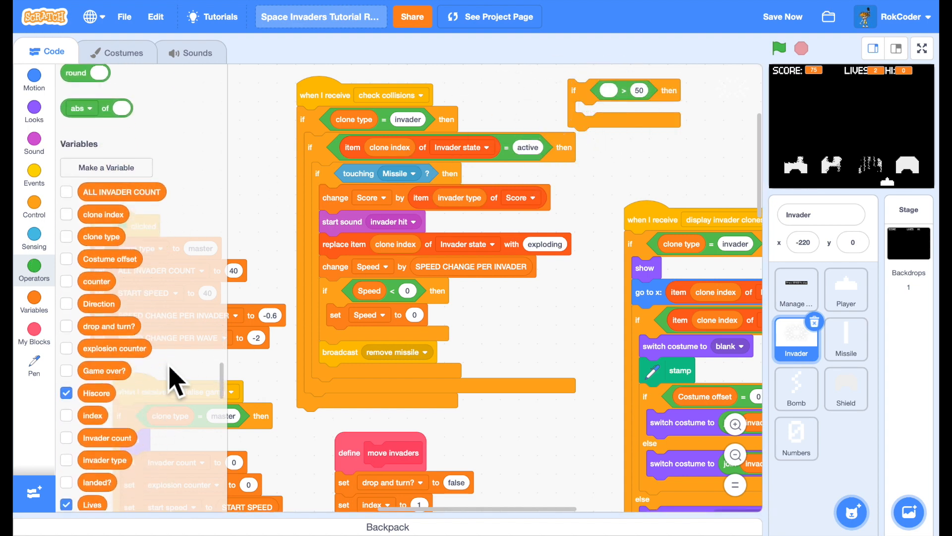
# Step: Put a set Hiscore block inside the if, to hold the Score value
pyautogui.scroll(-3)
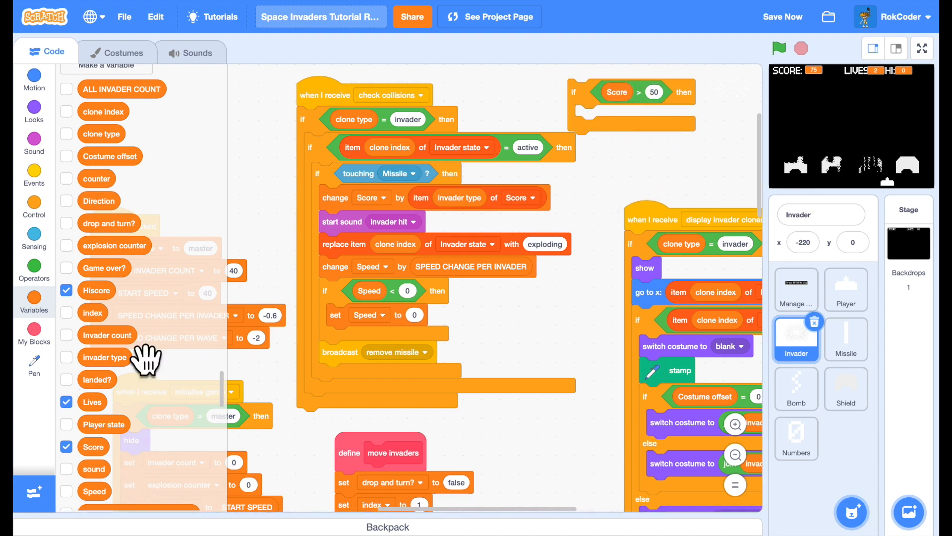
pyautogui.moveTo(121, 310)
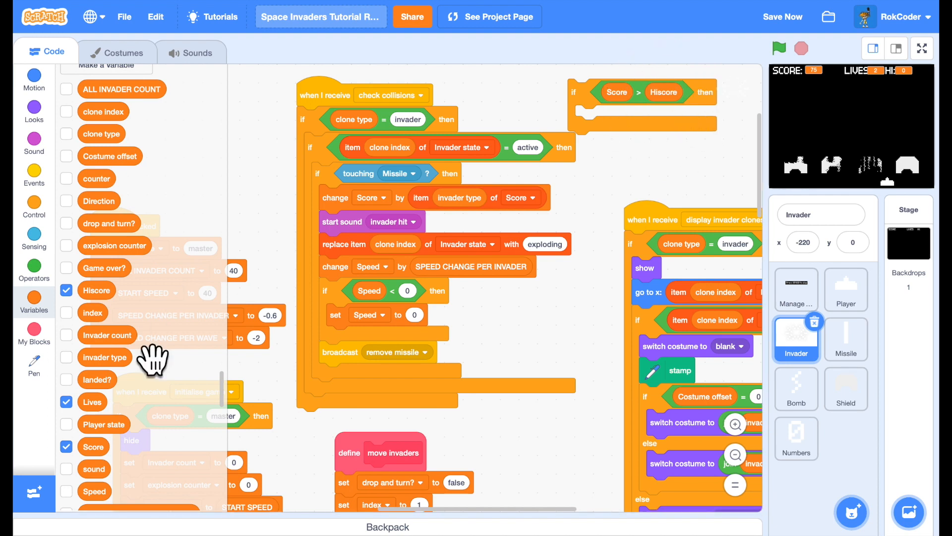
pyautogui.scroll(-3)
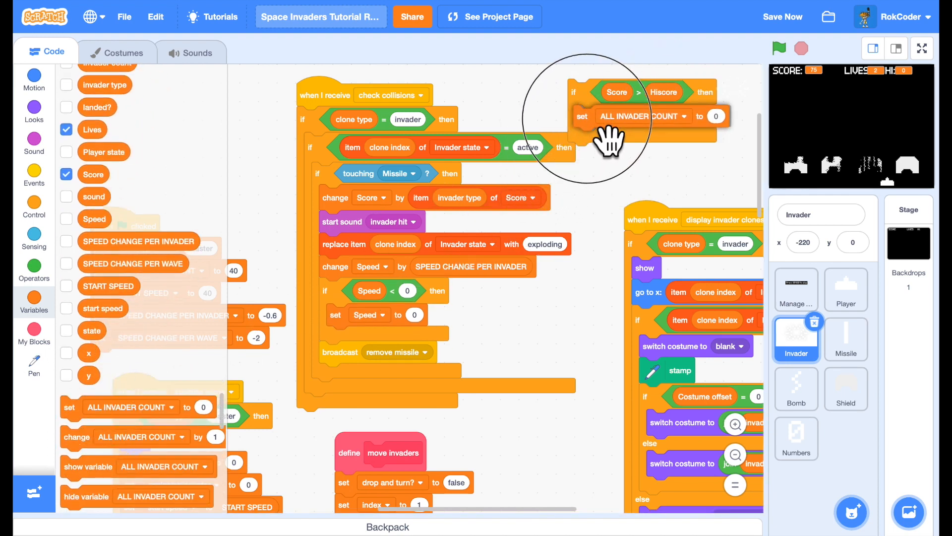
pyautogui.click(694, 116)
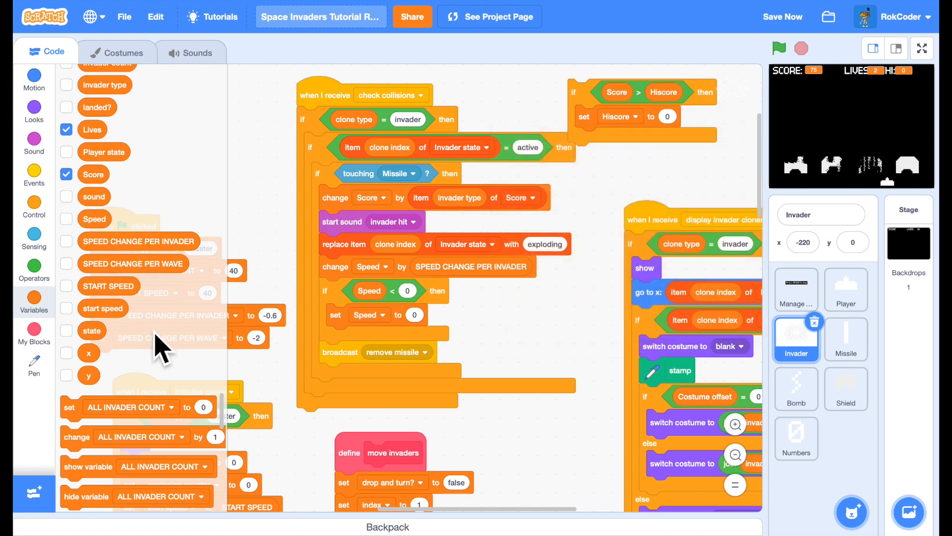
pyautogui.moveTo(118, 198)
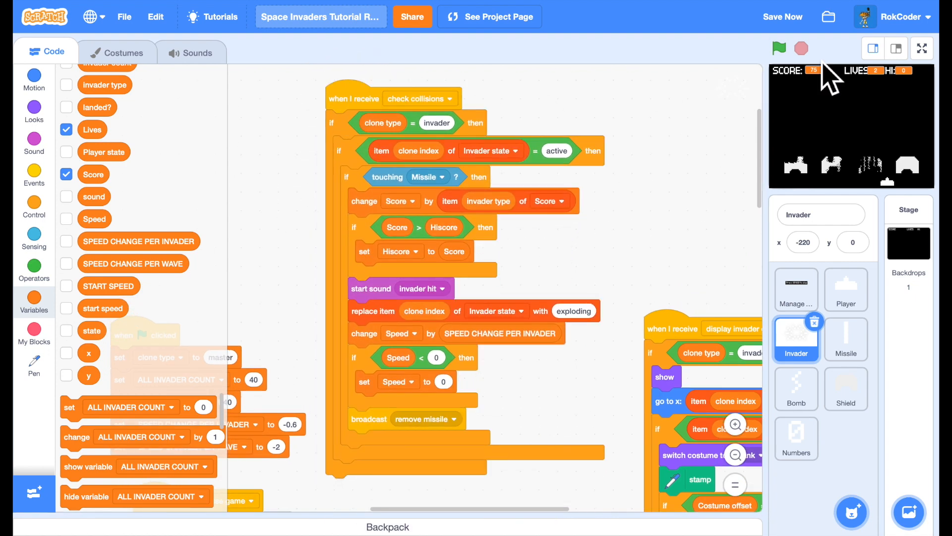
pyautogui.moveTo(934, 82)
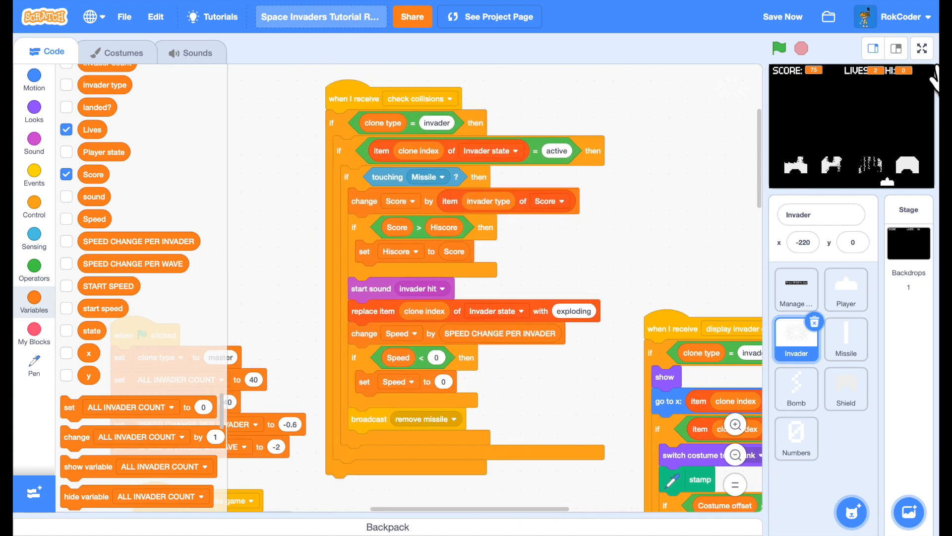
# Step: Run the game full screen until the hi-score reads 75, then stop it
pyautogui.click(921, 48)
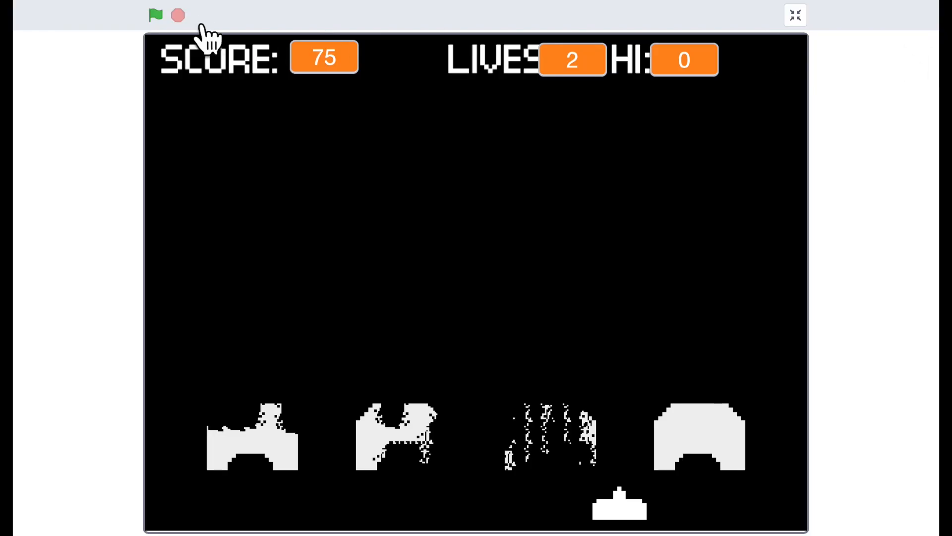
pyautogui.click(156, 14)
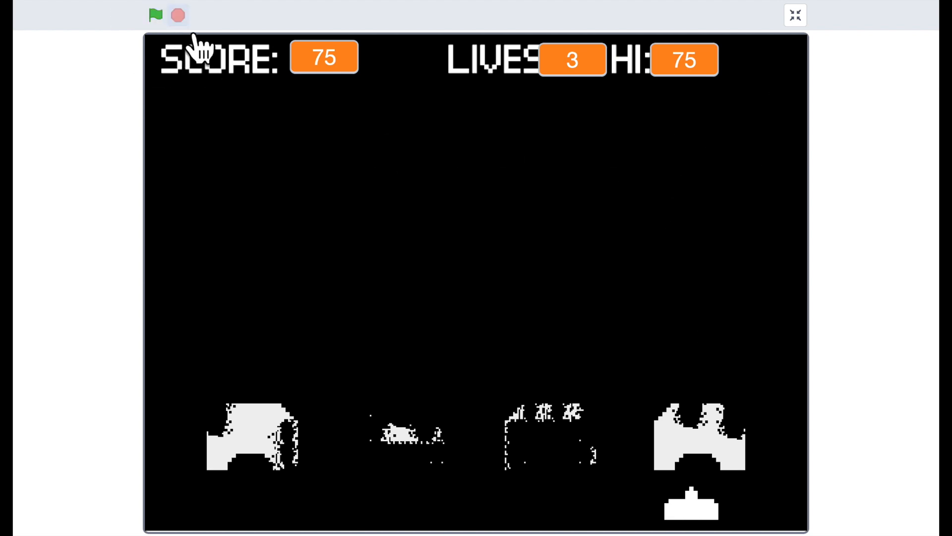
pyautogui.click(795, 15)
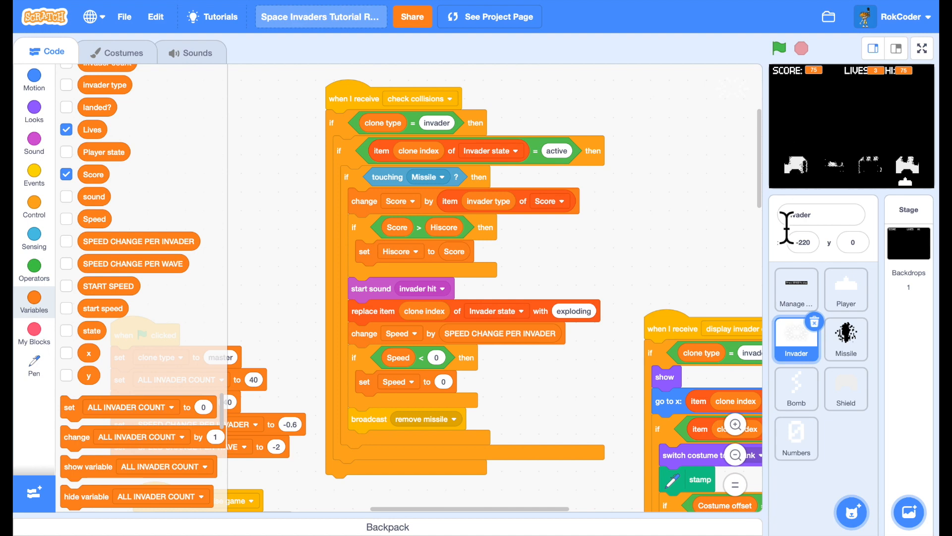
# Step: Select the Numbers sprite, review its digit costumes, and return to its code
pyautogui.click(796, 438)
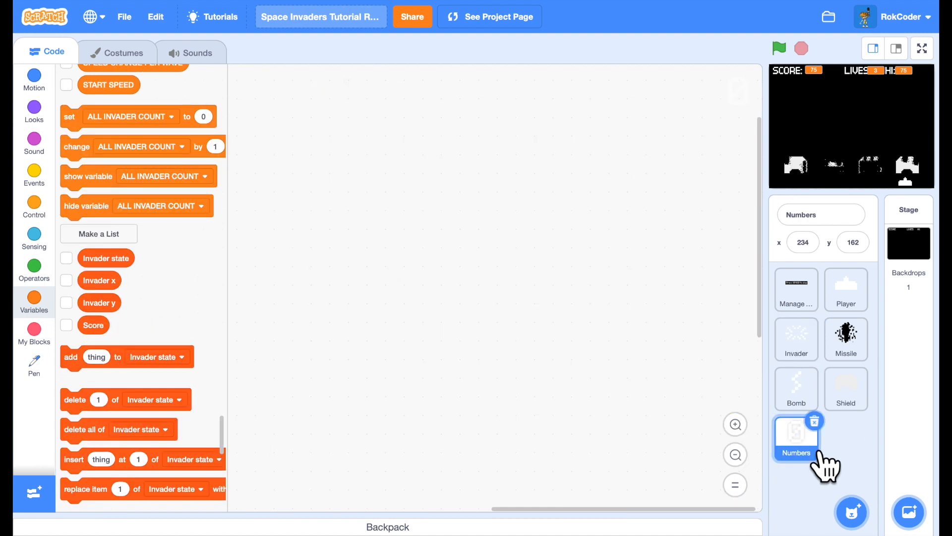
pyautogui.moveTo(194, 82)
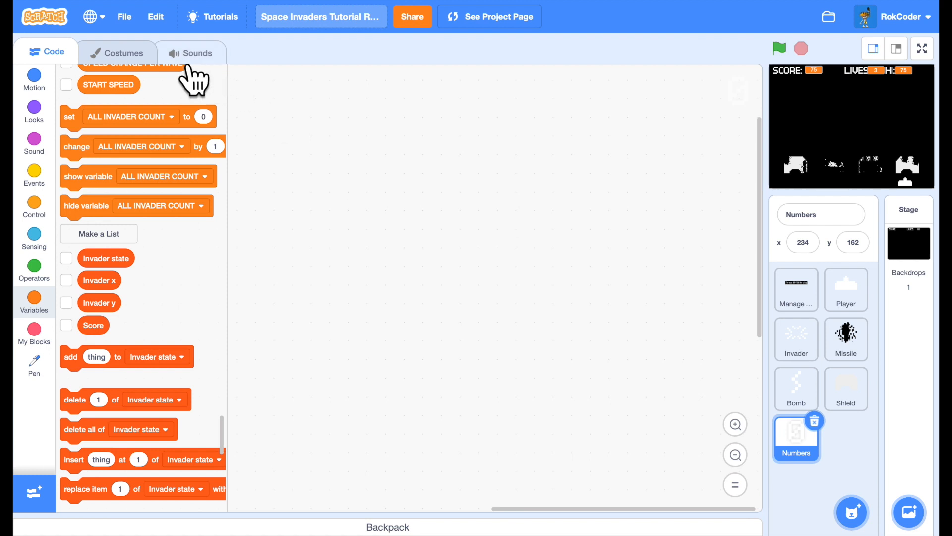
pyautogui.click(124, 53)
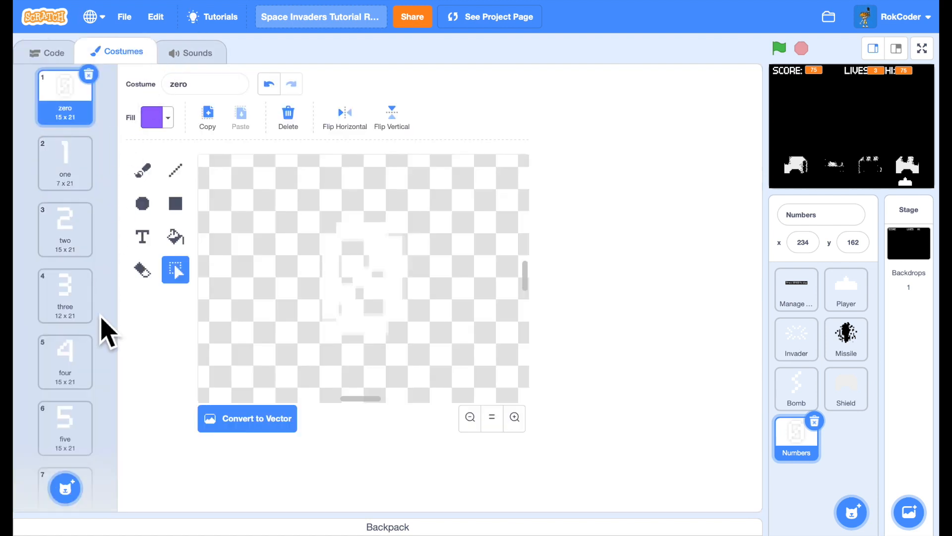
pyautogui.scroll(-3)
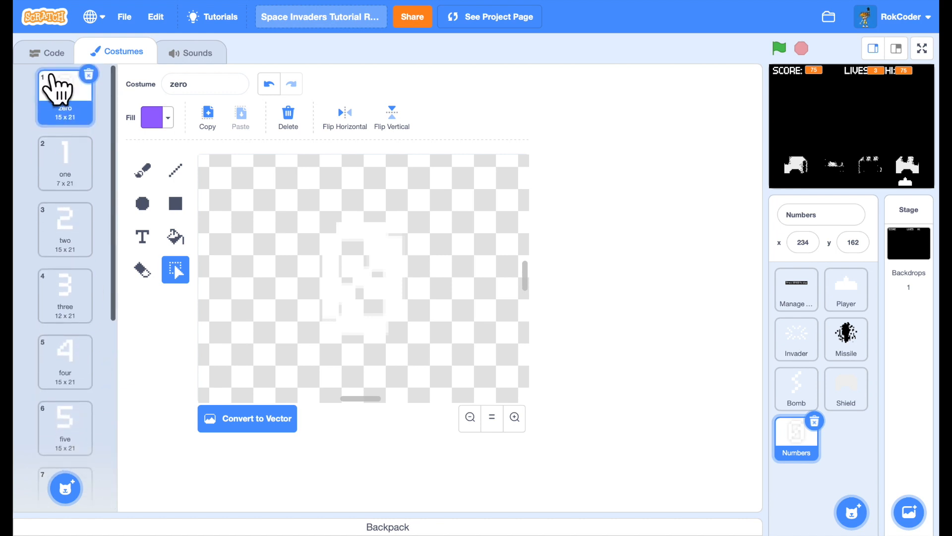
pyautogui.click(54, 52)
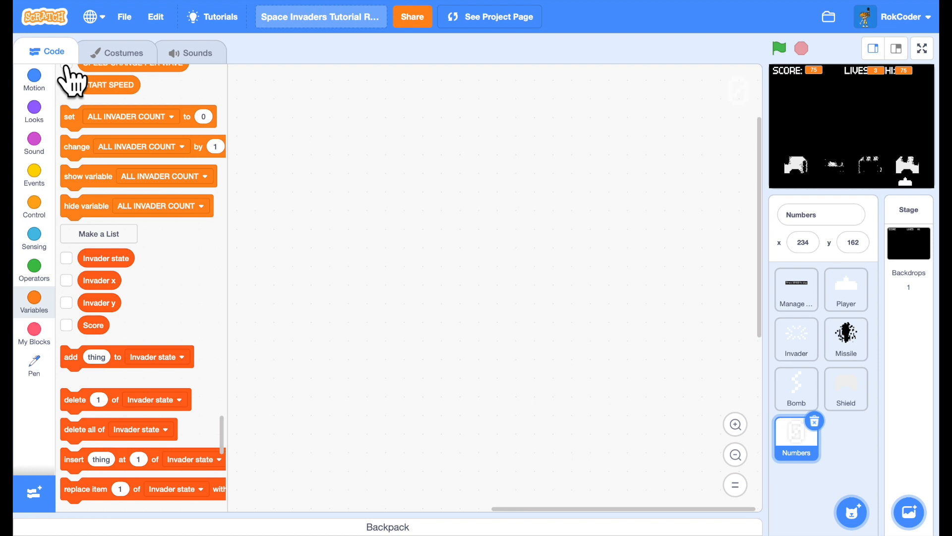
pyautogui.moveTo(79, 270)
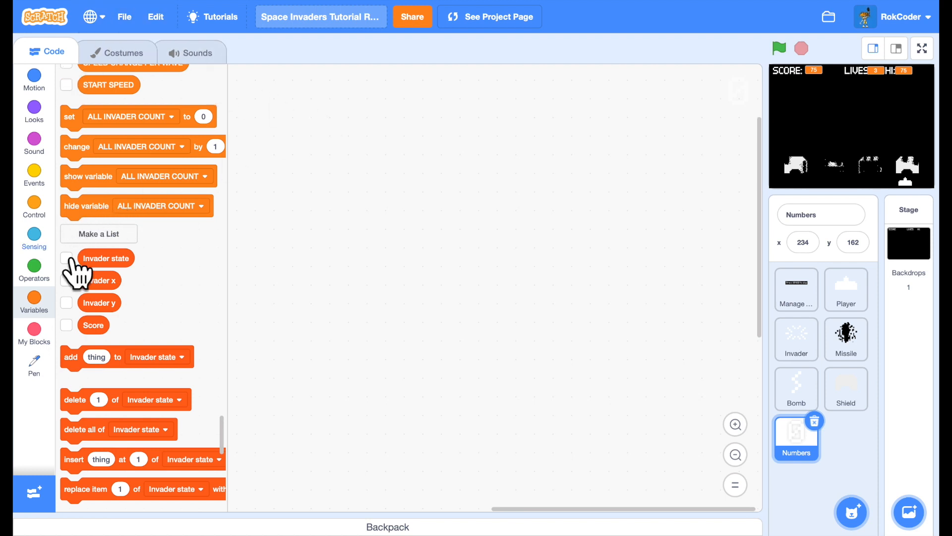
pyautogui.moveTo(60, 298)
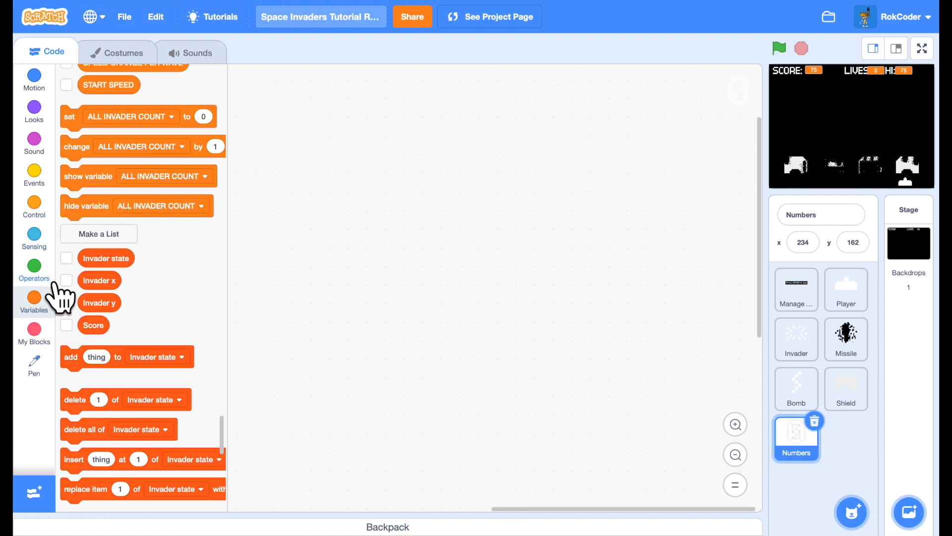
# Step: Give Numbers a 'when I receive initialise game' script that sets y to 162 and hides
pyautogui.click(34, 174)
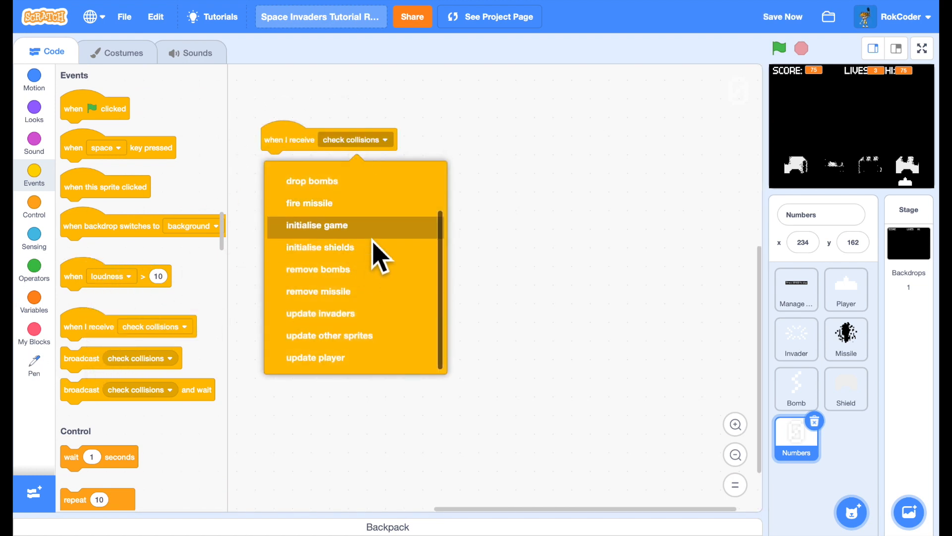
pyautogui.click(317, 225)
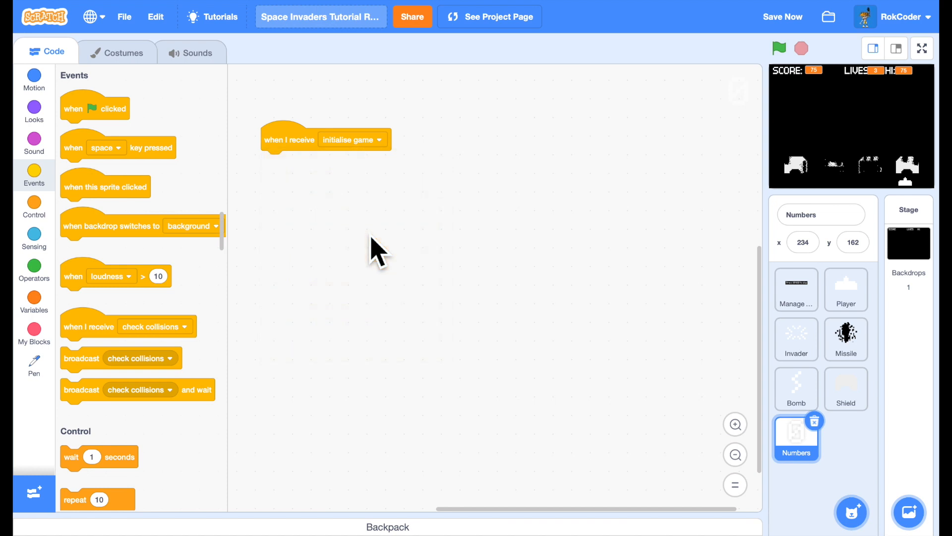
pyautogui.moveTo(756, 161)
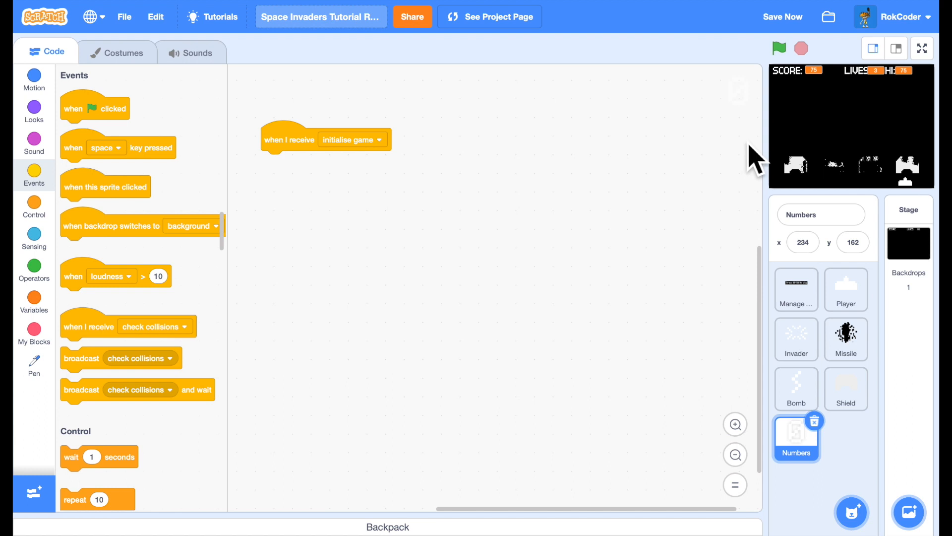
pyautogui.moveTo(869, 101)
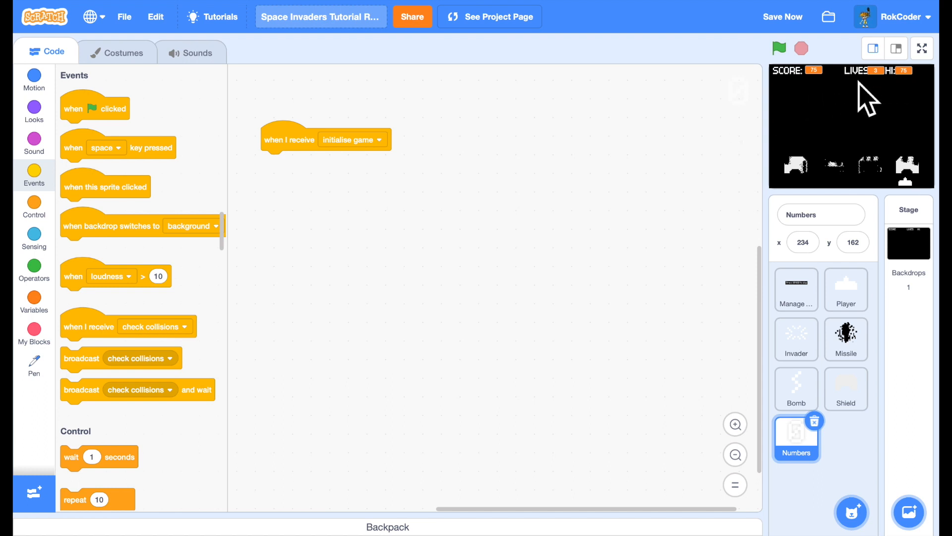
pyautogui.moveTo(200, 206)
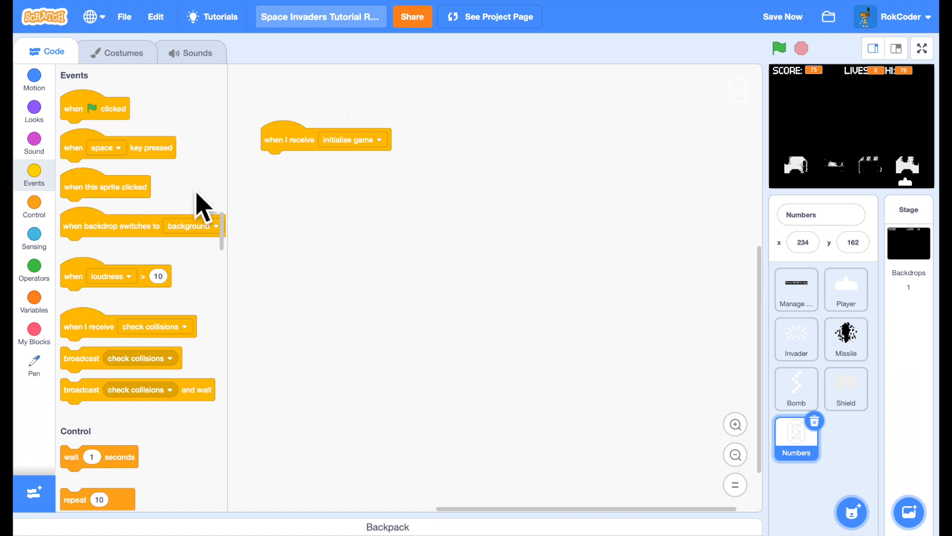
pyautogui.moveTo(66, 103)
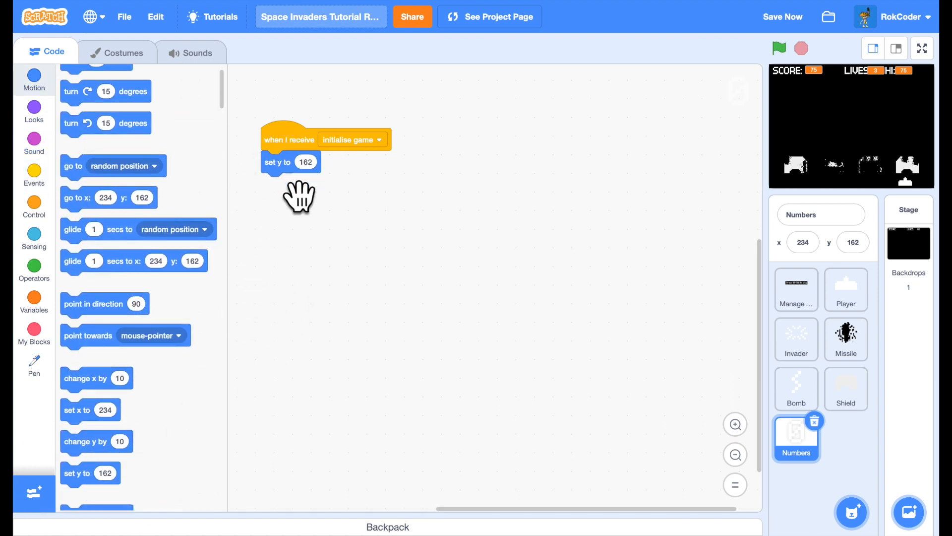
pyautogui.moveTo(66, 132)
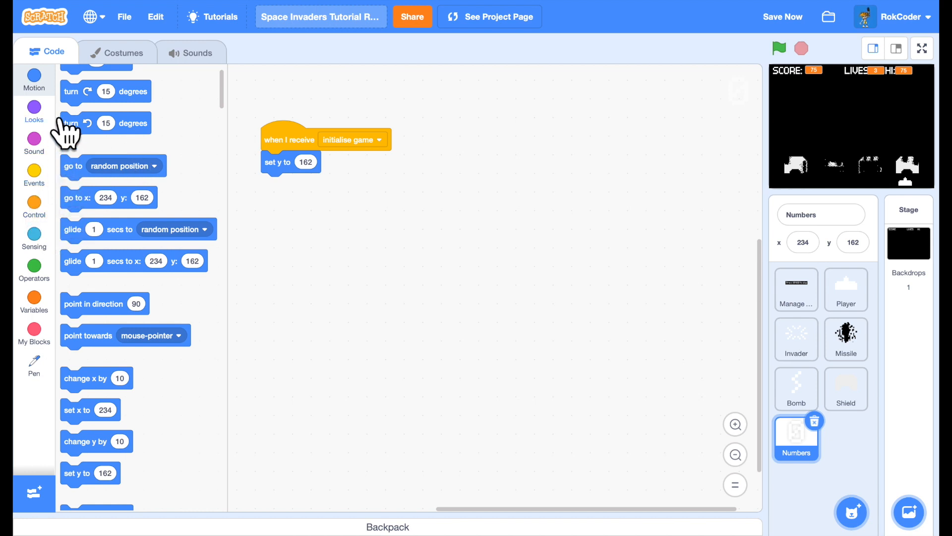
pyautogui.click(33, 109)
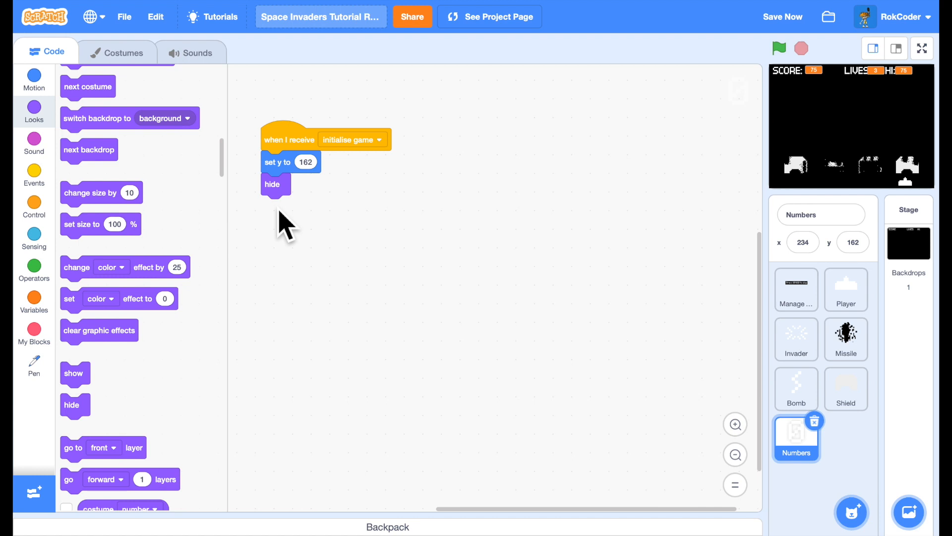
pyautogui.moveTo(161, 261)
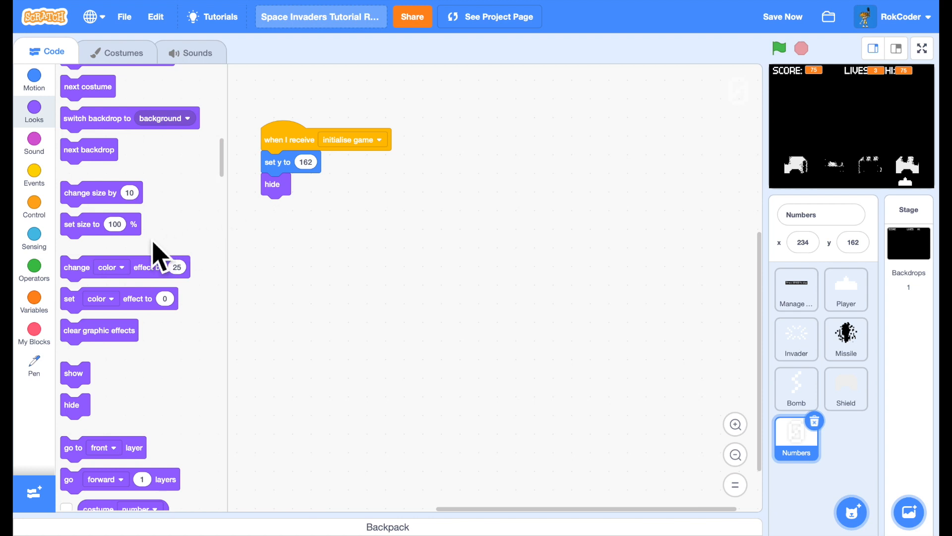
# Step: Add a second receiver with a new broadcast message named 'update hud'
pyautogui.click(34, 174)
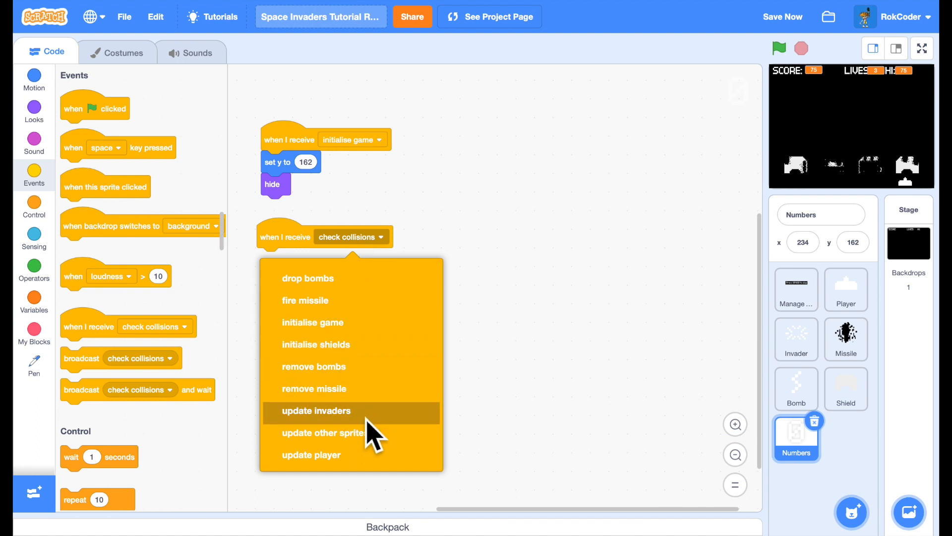
pyautogui.moveTo(367, 345)
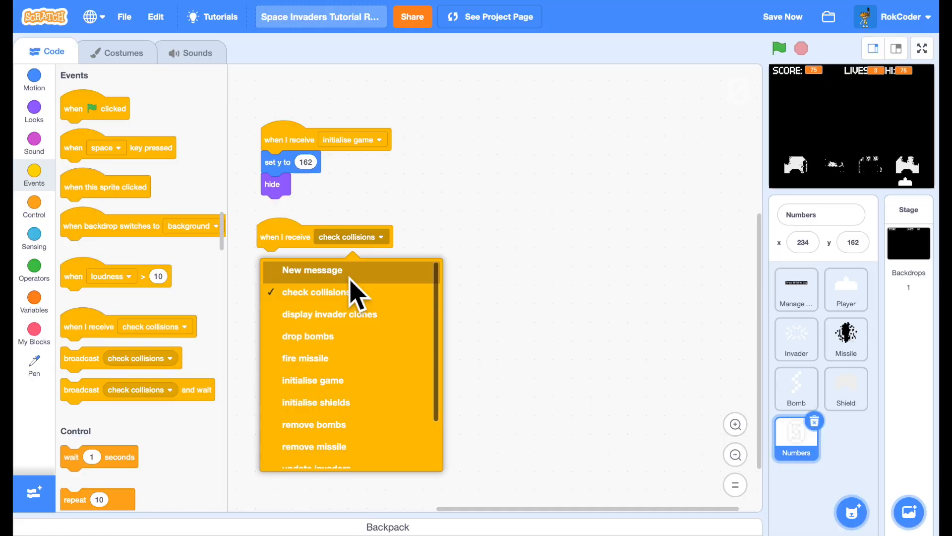
pyautogui.click(311, 270)
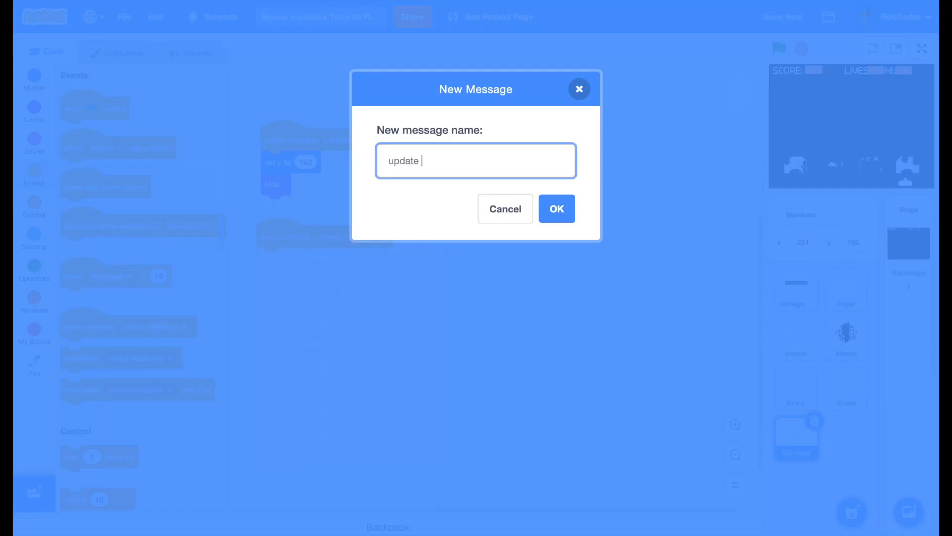
pyautogui.click(555, 209)
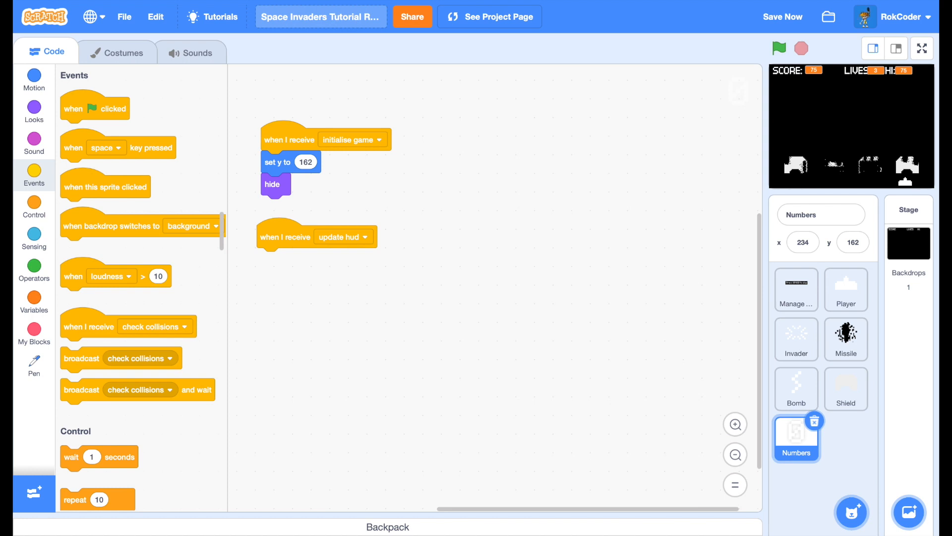
pyautogui.moveTo(298, 243)
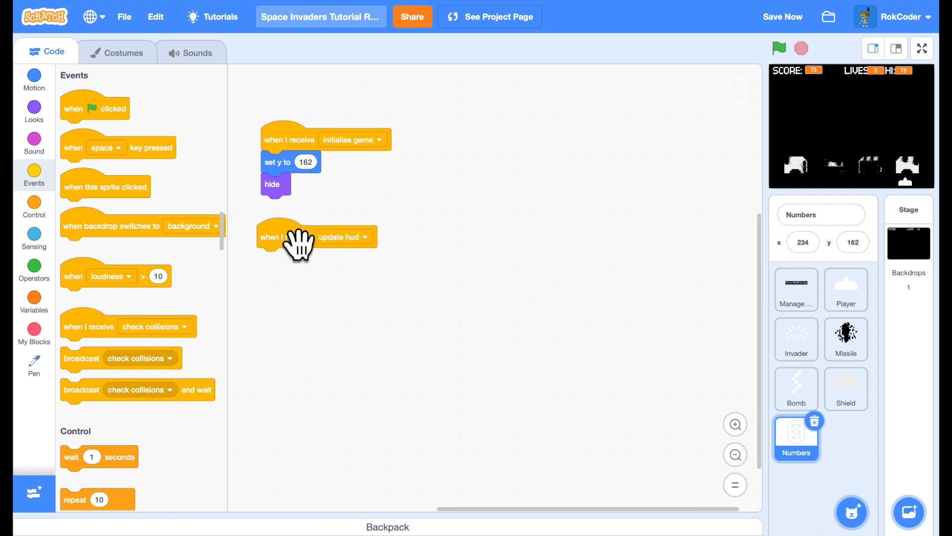
# Step: Create a custom block named 'display number' set to run without screen refresh
pyautogui.click(33, 330)
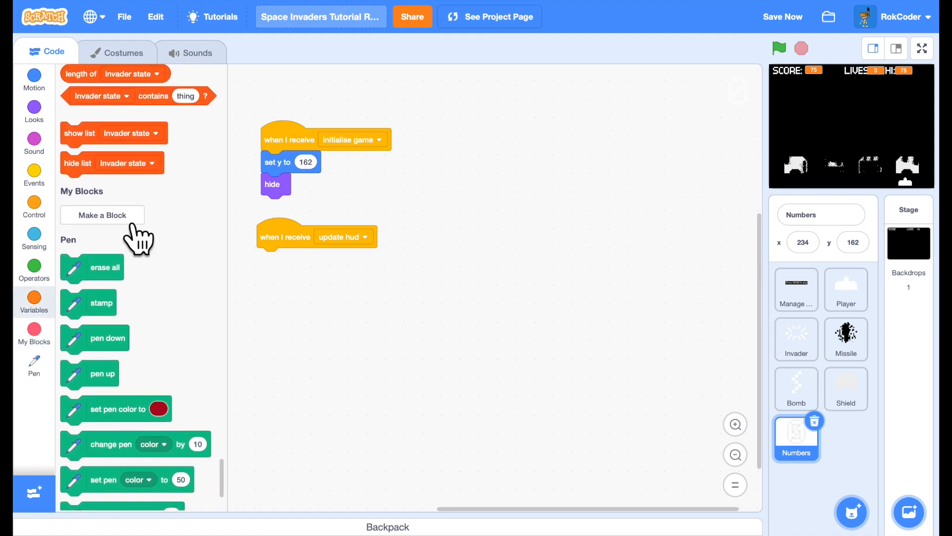
pyautogui.click(102, 215)
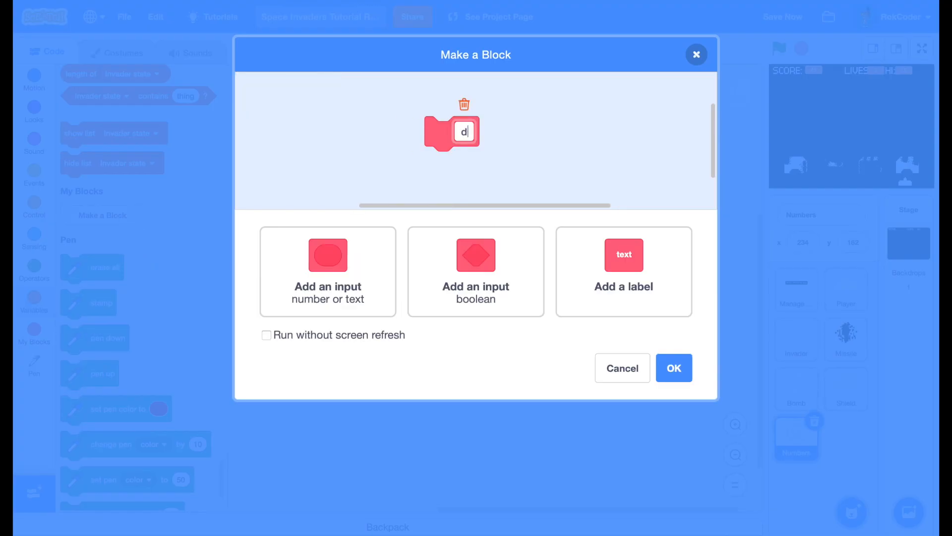
pyautogui.write('isplay num')
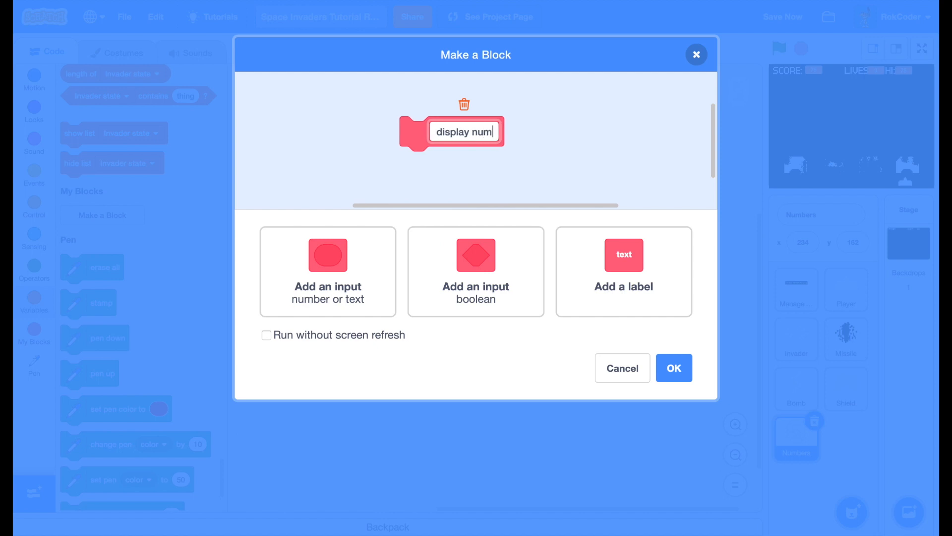
pyautogui.write('ber')
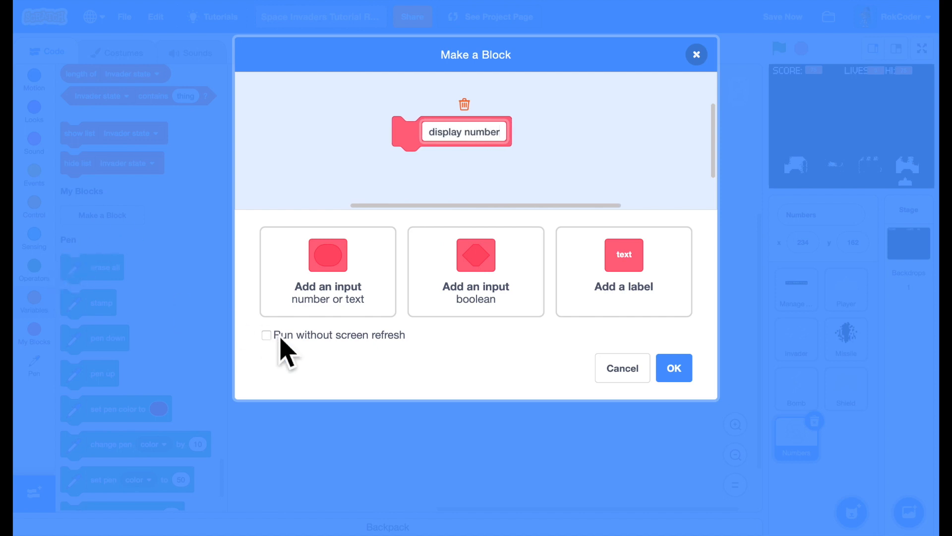
pyautogui.click(265, 334)
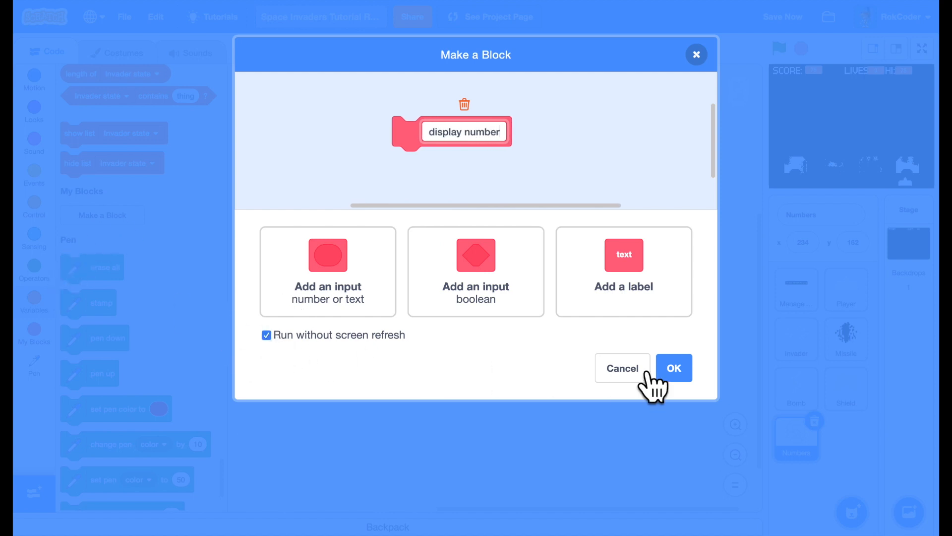
pyautogui.click(672, 368)
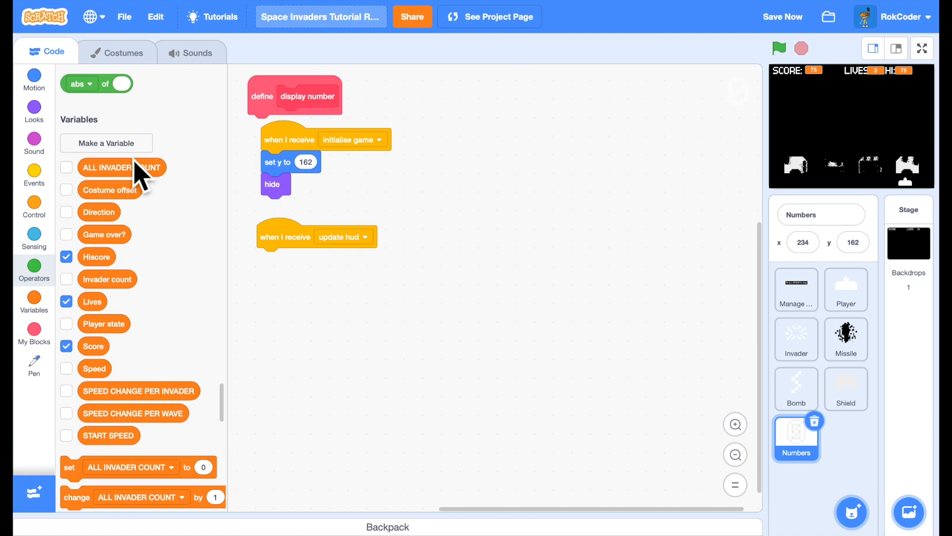
# Step: Create a variable 'number' belonging to this sprite only
pyautogui.click(106, 143)
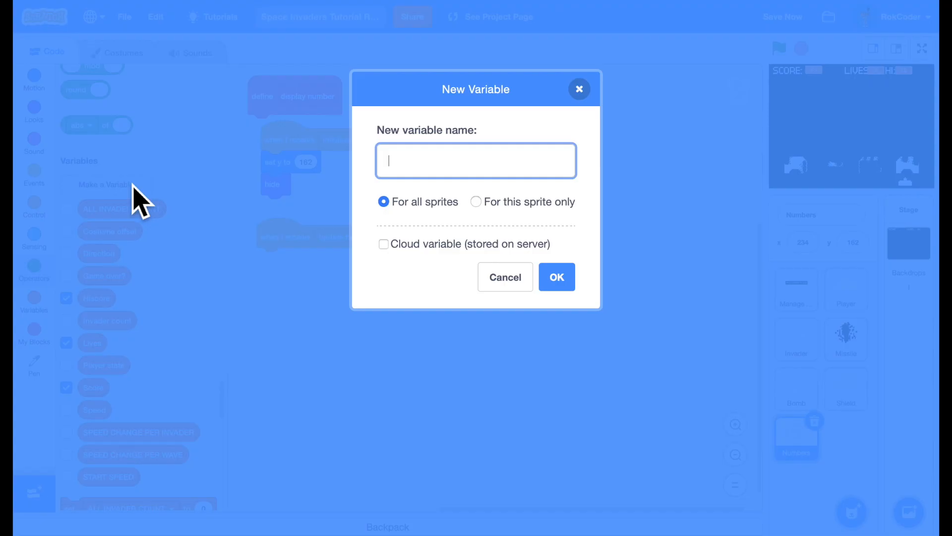
pyautogui.write('number')
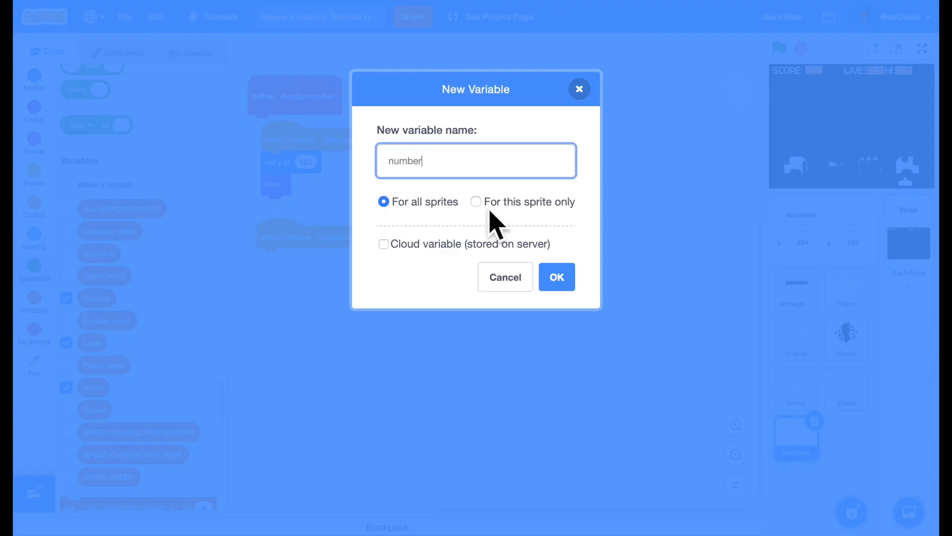
pyautogui.click(476, 201)
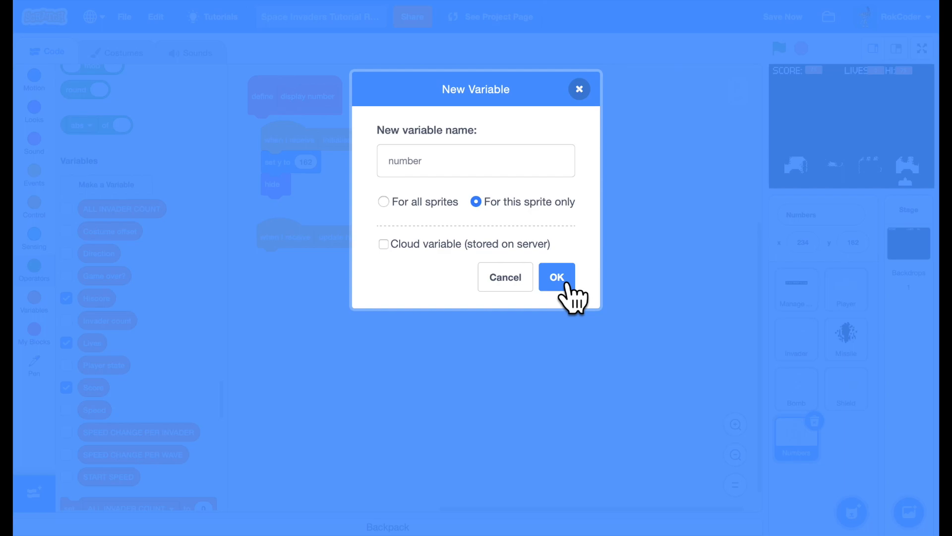
pyautogui.click(556, 276)
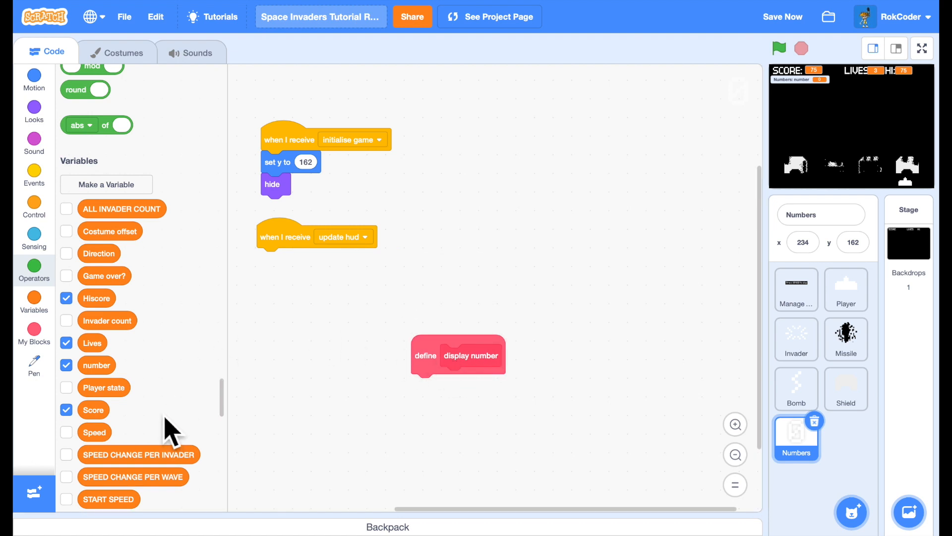
# Step: Make the definition set the number variable, then edit the display number block
pyautogui.scroll(-3)
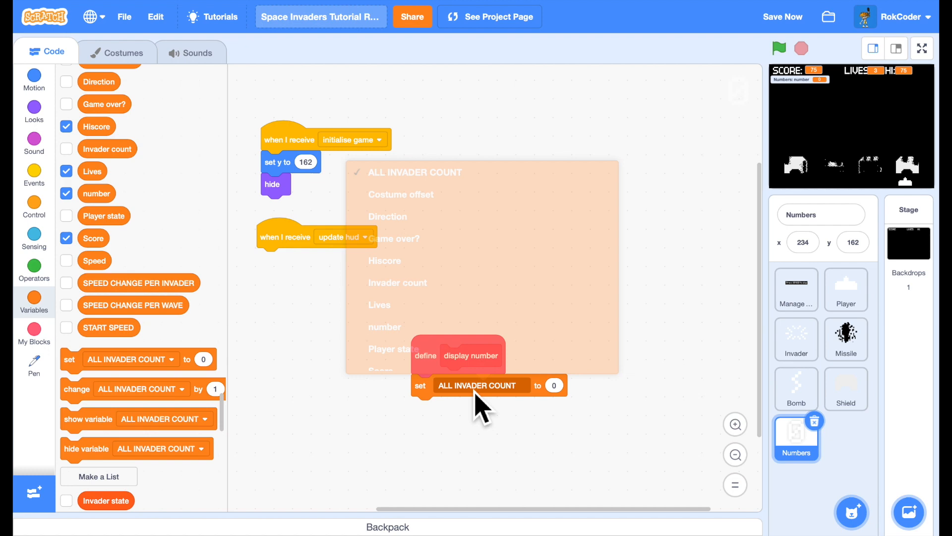
pyautogui.click(385, 326)
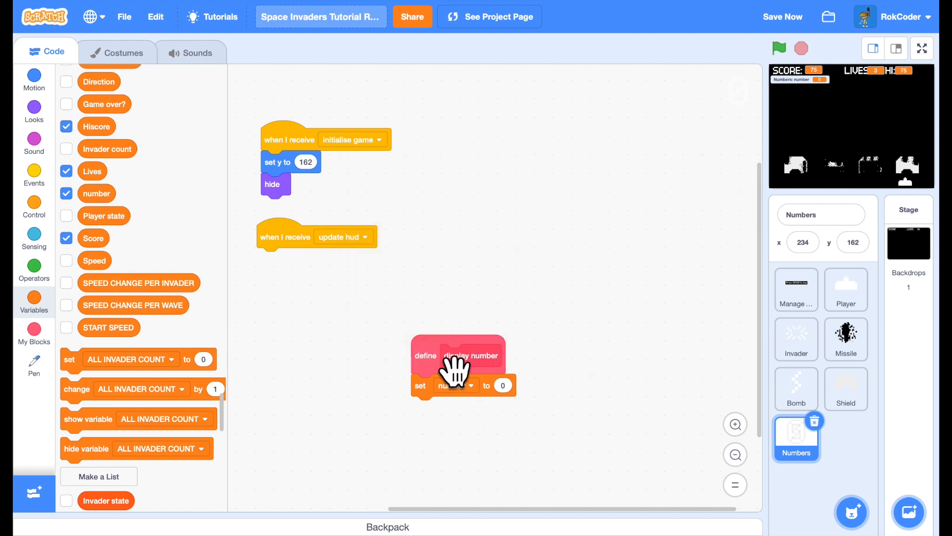
pyautogui.rightClick(458, 355)
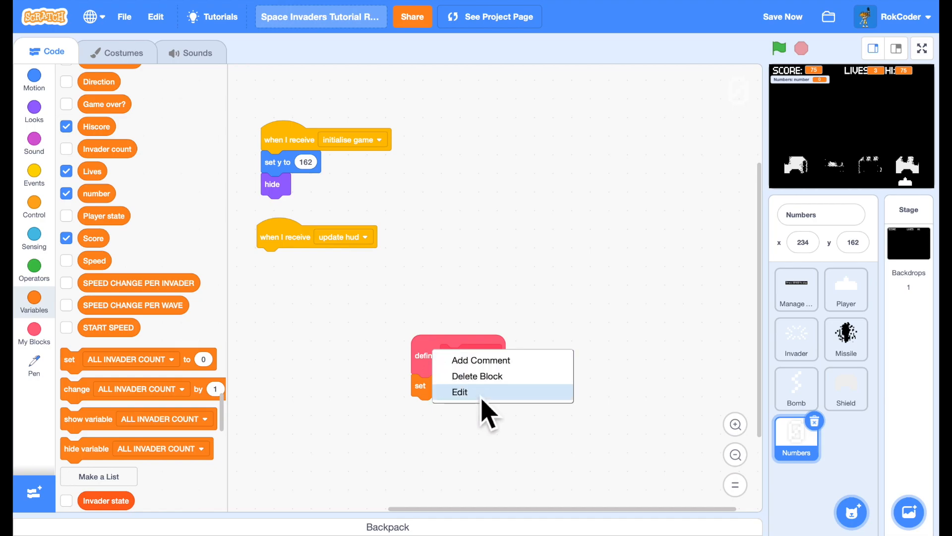
pyautogui.click(459, 392)
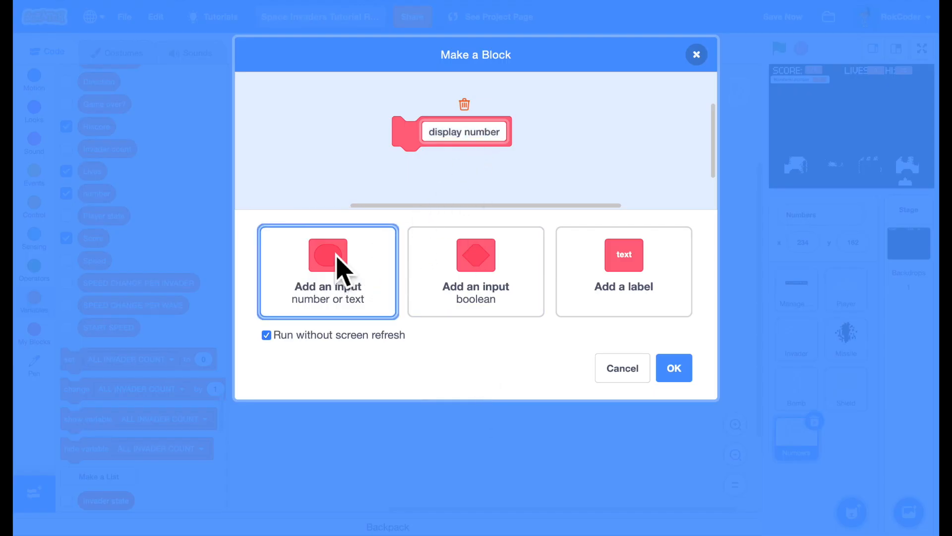
# Step: Add inputs number, x and digit count with labels 'at x:' and 'with digit count:'
pyautogui.click(327, 272)
pyautogui.write('number')
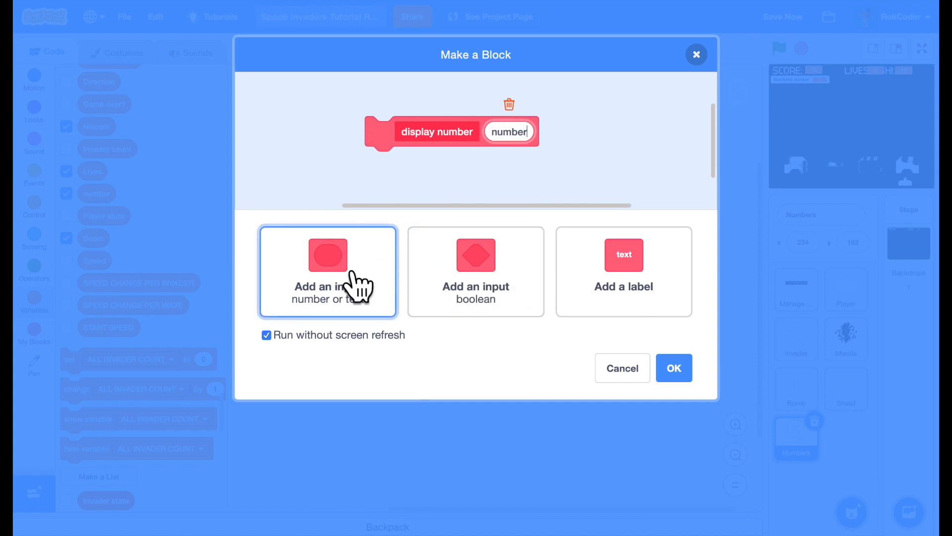
pyautogui.click(622, 271)
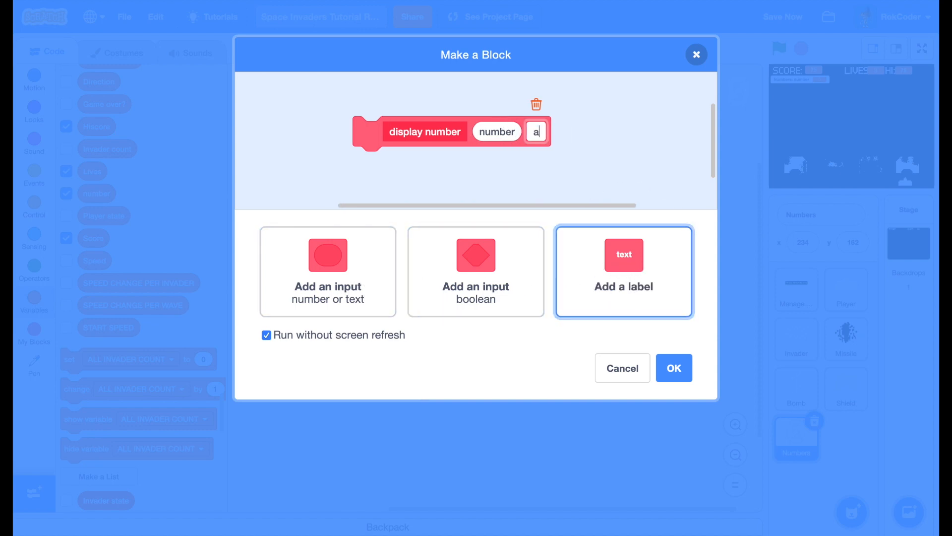
pyautogui.click(327, 272)
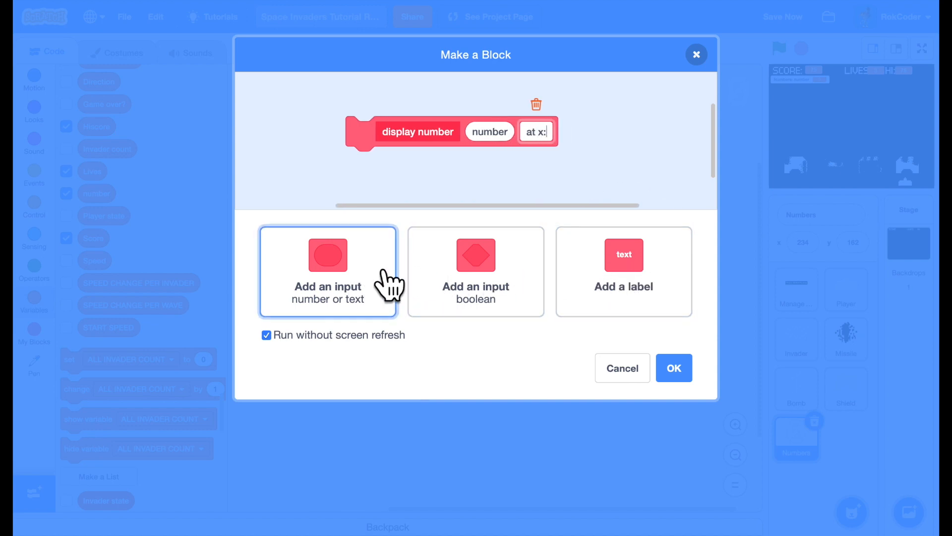
pyautogui.click(327, 272)
pyautogui.write('x')
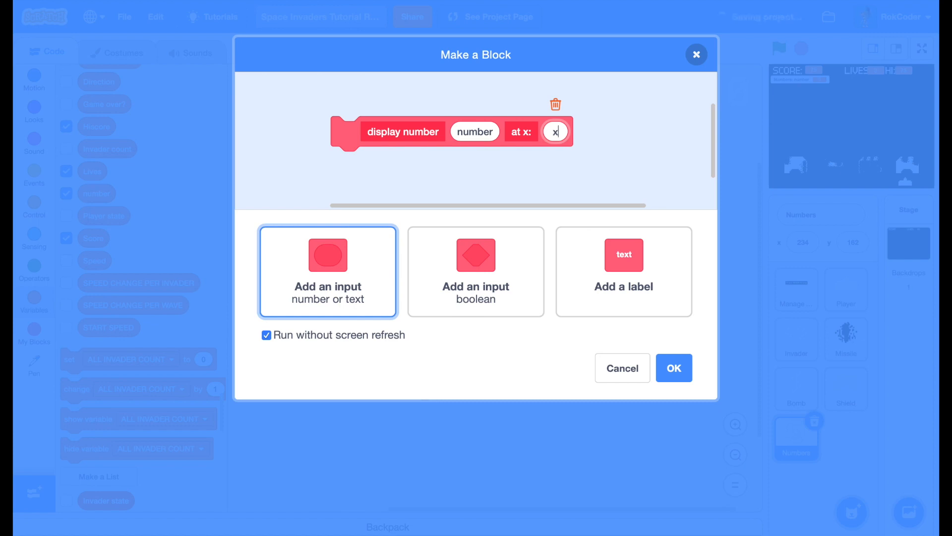
pyautogui.moveTo(460, 282)
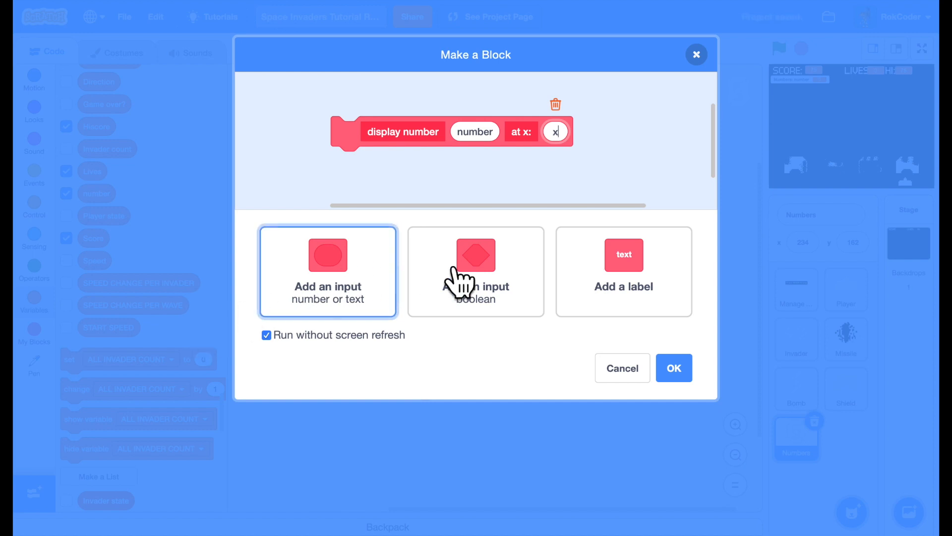
pyautogui.click(623, 270)
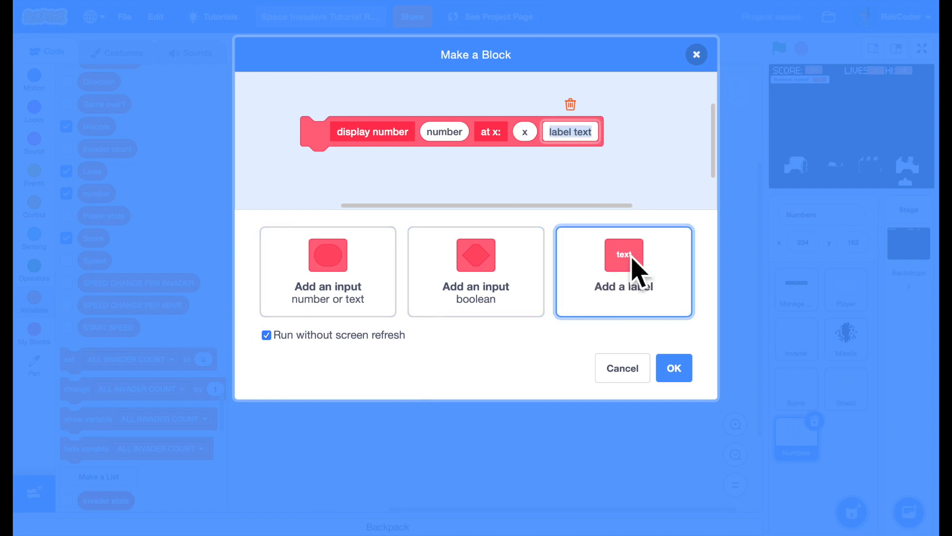
pyautogui.write('with di')
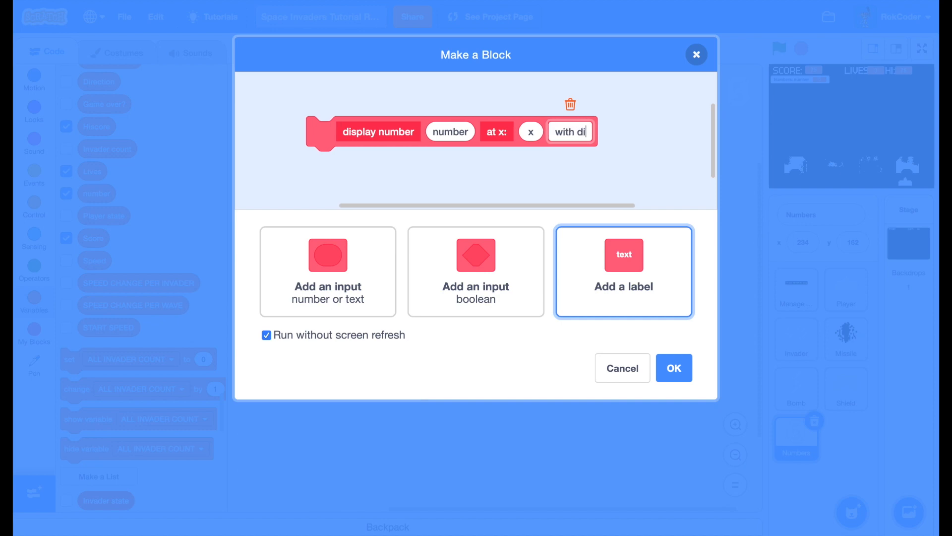
pyautogui.write('git count')
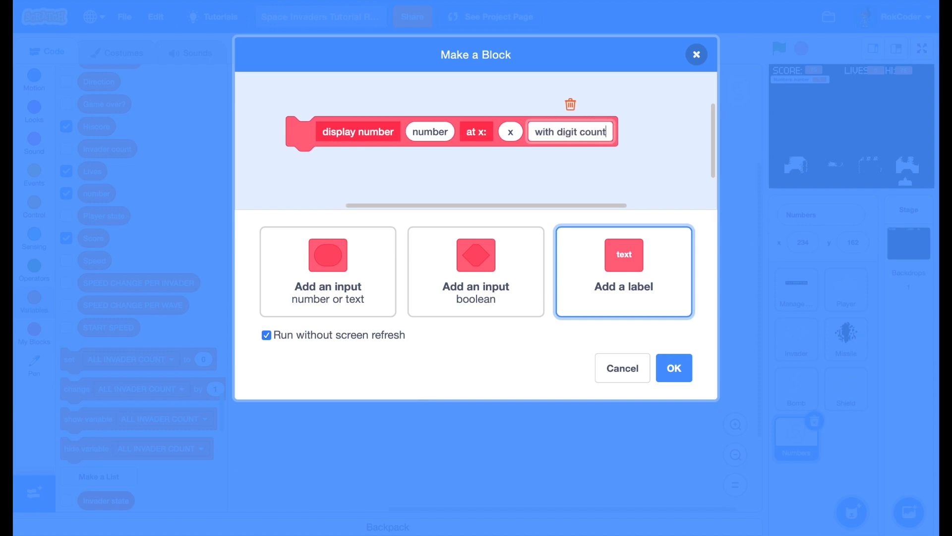
pyautogui.write(':')
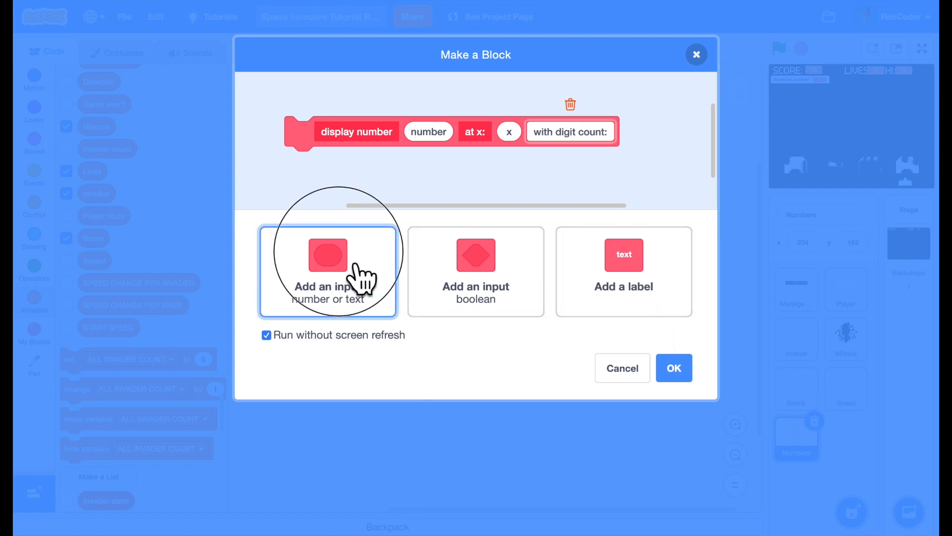
pyautogui.click(328, 271)
pyautogui.write('digit count')
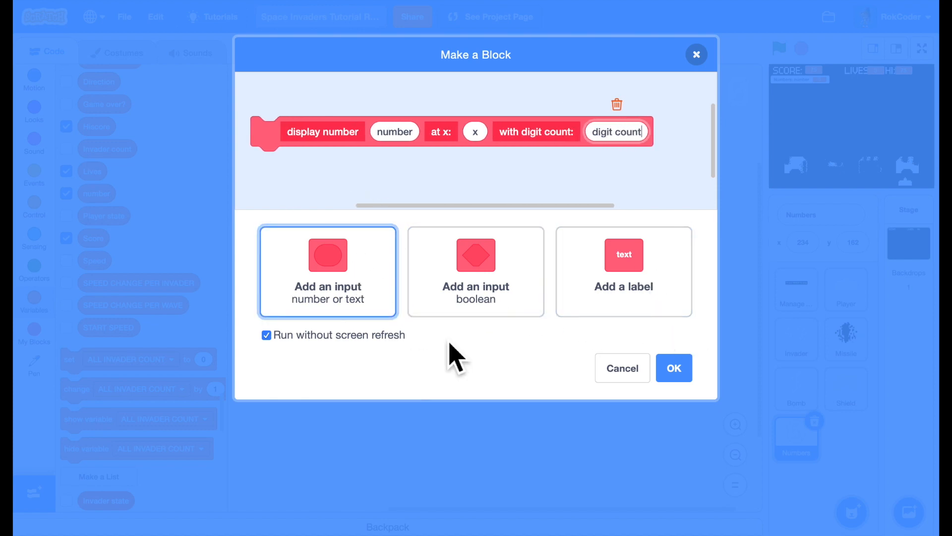
pyautogui.click(672, 367)
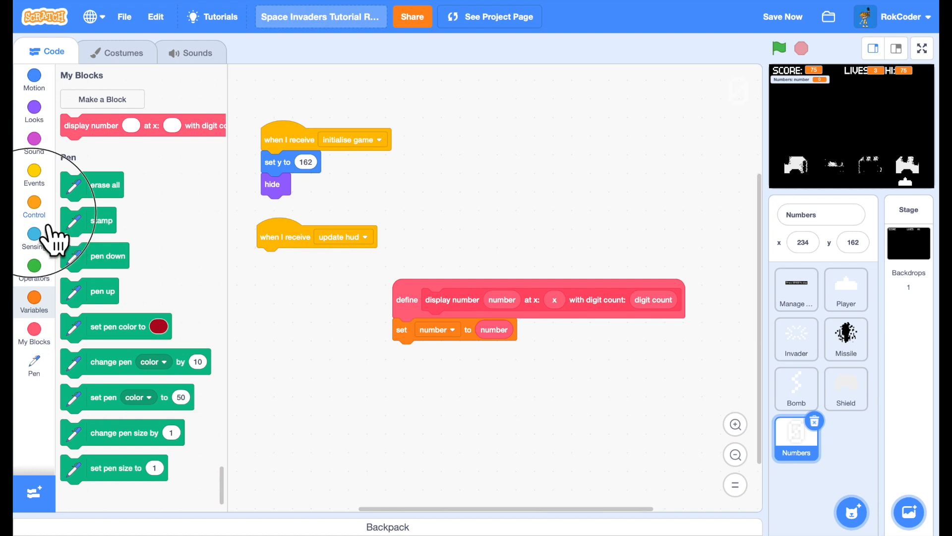
# Step: Build the repeat-until loop that sets number to 0 joined with number up to digit count length
pyautogui.click(34, 206)
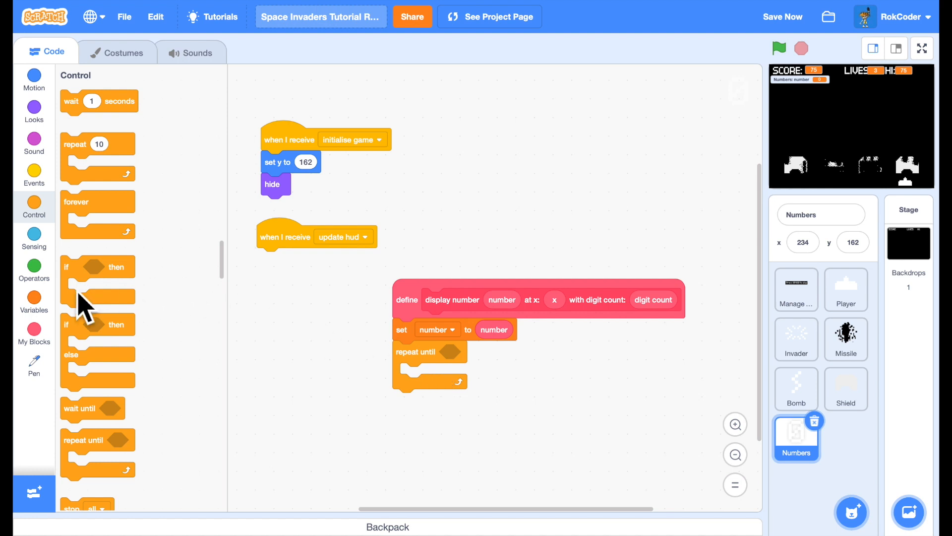
pyautogui.click(33, 266)
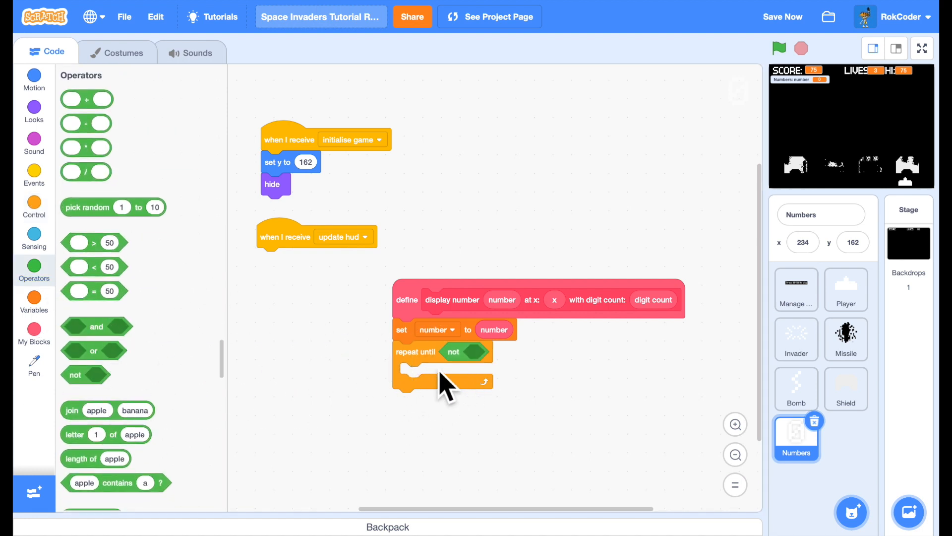
pyautogui.moveTo(196, 334)
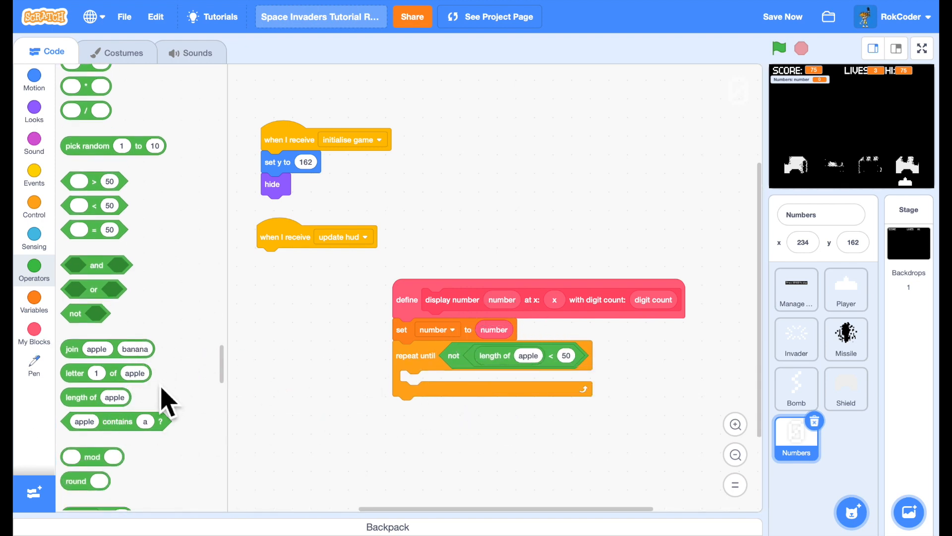
pyautogui.click(34, 303)
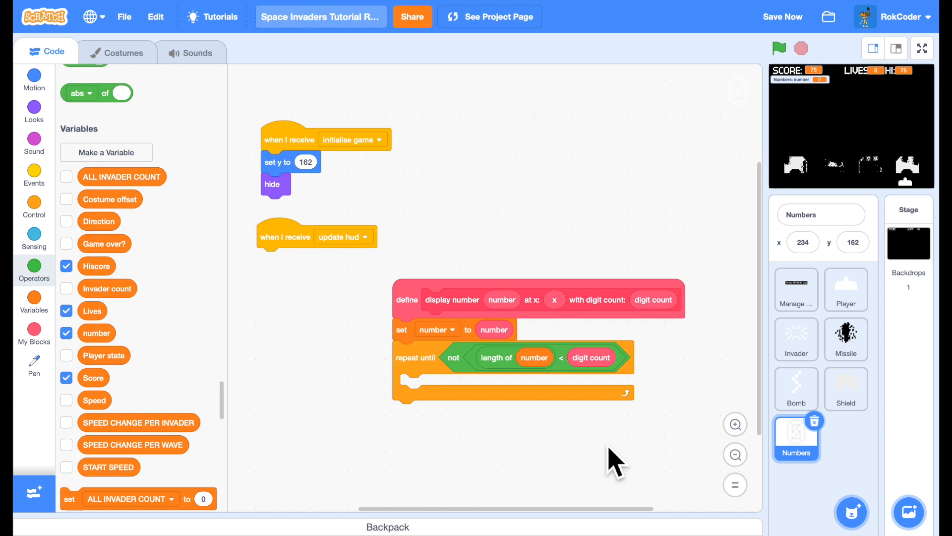
pyautogui.moveTo(459, 407)
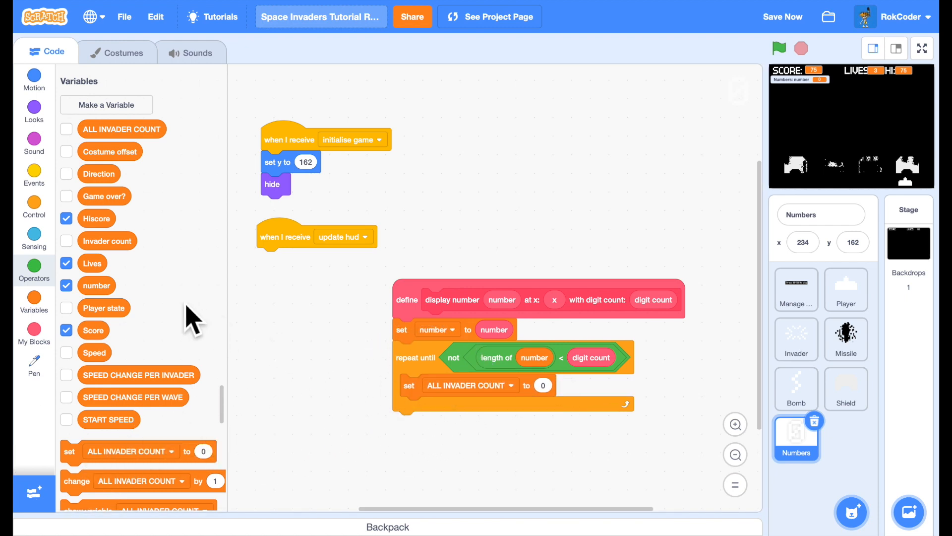
pyautogui.click(34, 269)
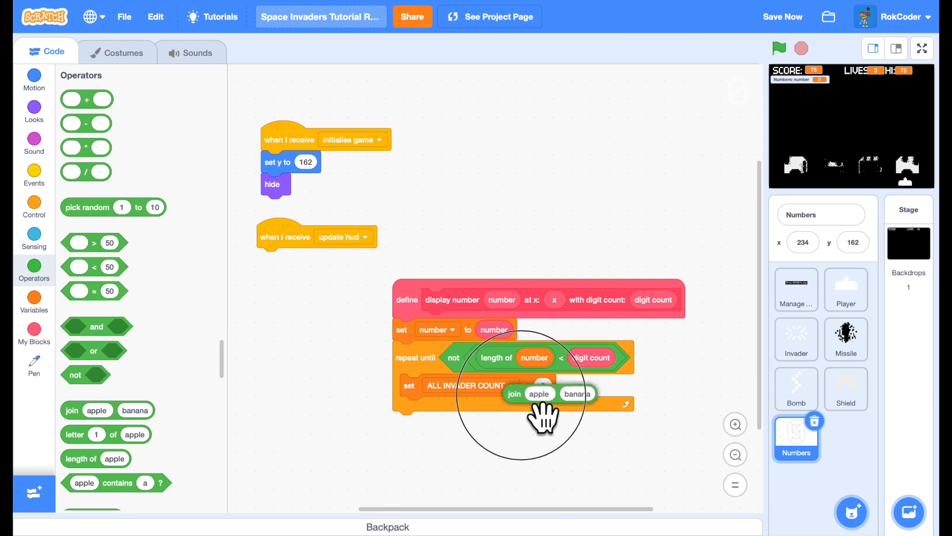
pyautogui.click(465, 385)
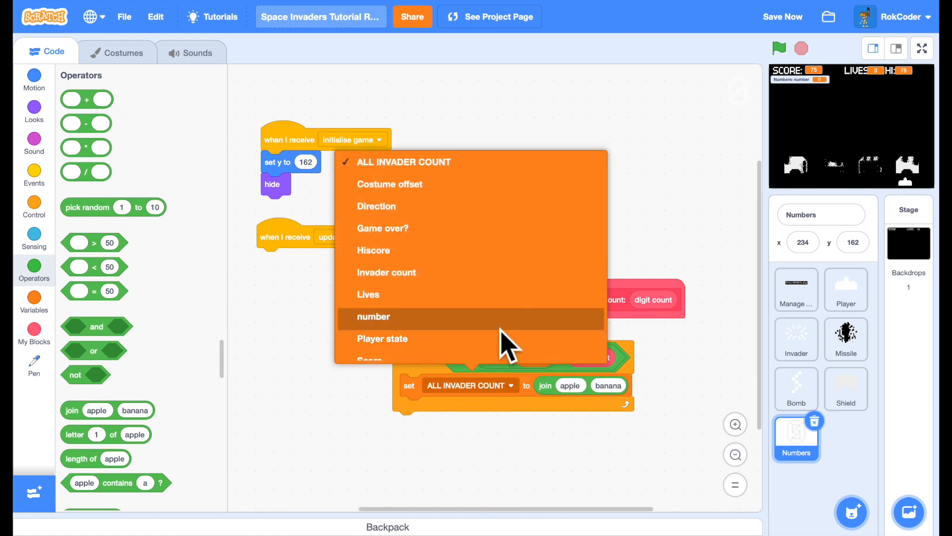
pyautogui.click(374, 316)
pyautogui.write('0')
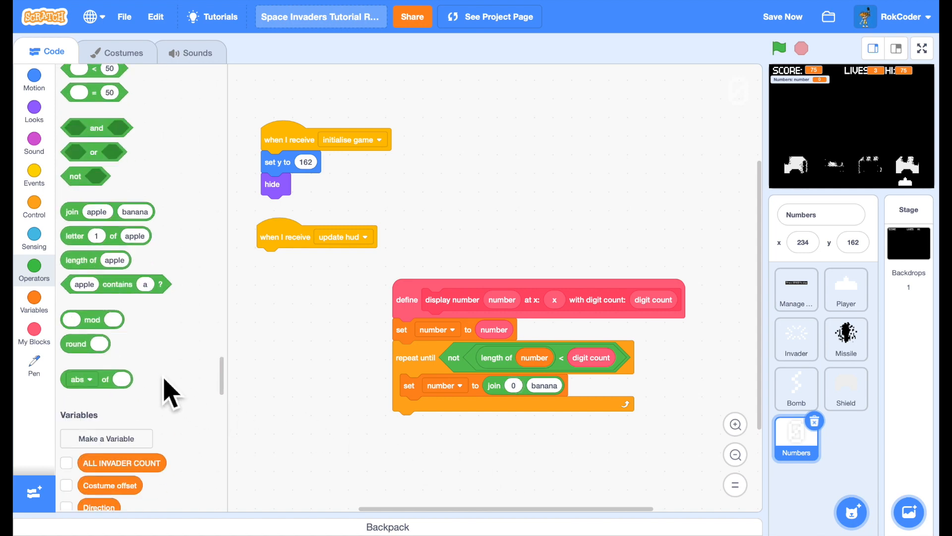
pyautogui.scroll(-3)
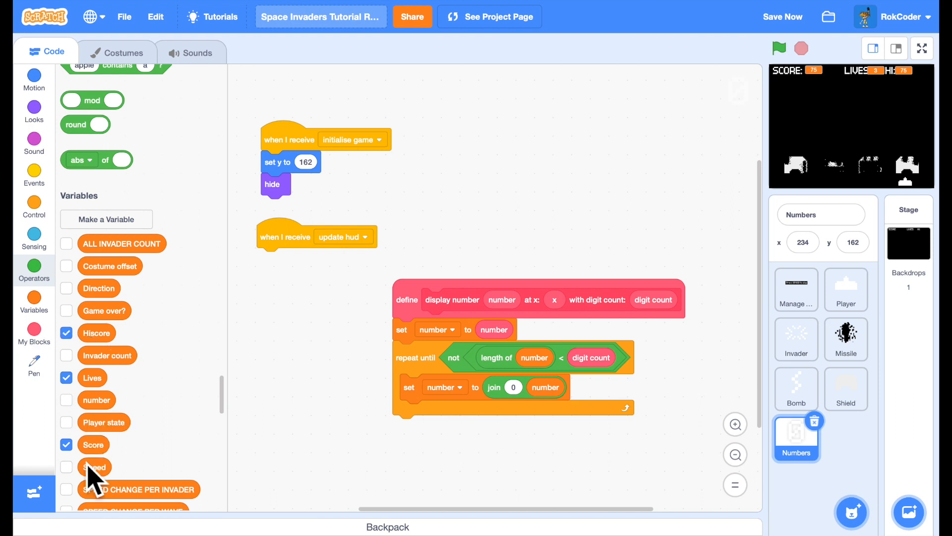
pyautogui.moveTo(211, 367)
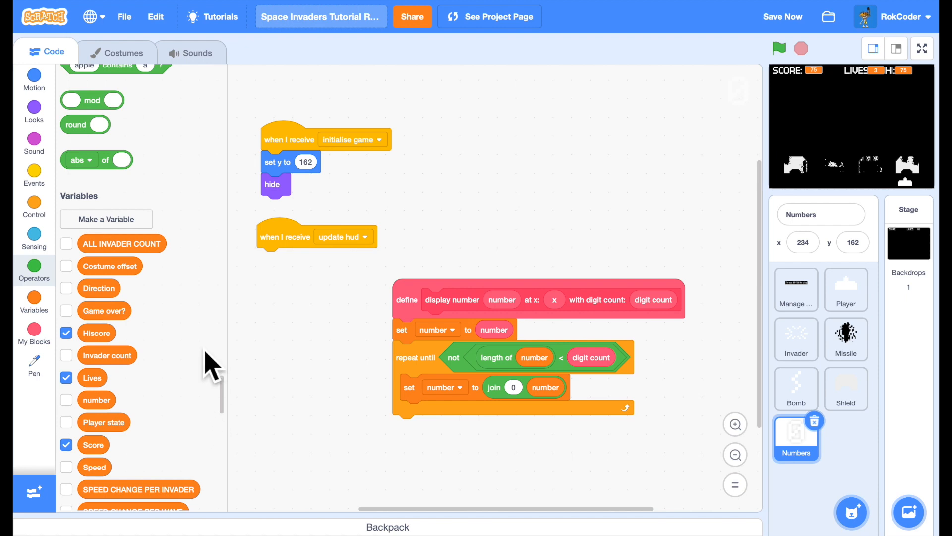
pyautogui.moveTo(69, 131)
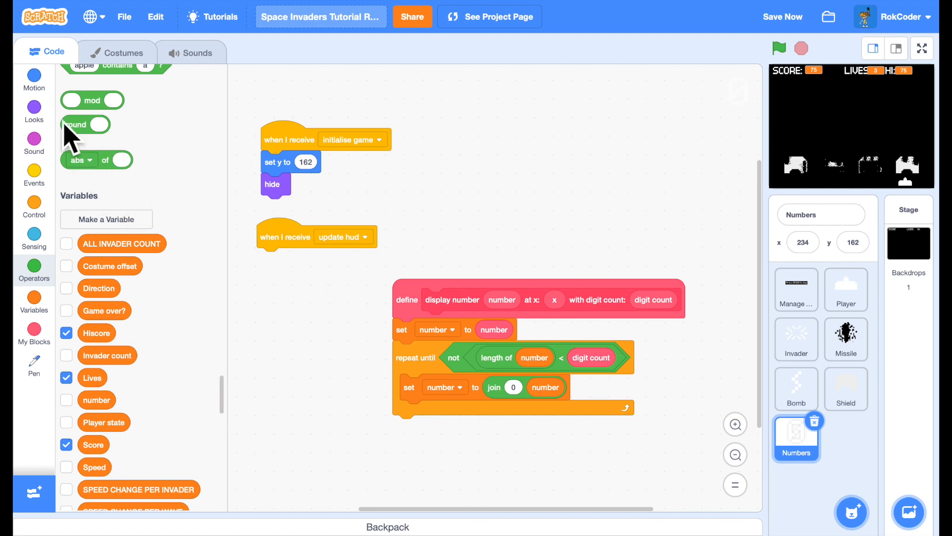
# Step: Assemble a loose set x block computing 18 multiplied by the x parameter
pyautogui.click(34, 79)
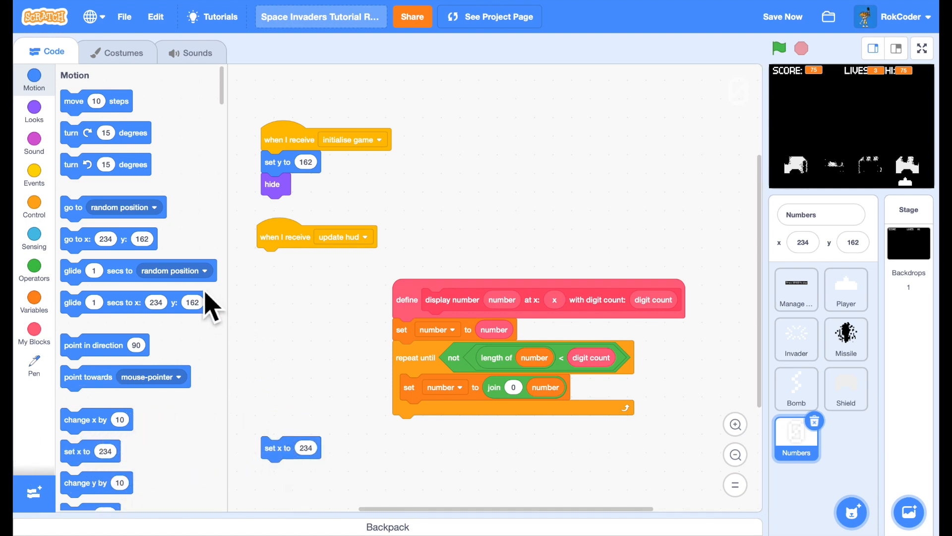
pyautogui.click(34, 272)
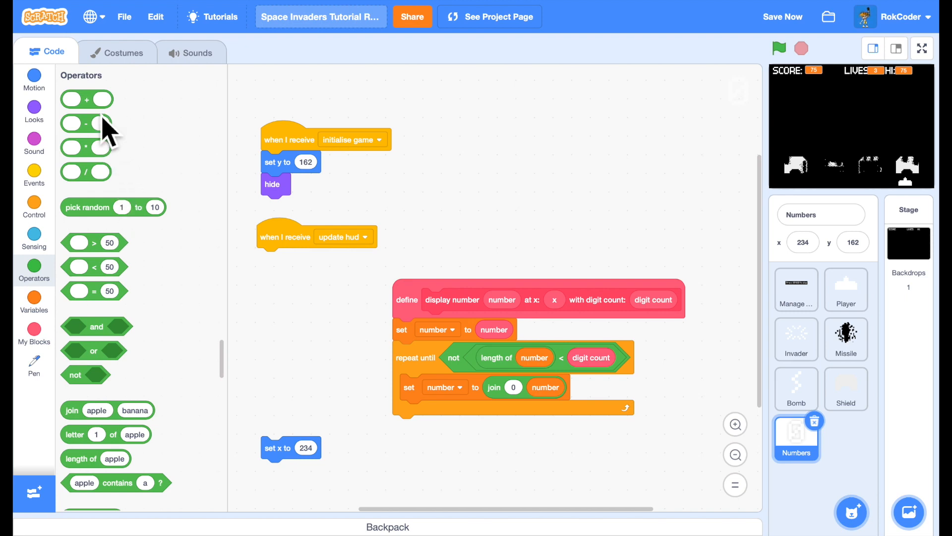
pyautogui.moveTo(132, 187)
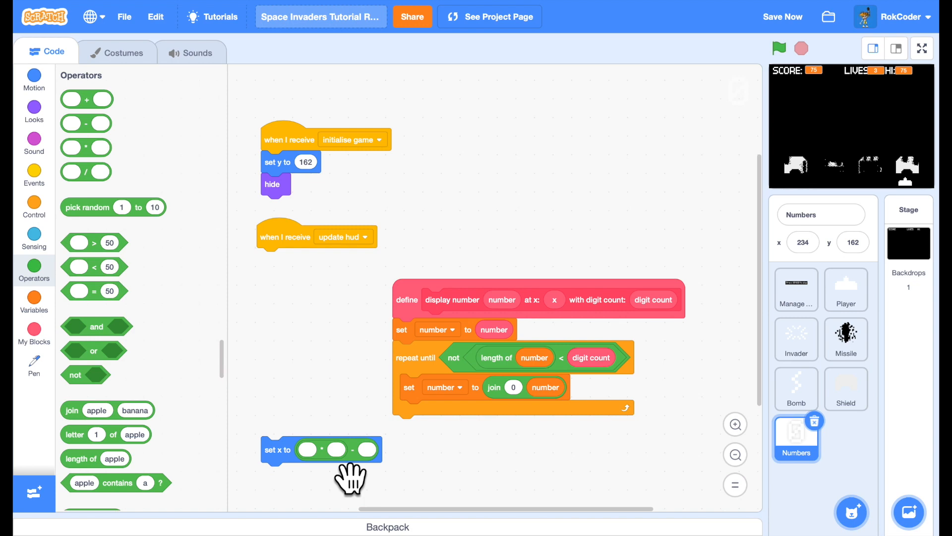
pyautogui.moveTo(364, 432)
pyautogui.write('18')
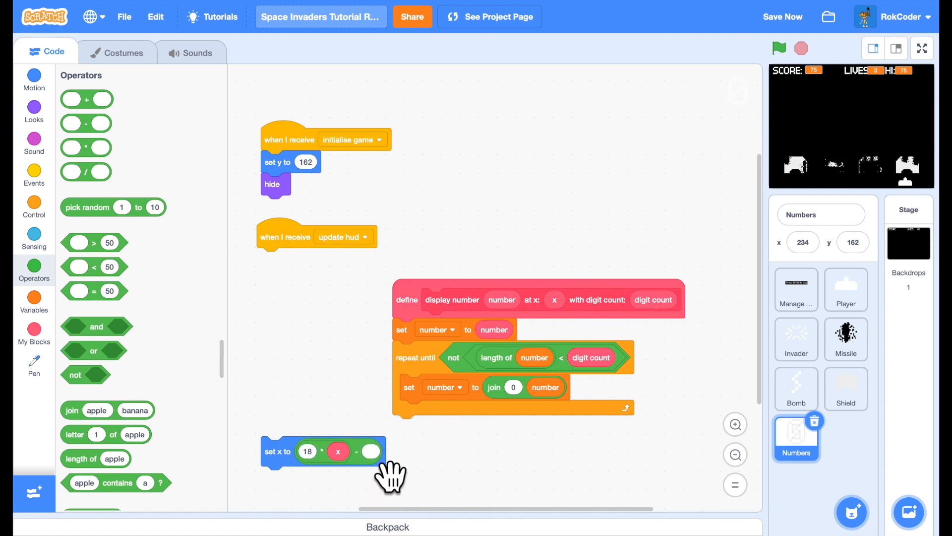
pyautogui.moveTo(538, 477)
pyautogui.write('234')
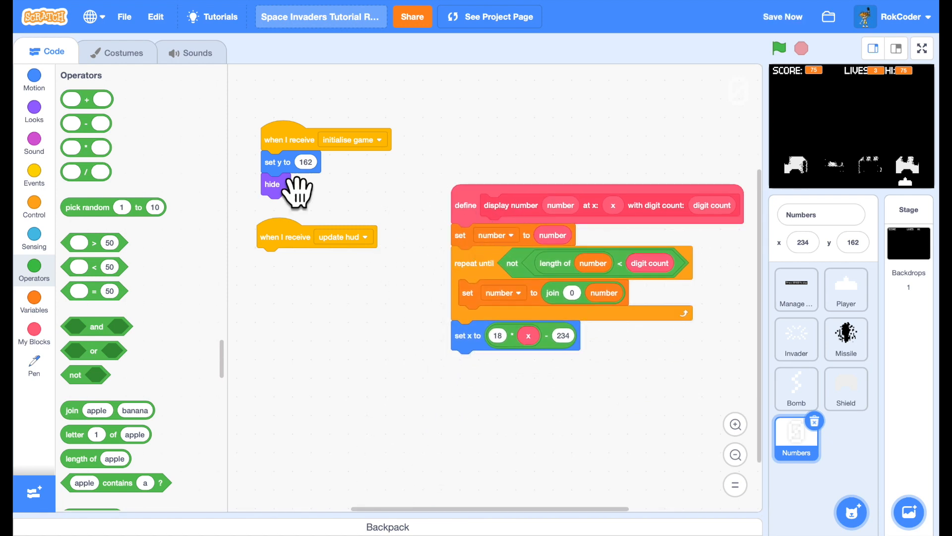
# Step: Create a sprite-only variable 'index'
pyautogui.click(34, 297)
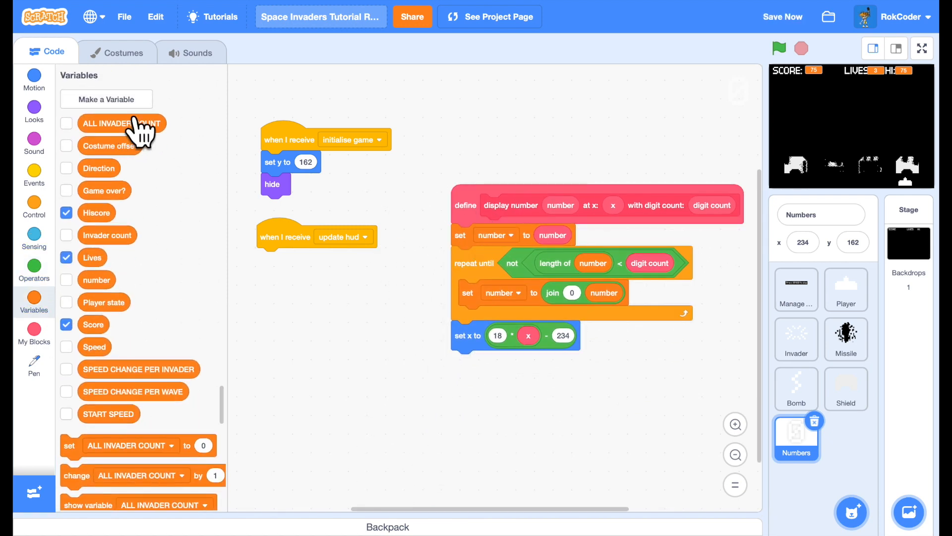
pyautogui.click(106, 100)
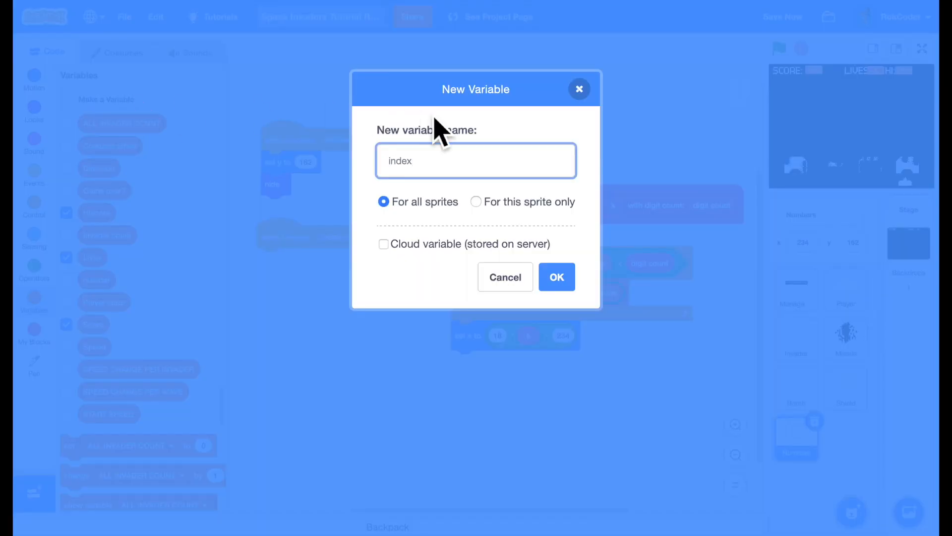
pyautogui.click(476, 201)
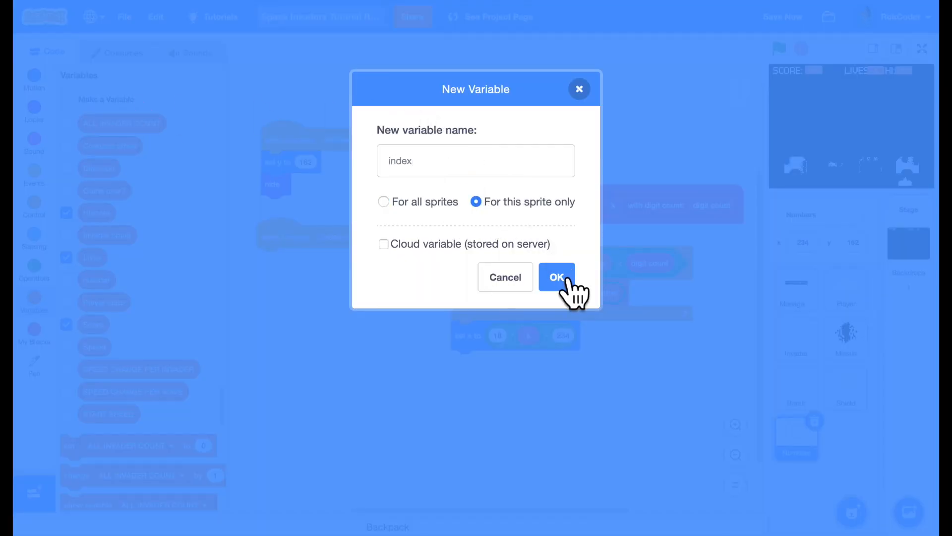
pyautogui.click(557, 277)
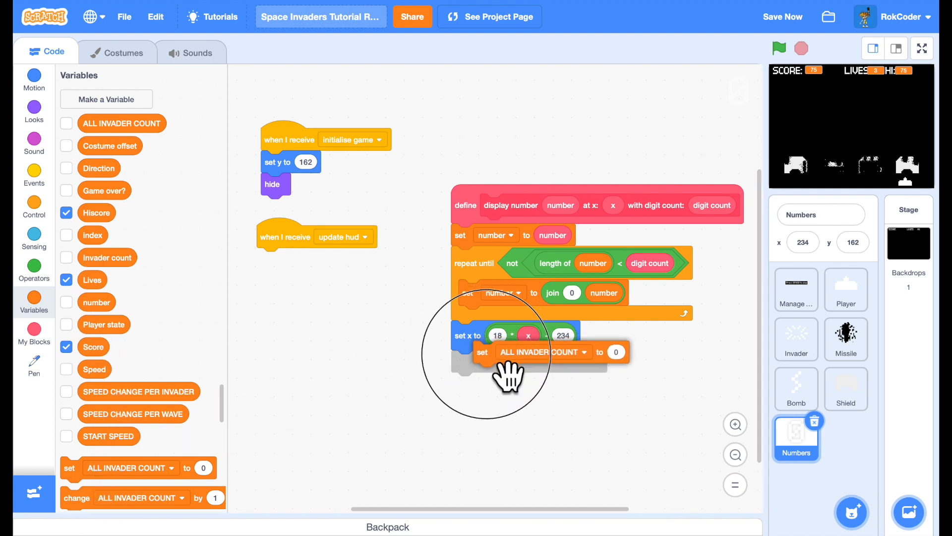
# Step: Add a block setting index to 1 after the set x to 18 * x - 234
pyautogui.click(540, 351)
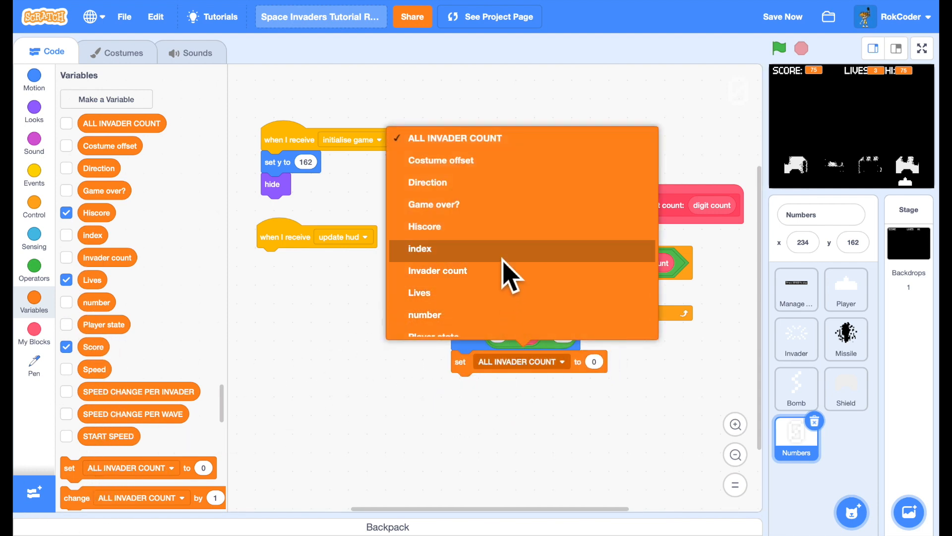
pyautogui.click(418, 248)
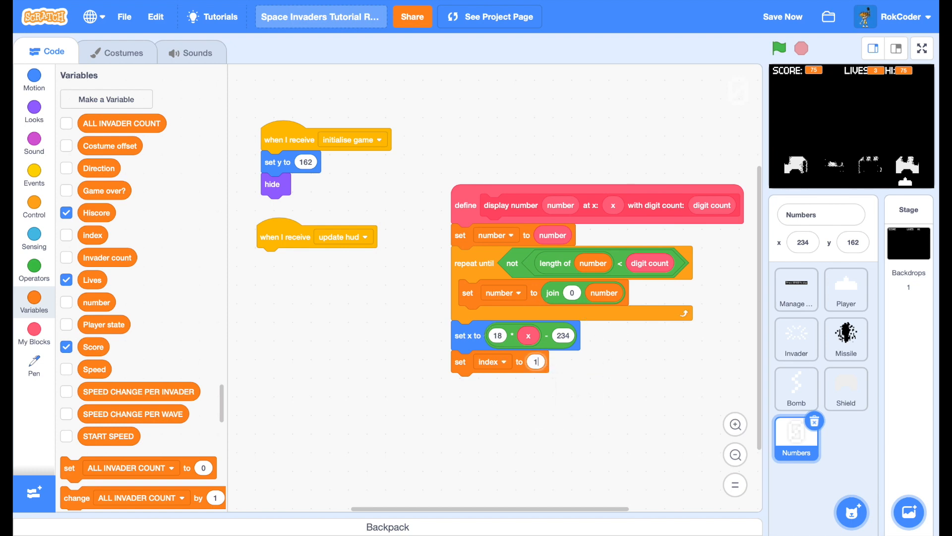
pyautogui.moveTo(96, 240)
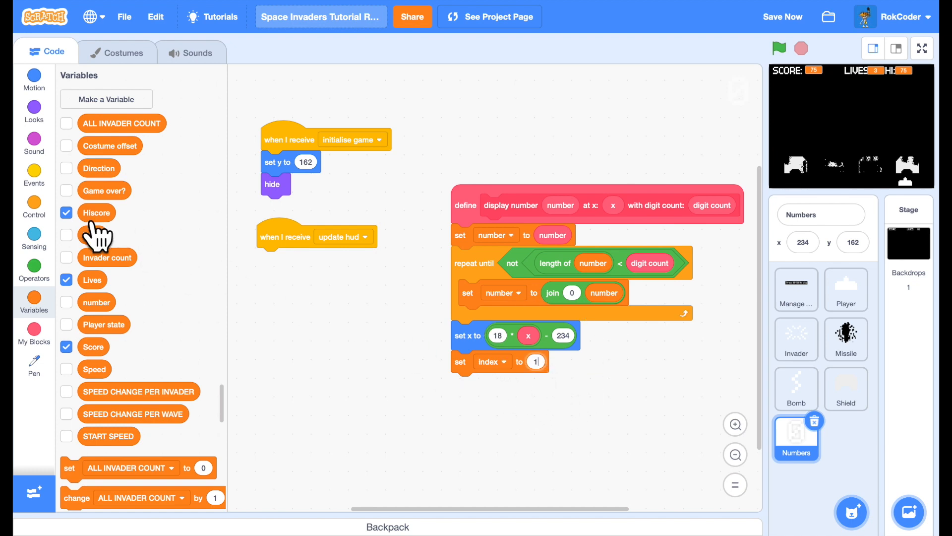
pyautogui.click(34, 206)
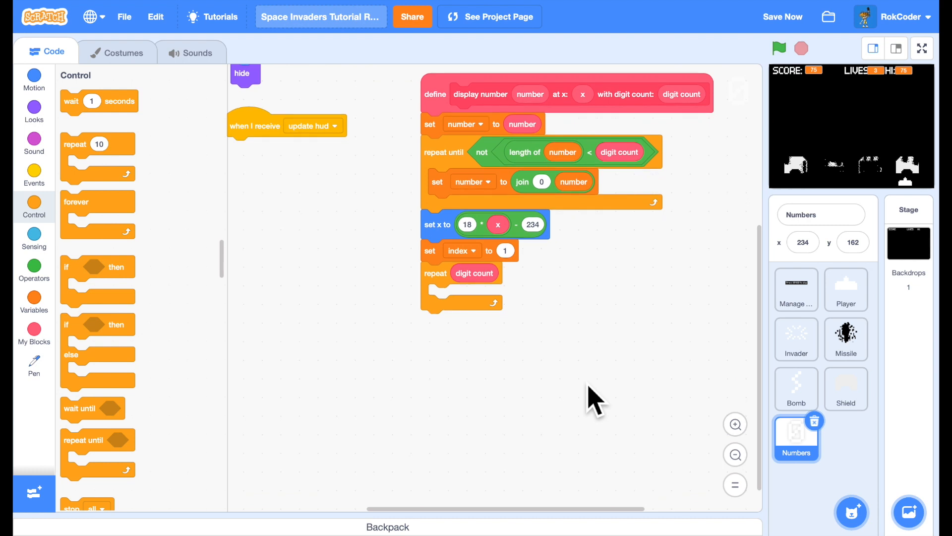
pyautogui.moveTo(369, 301)
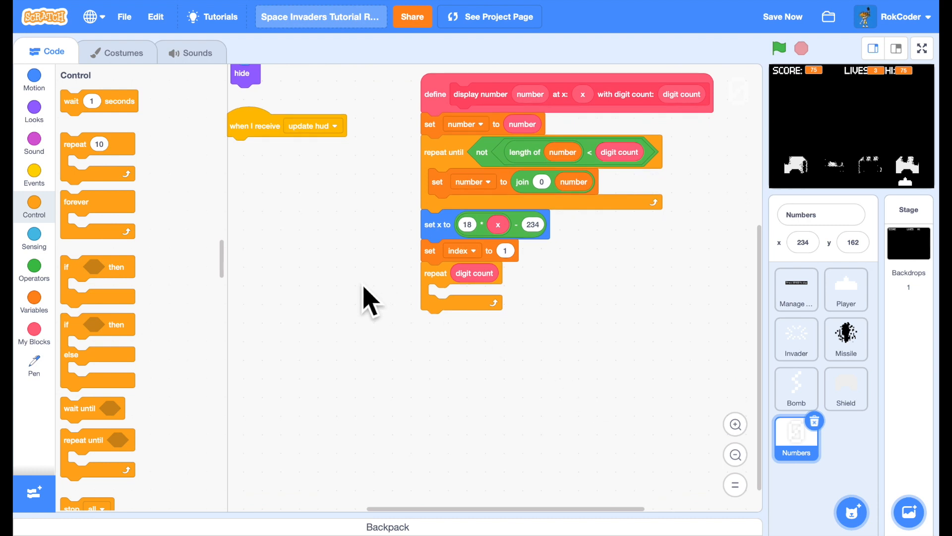
pyautogui.moveTo(355, 294)
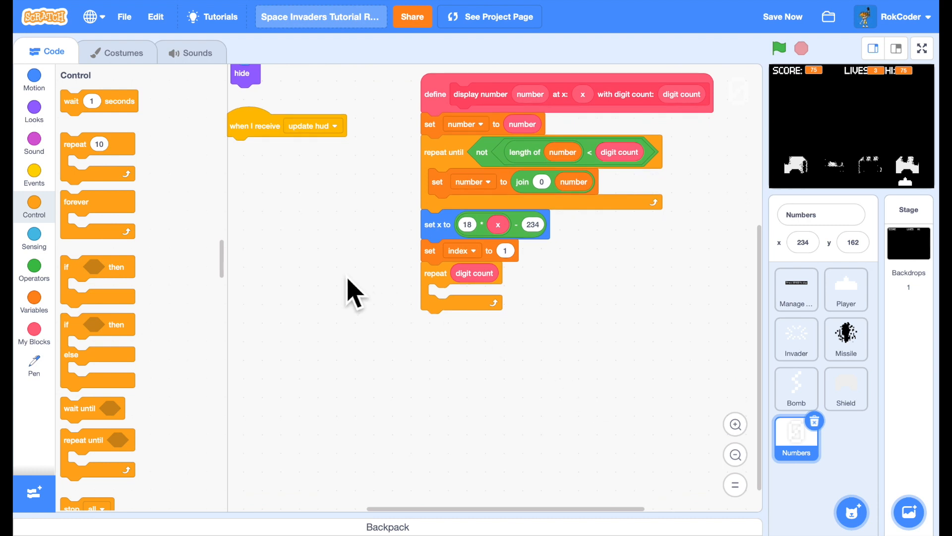
pyautogui.moveTo(61, 118)
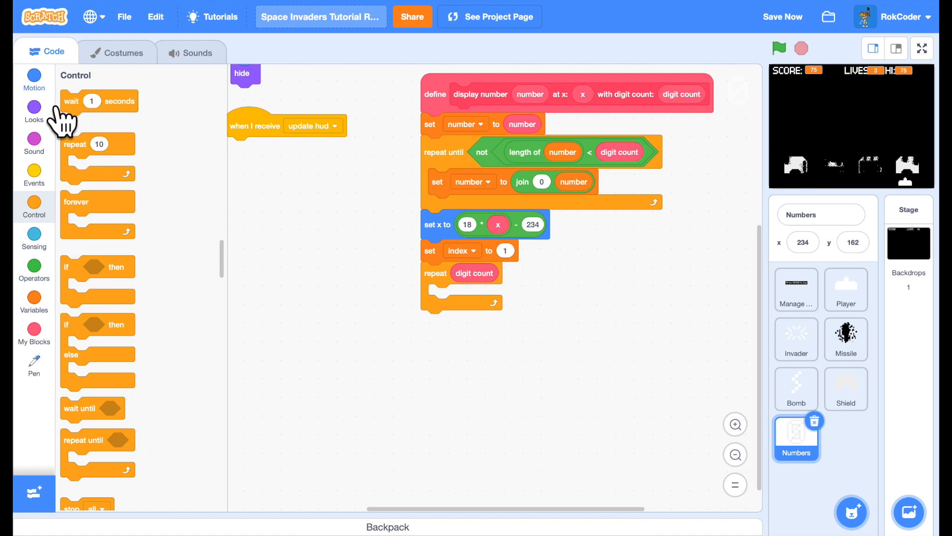
# Step: Add a repeat digit count loop that switches costume to blank, stamps, and switches to blank again
pyautogui.click(34, 79)
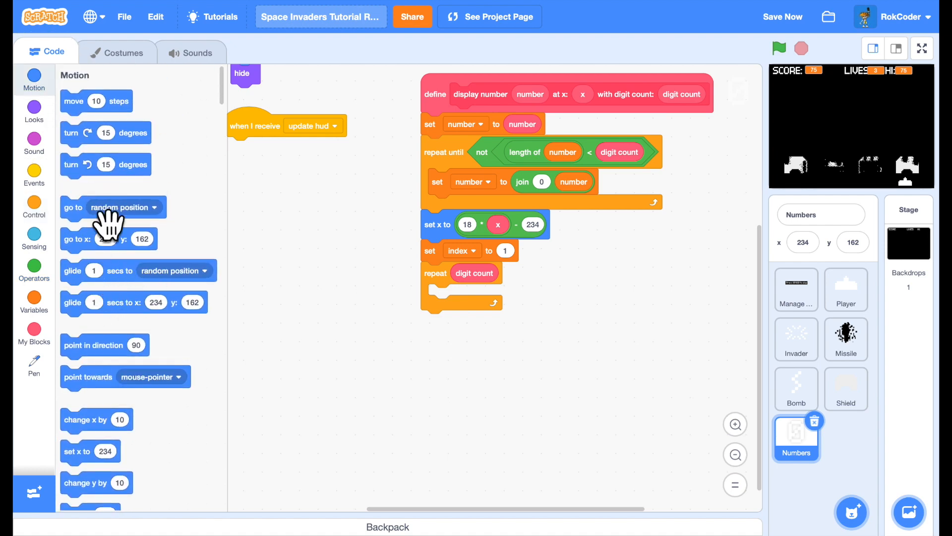
pyautogui.click(34, 111)
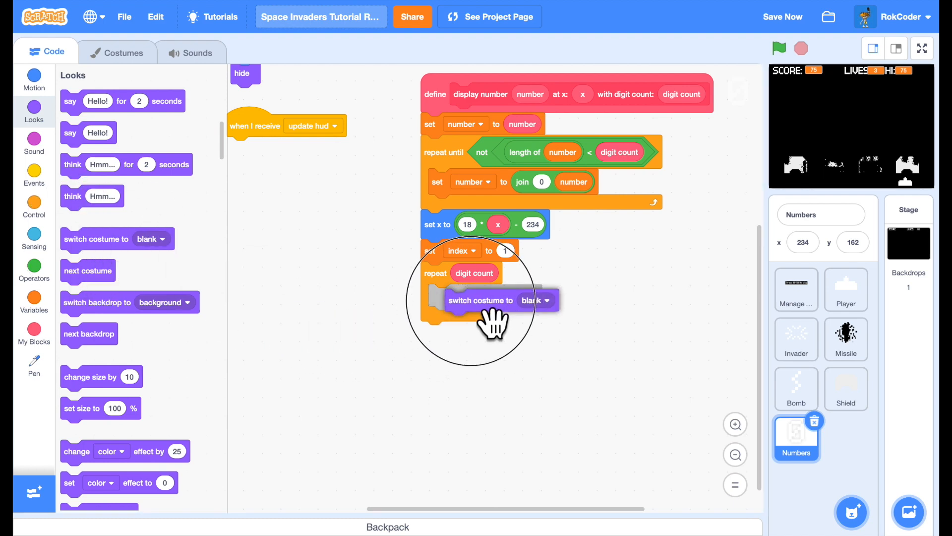
pyautogui.click(33, 366)
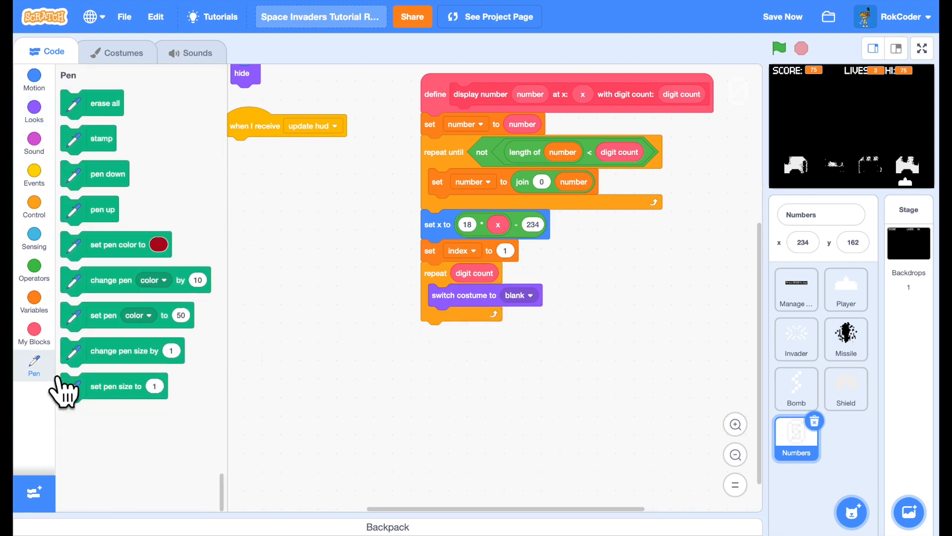
pyautogui.moveTo(98, 152)
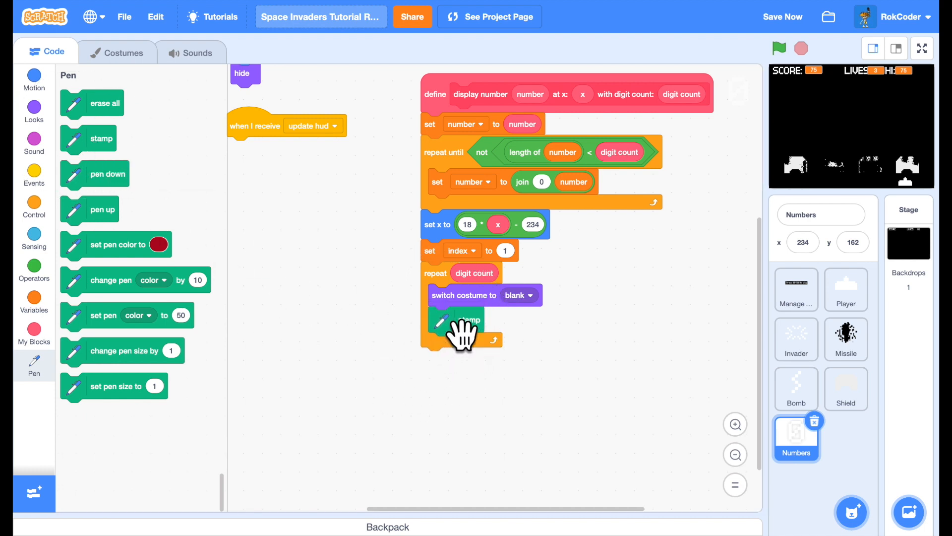
pyautogui.moveTo(206, 237)
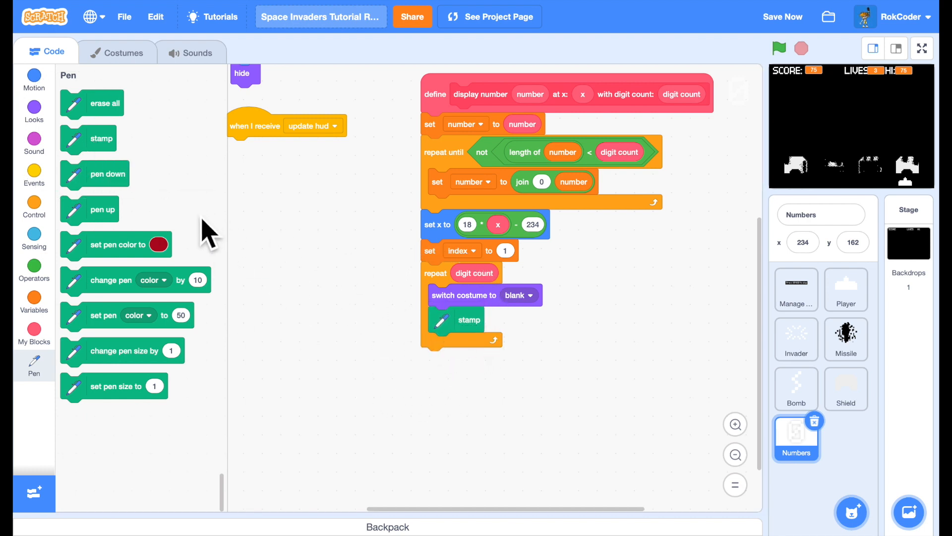
pyautogui.click(34, 110)
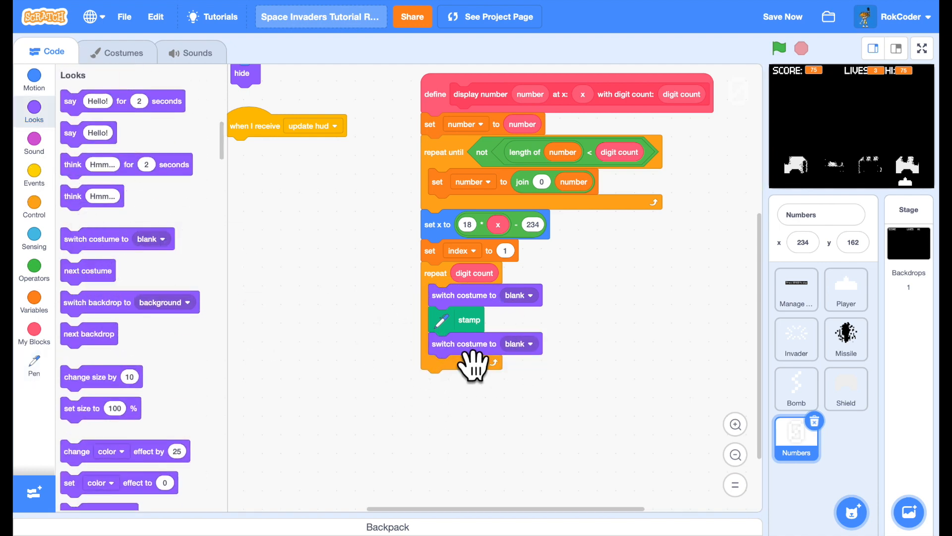
pyautogui.moveTo(209, 222)
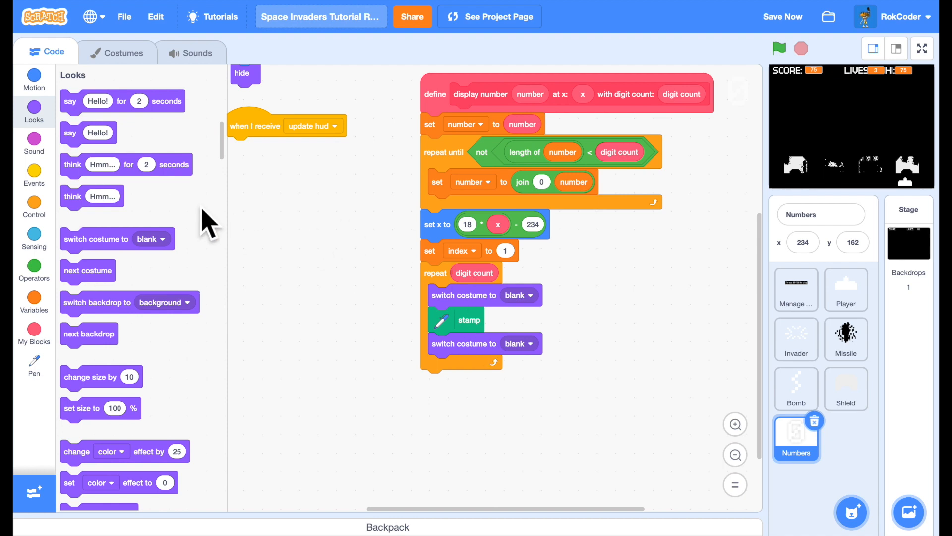
pyautogui.click(34, 265)
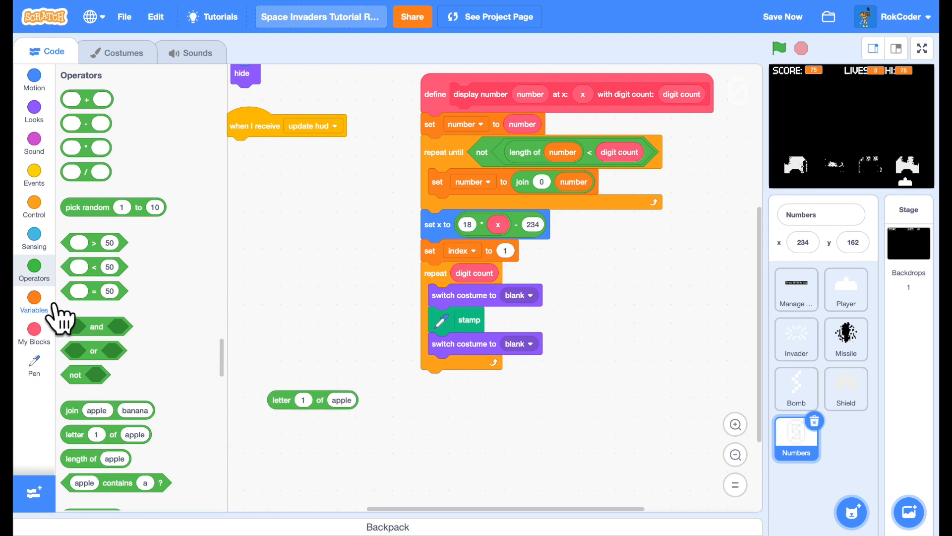
# Step: Set the second switch costume to letter index of number plus 1, after checking costume order
pyautogui.click(34, 302)
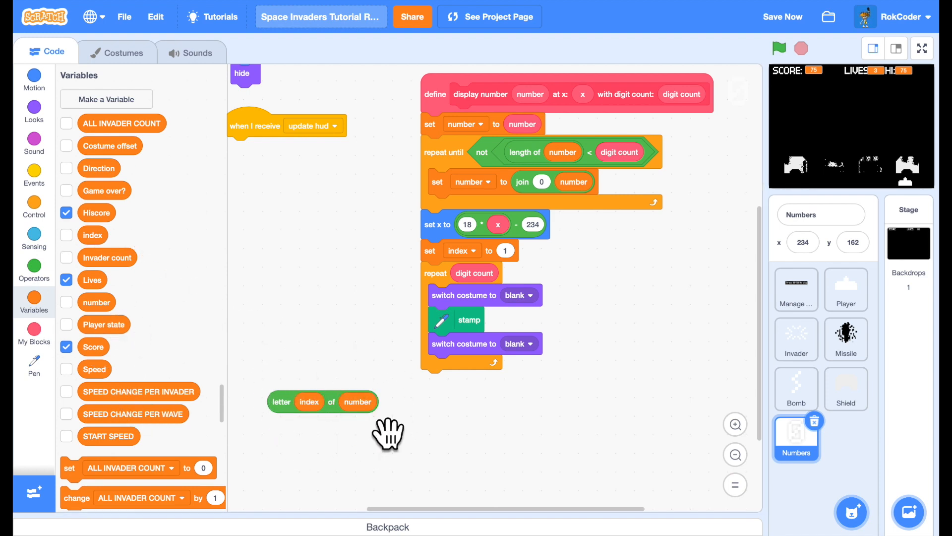
pyautogui.moveTo(489, 448)
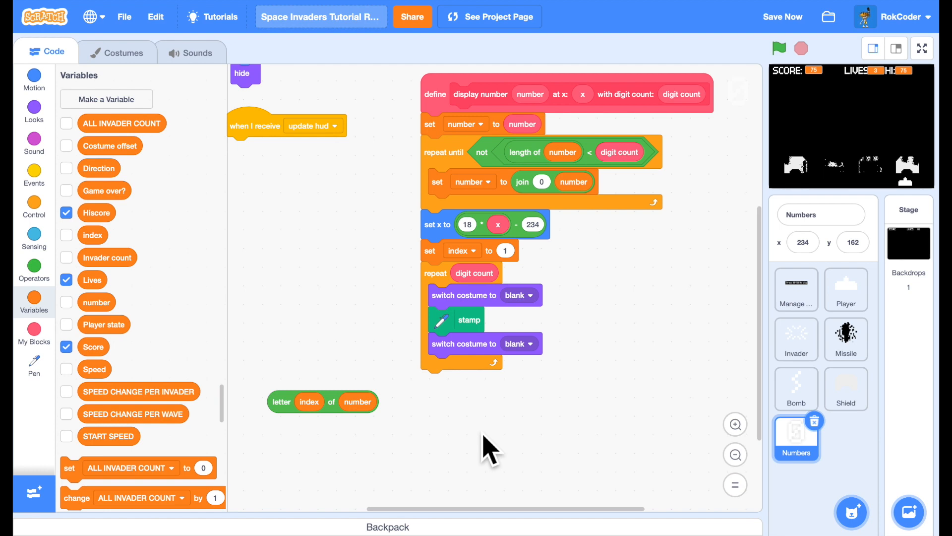
pyautogui.click(125, 51)
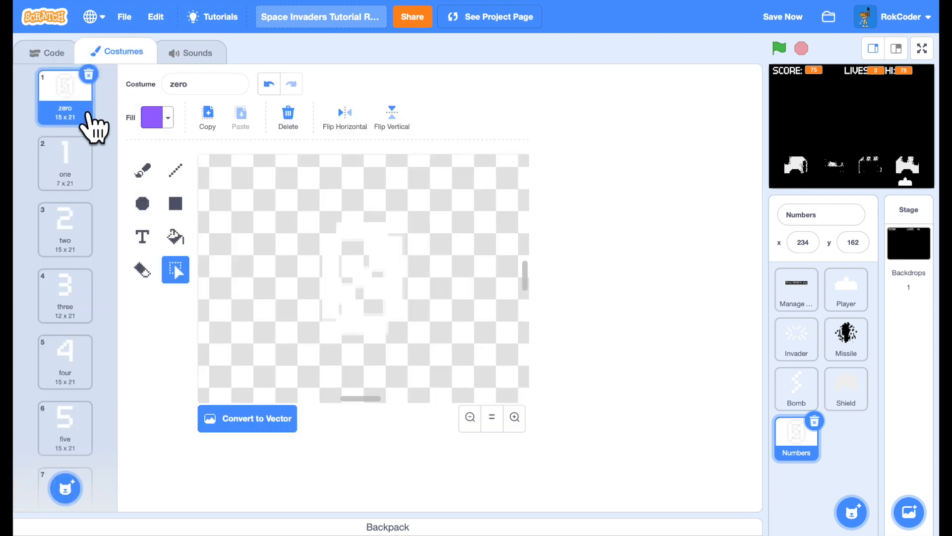
pyautogui.click(53, 52)
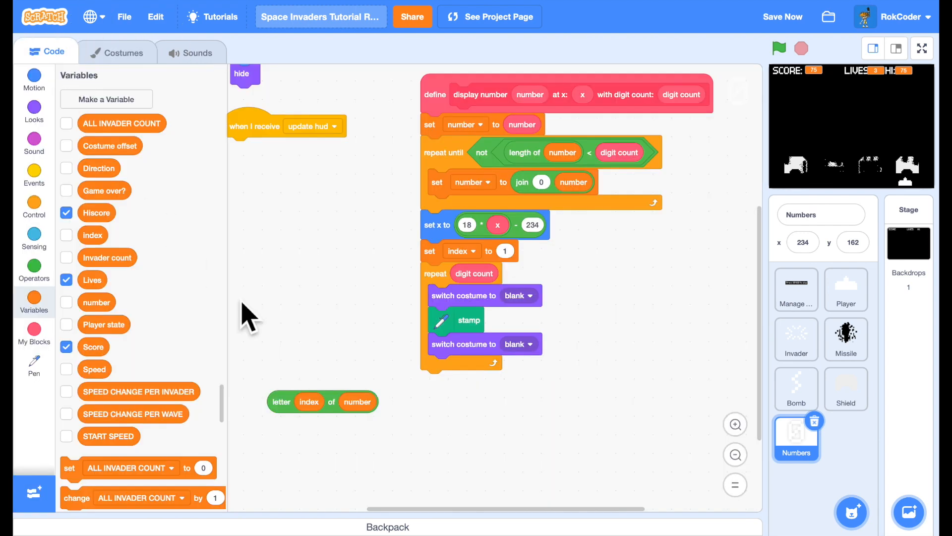
pyautogui.click(34, 270)
pyautogui.write('1')
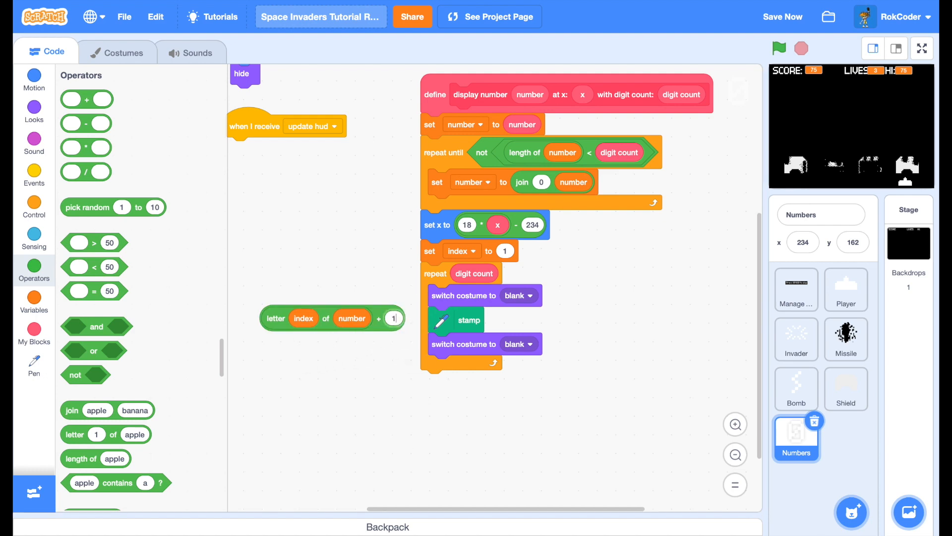
pyautogui.moveTo(397, 355)
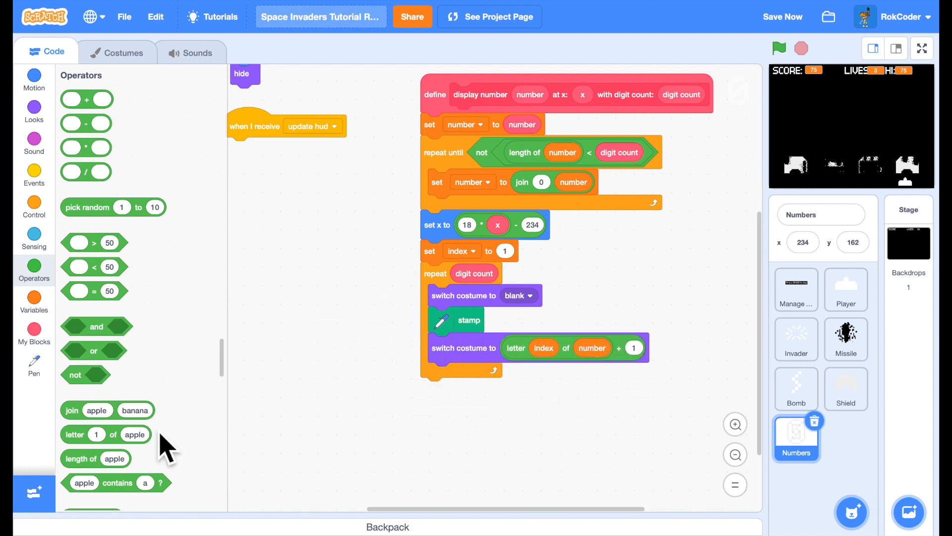
# Step: Add a stamp and change x by 18 after the digit costume switch
pyautogui.click(34, 362)
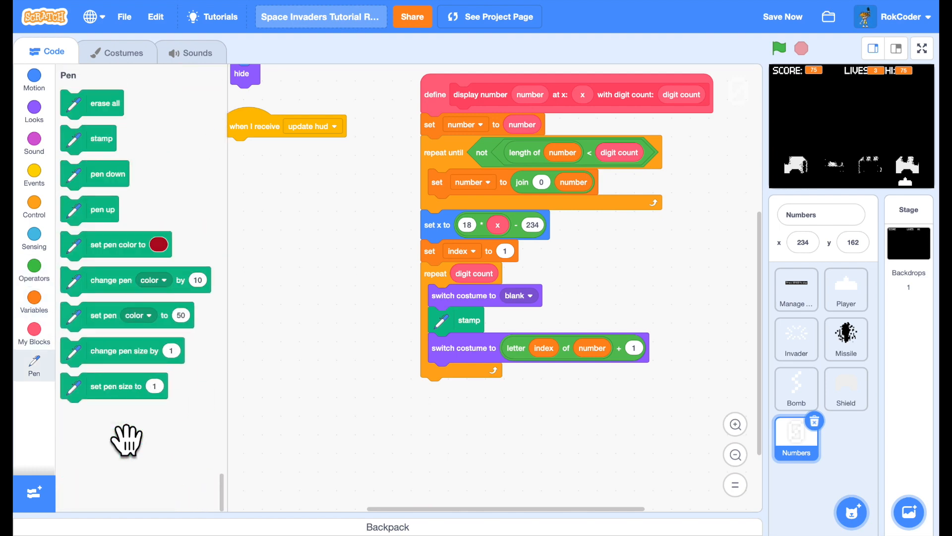
pyautogui.moveTo(100, 155)
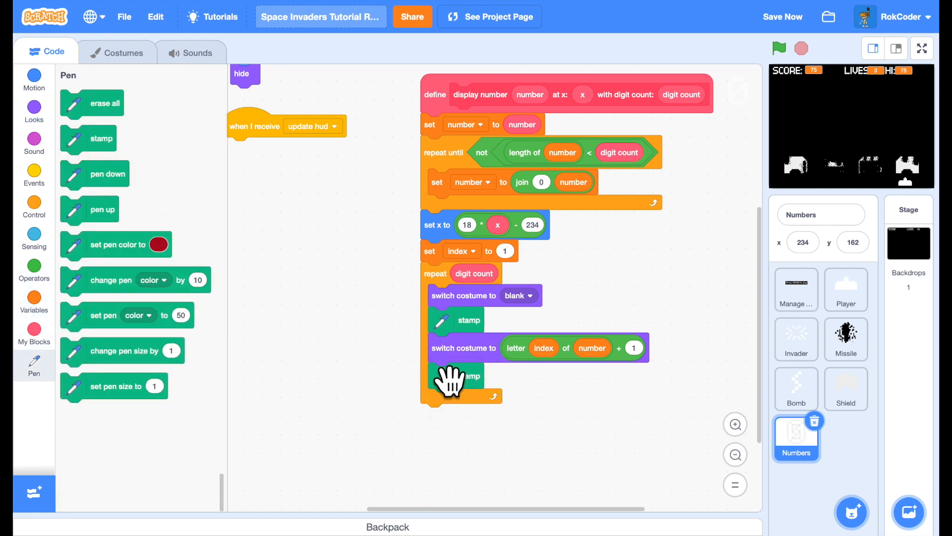
pyautogui.click(34, 79)
pyautogui.write('18')
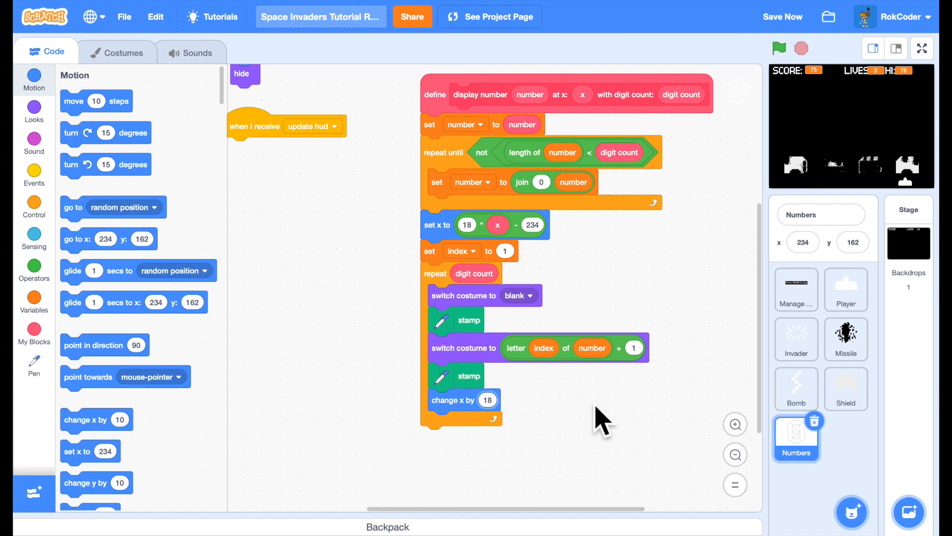
pyautogui.click(34, 298)
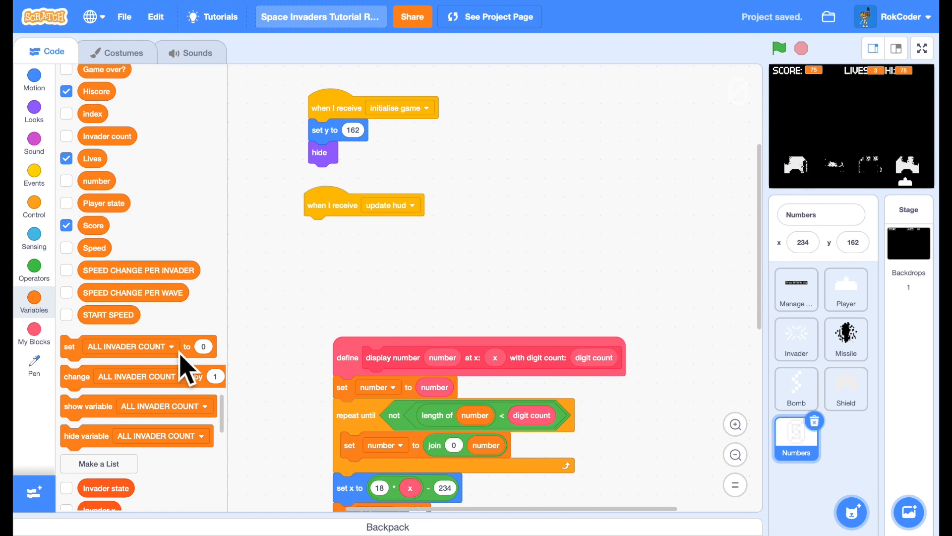
# Step: Add display number calls for Score, Lives and Hiscore with their x positions and digit counts
pyautogui.click(33, 334)
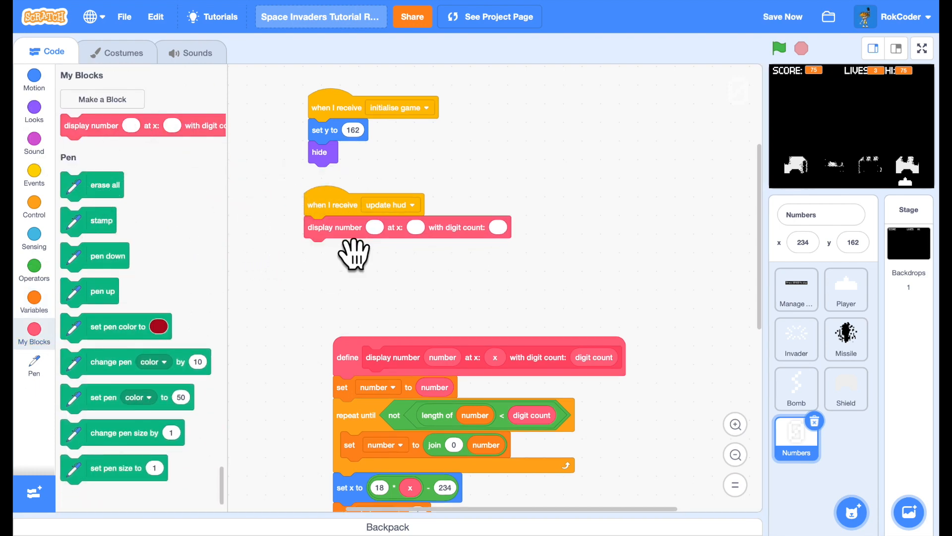
pyautogui.moveTo(106, 306)
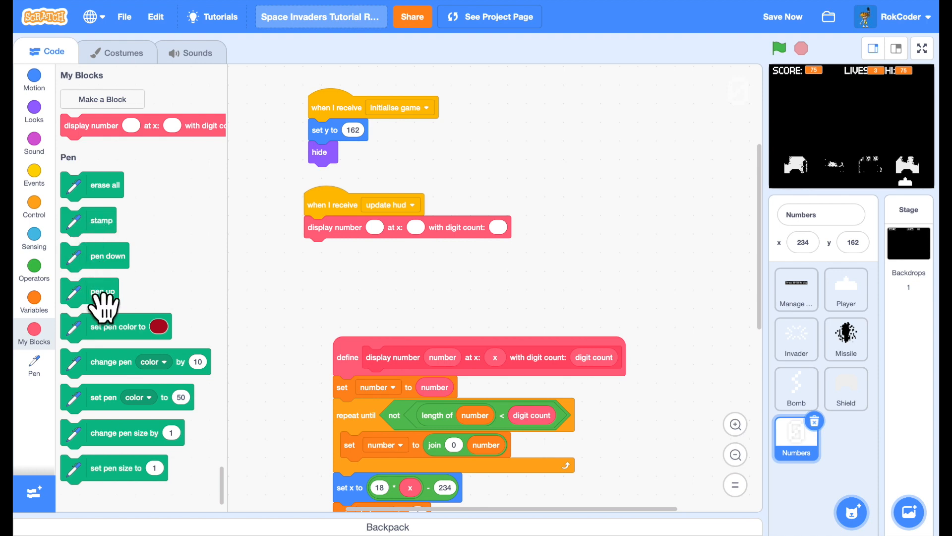
pyautogui.click(33, 300)
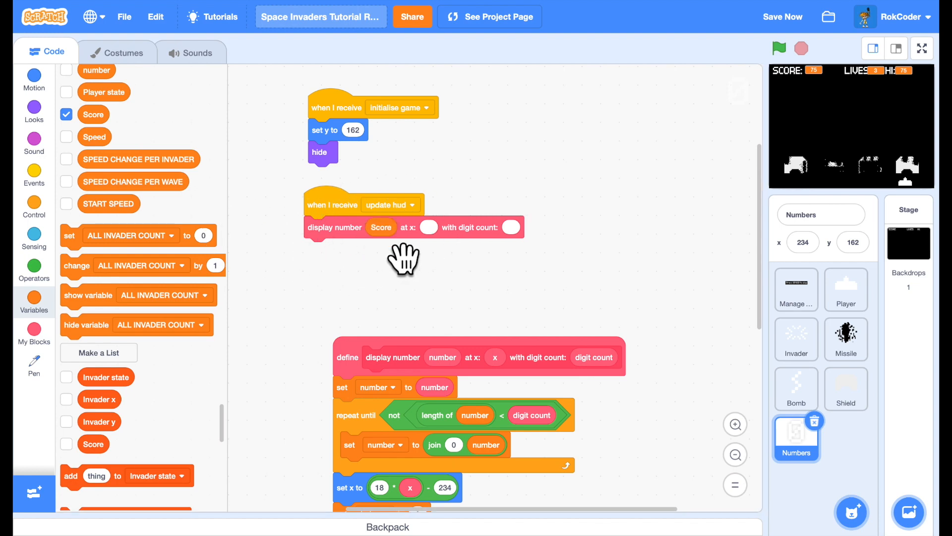
pyautogui.moveTo(505, 300)
pyautogui.write('5')
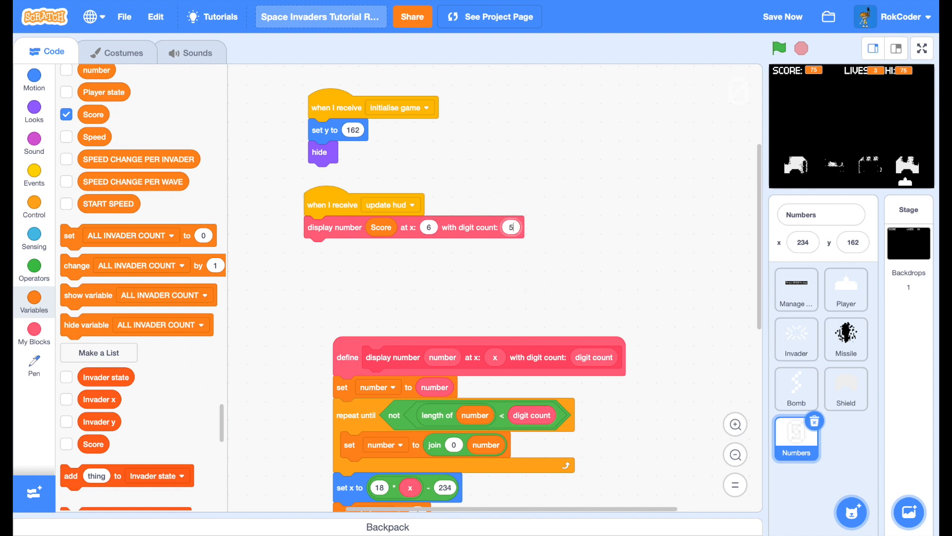
pyautogui.moveTo(95, 137)
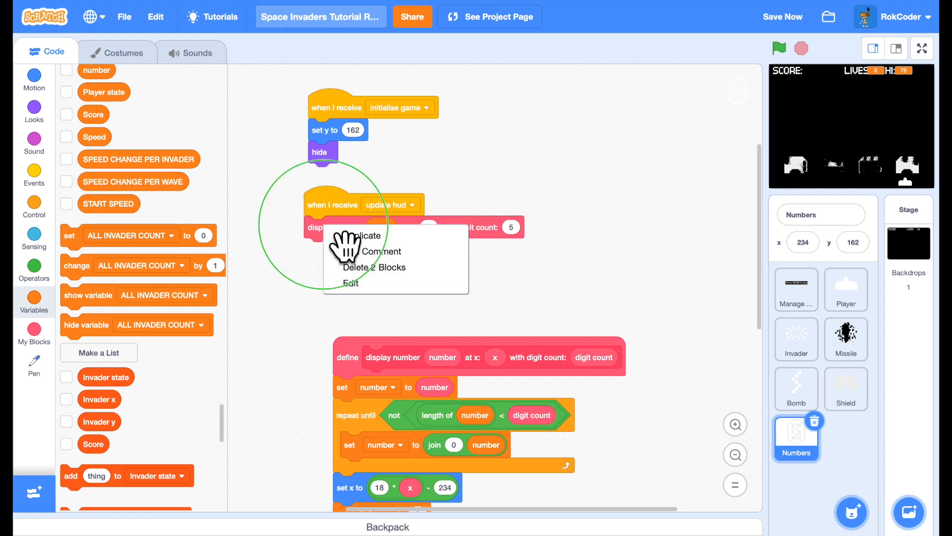
pyautogui.click(362, 236)
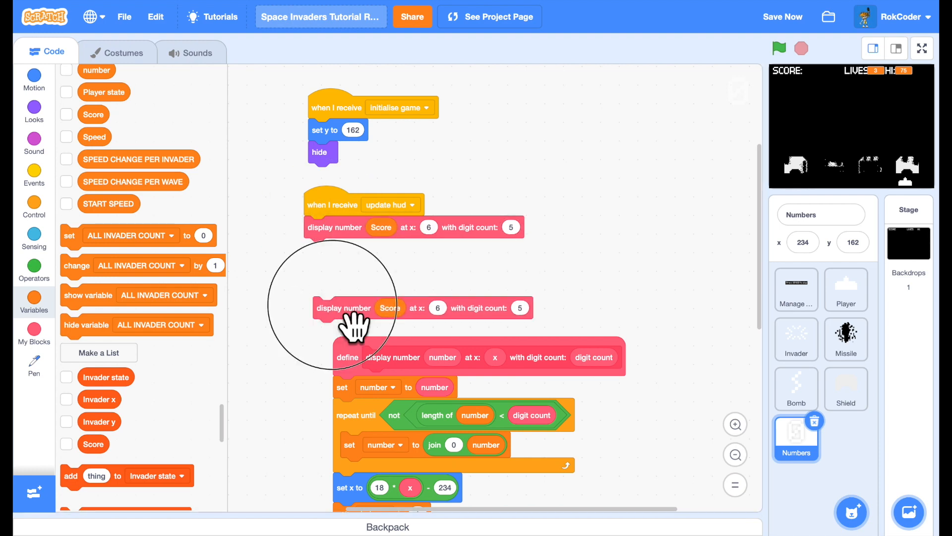
pyautogui.rightClick(389, 307)
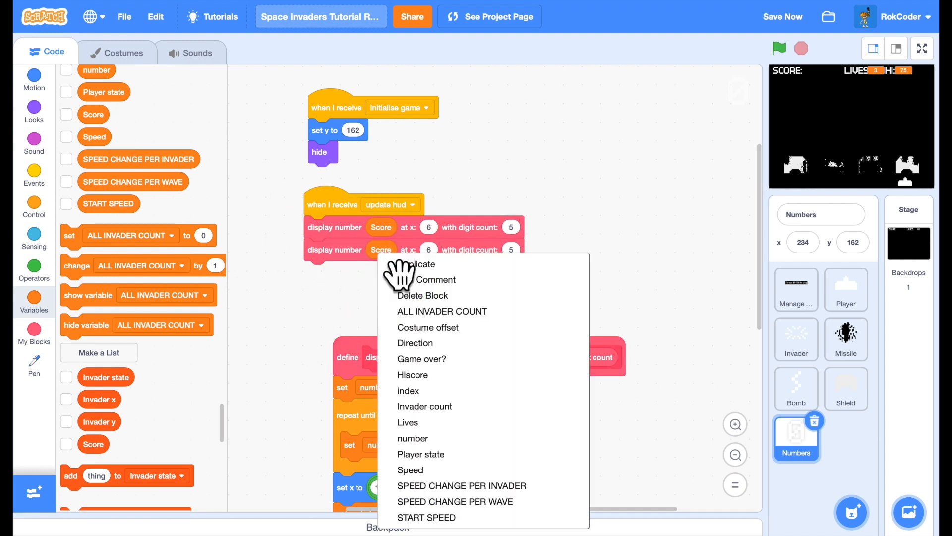
pyautogui.click(408, 423)
pyautogui.write('17')
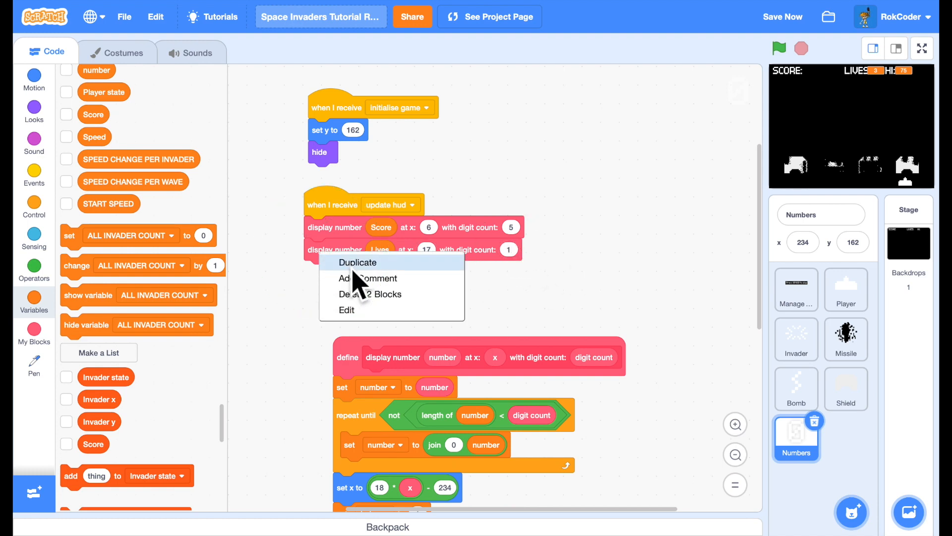
pyautogui.click(358, 262)
pyautogui.write('5')
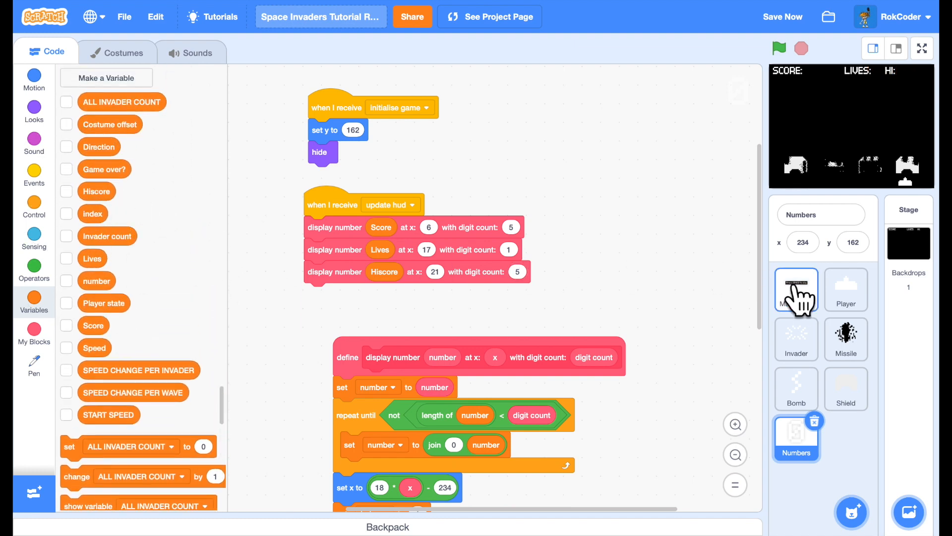
# Step: Broadcast update hud at the end of Manage game's loop and show the stage full screen
pyautogui.click(795, 290)
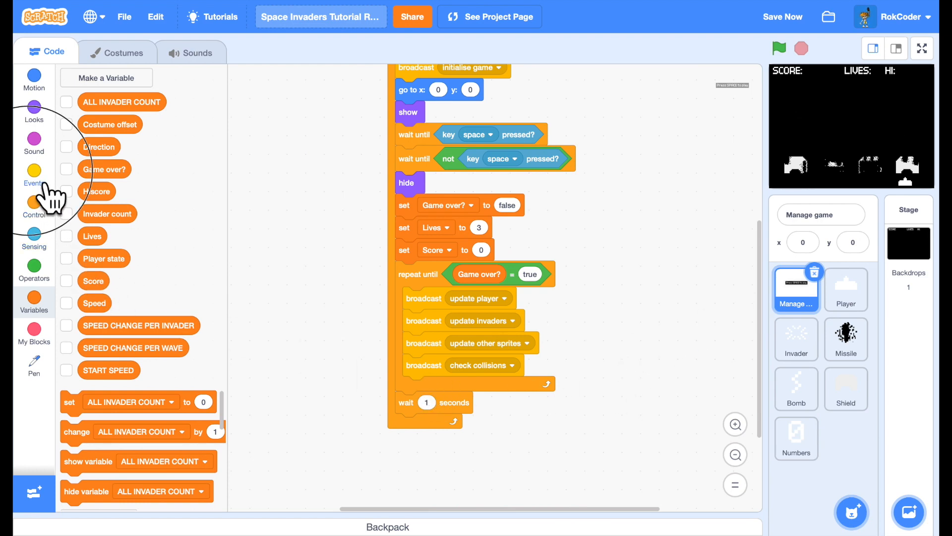
pyautogui.click(34, 174)
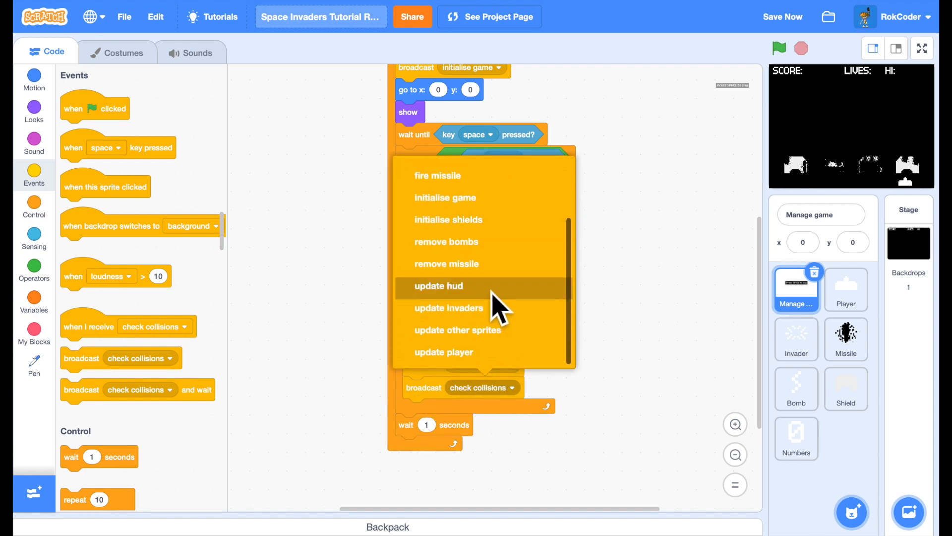
pyautogui.click(439, 286)
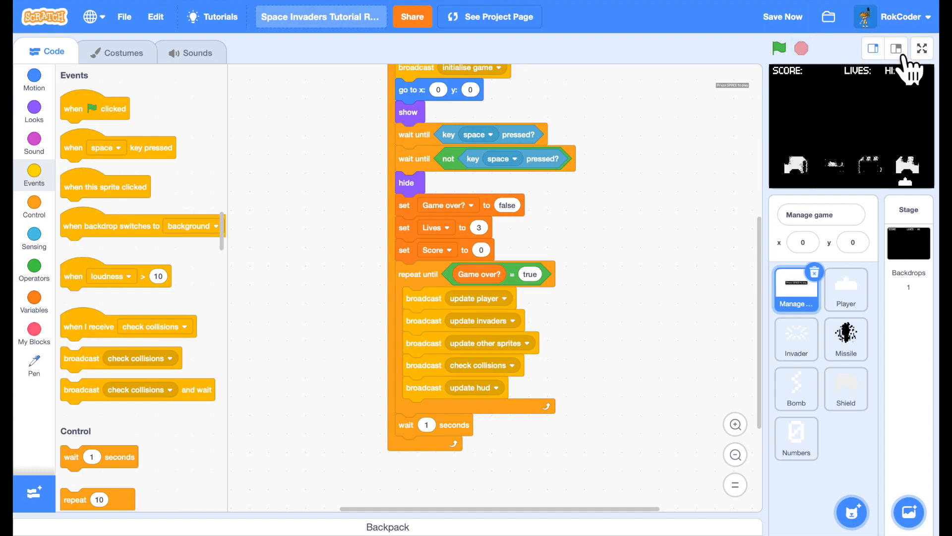
pyautogui.click(921, 47)
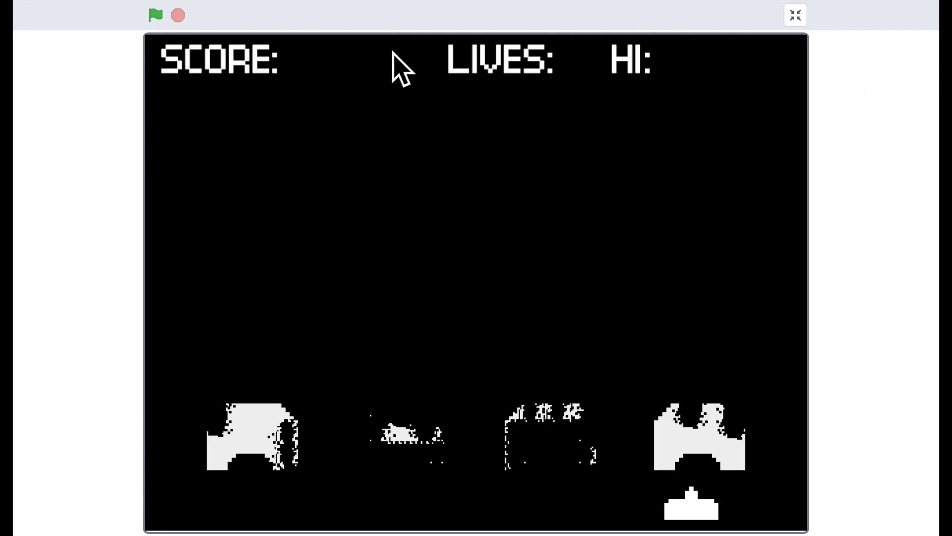